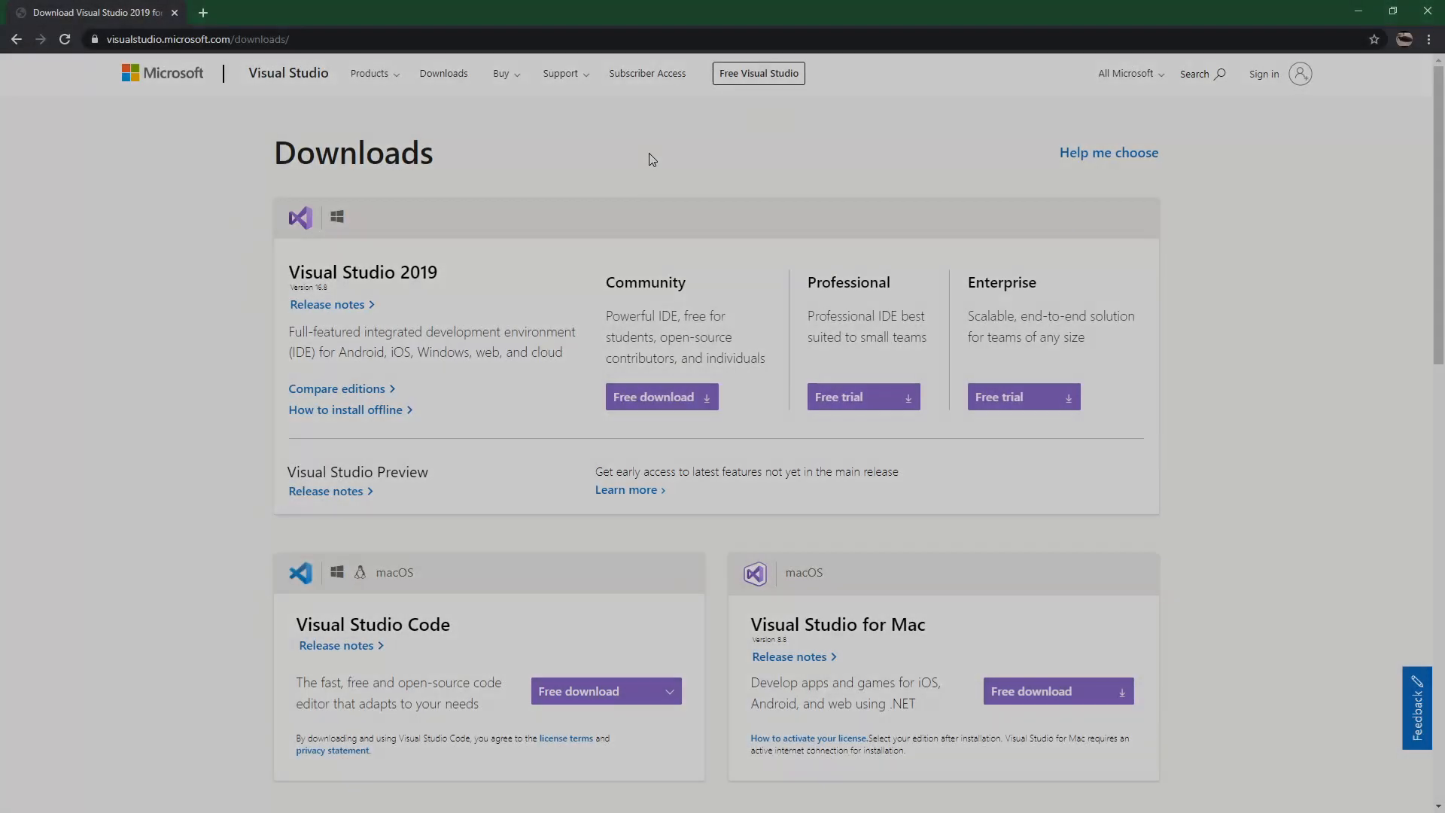
pyautogui.moveTo(590, 150)
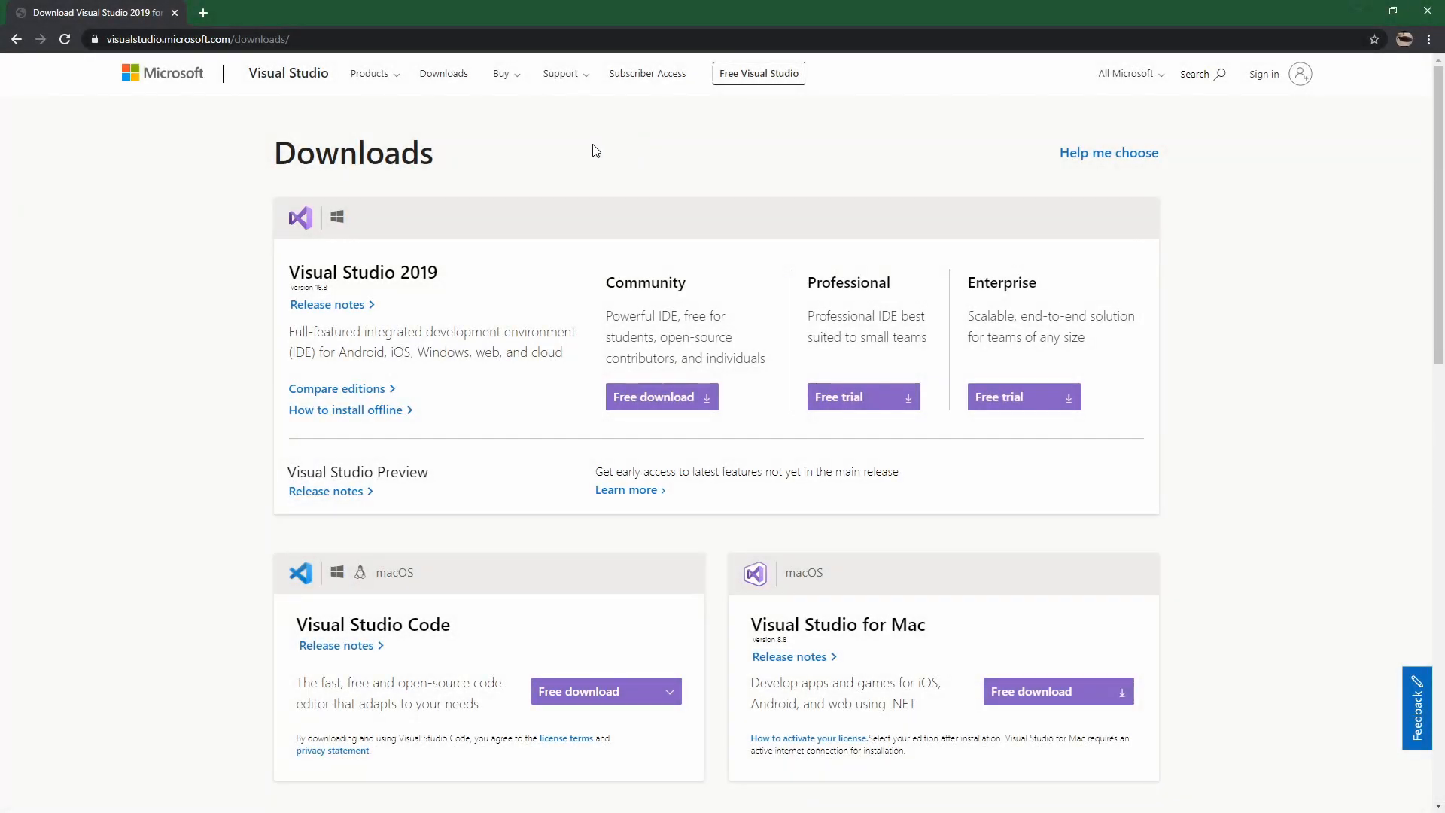
pyautogui.moveTo(387, 281)
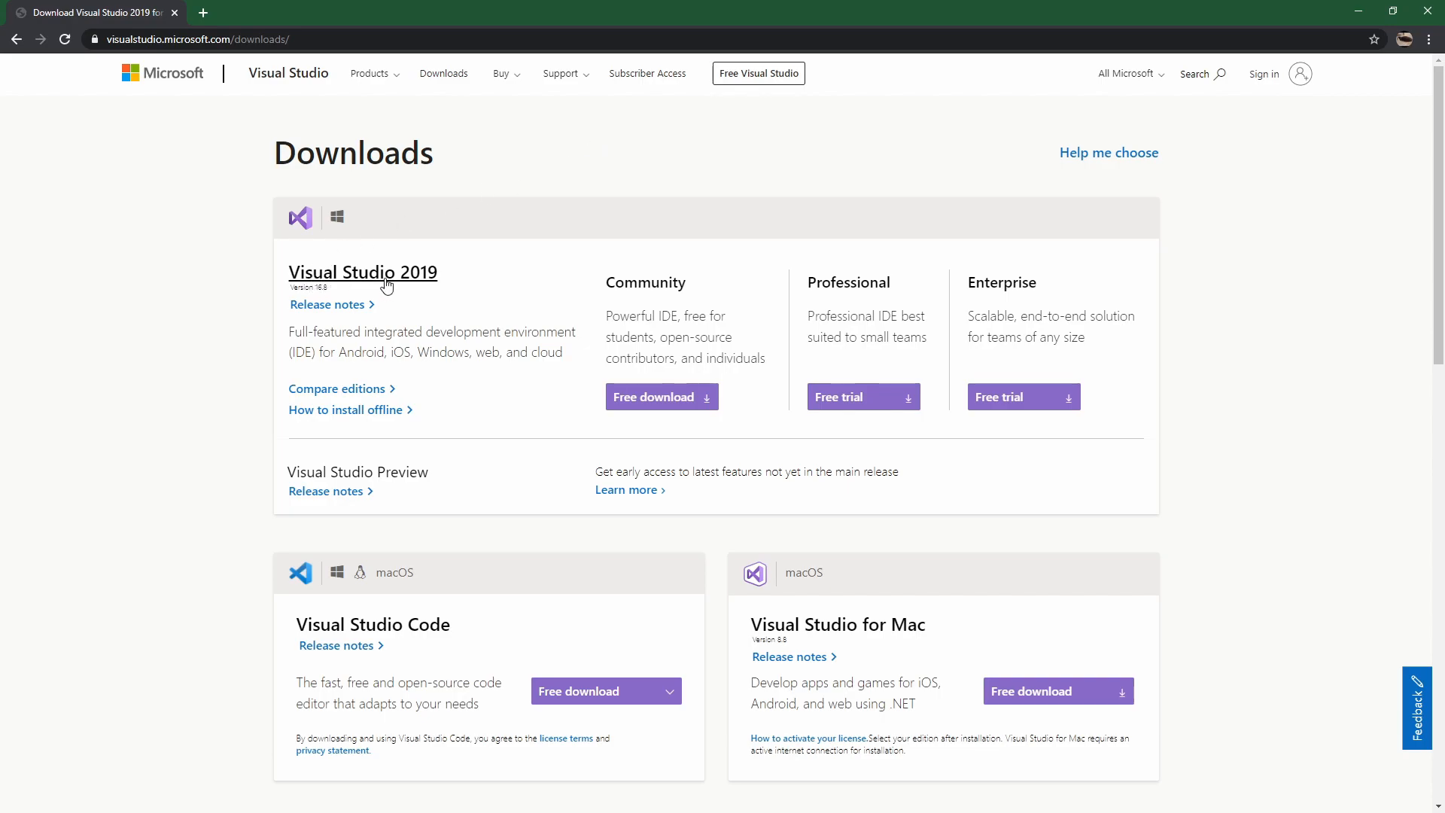
pyautogui.moveTo(635, 319)
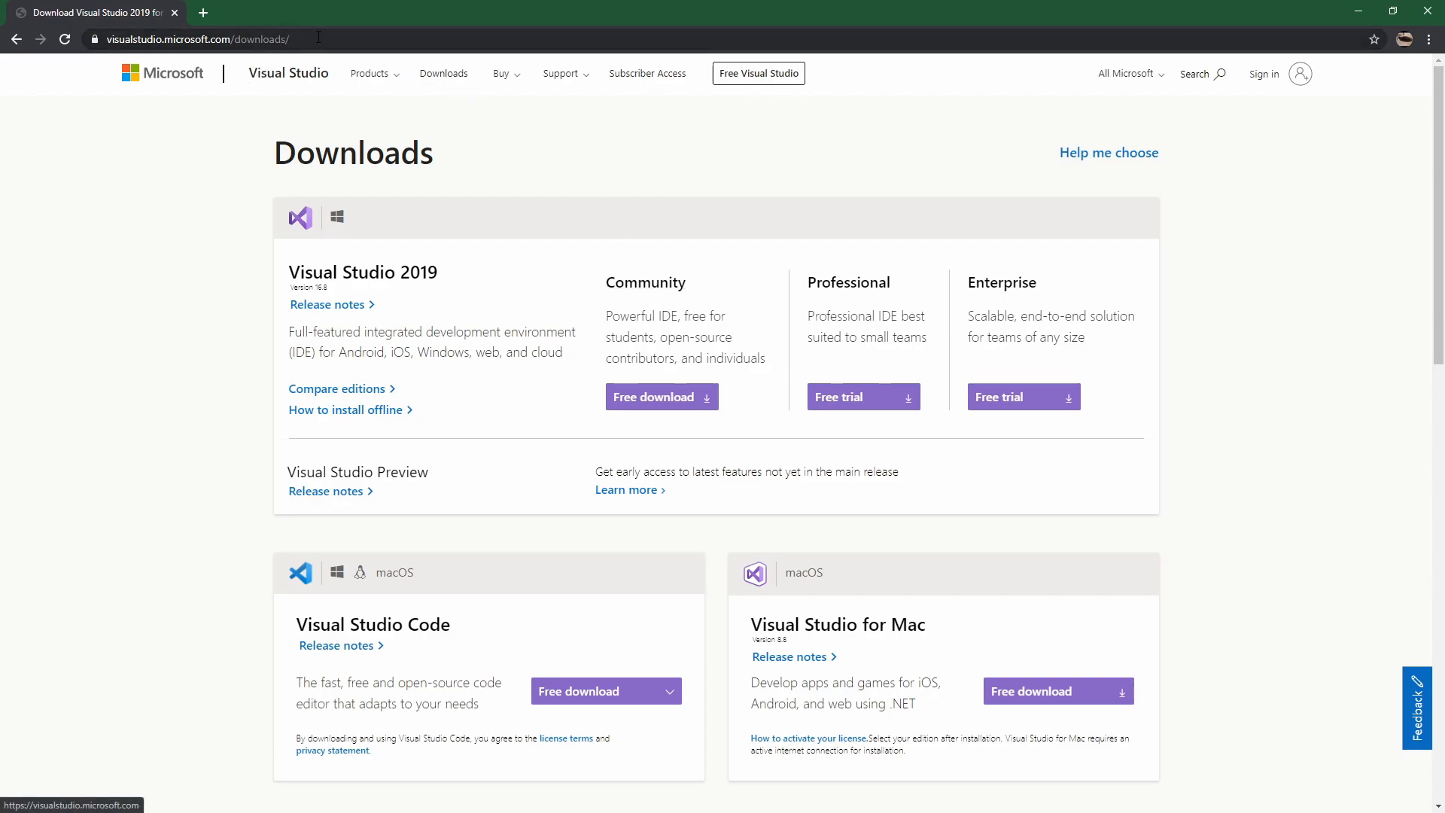
# Step: Start the free Visual Studio Community 2019 download from its page in Chrome
pyautogui.click(212, 39)
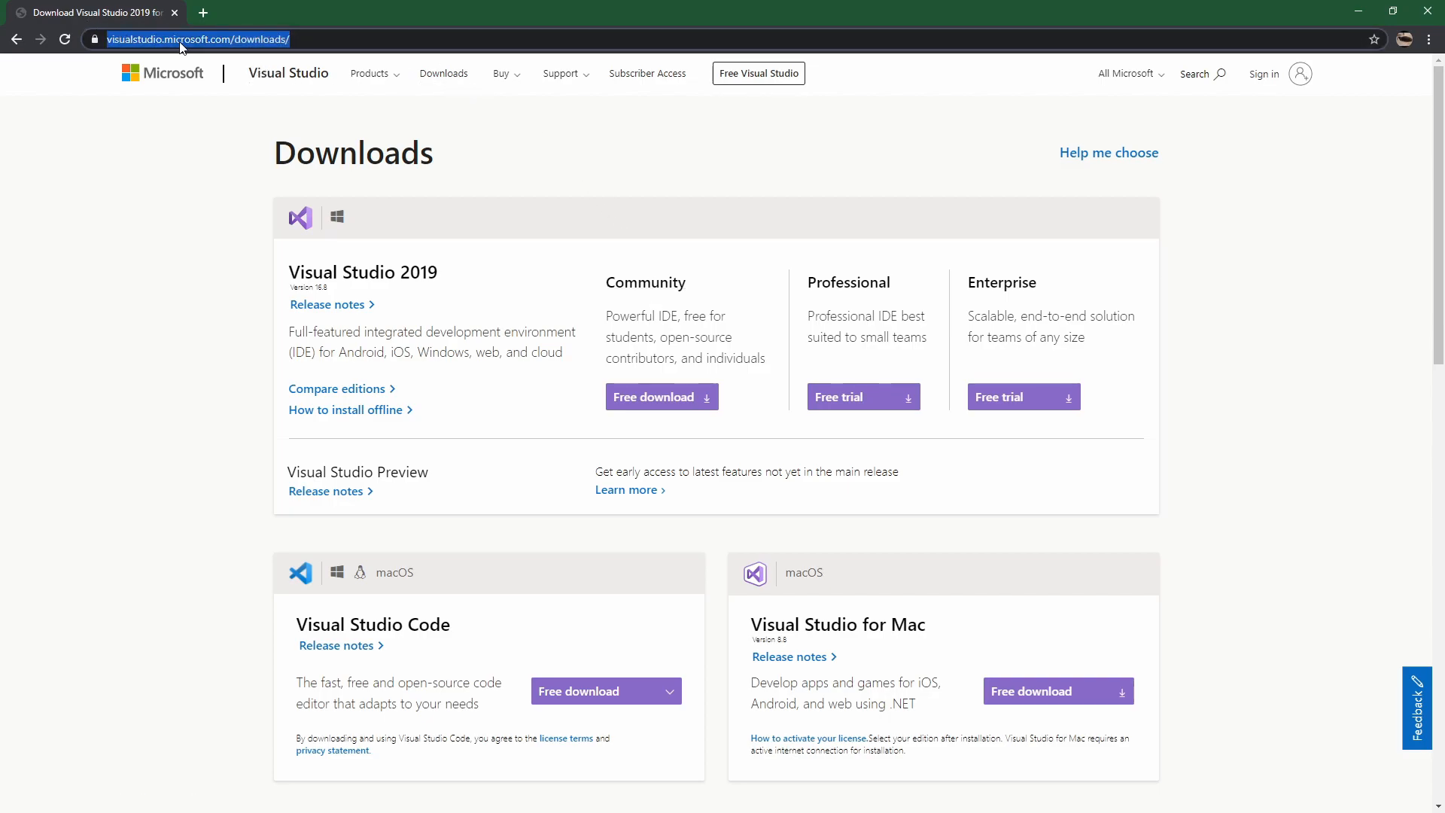
pyautogui.moveTo(420, 370)
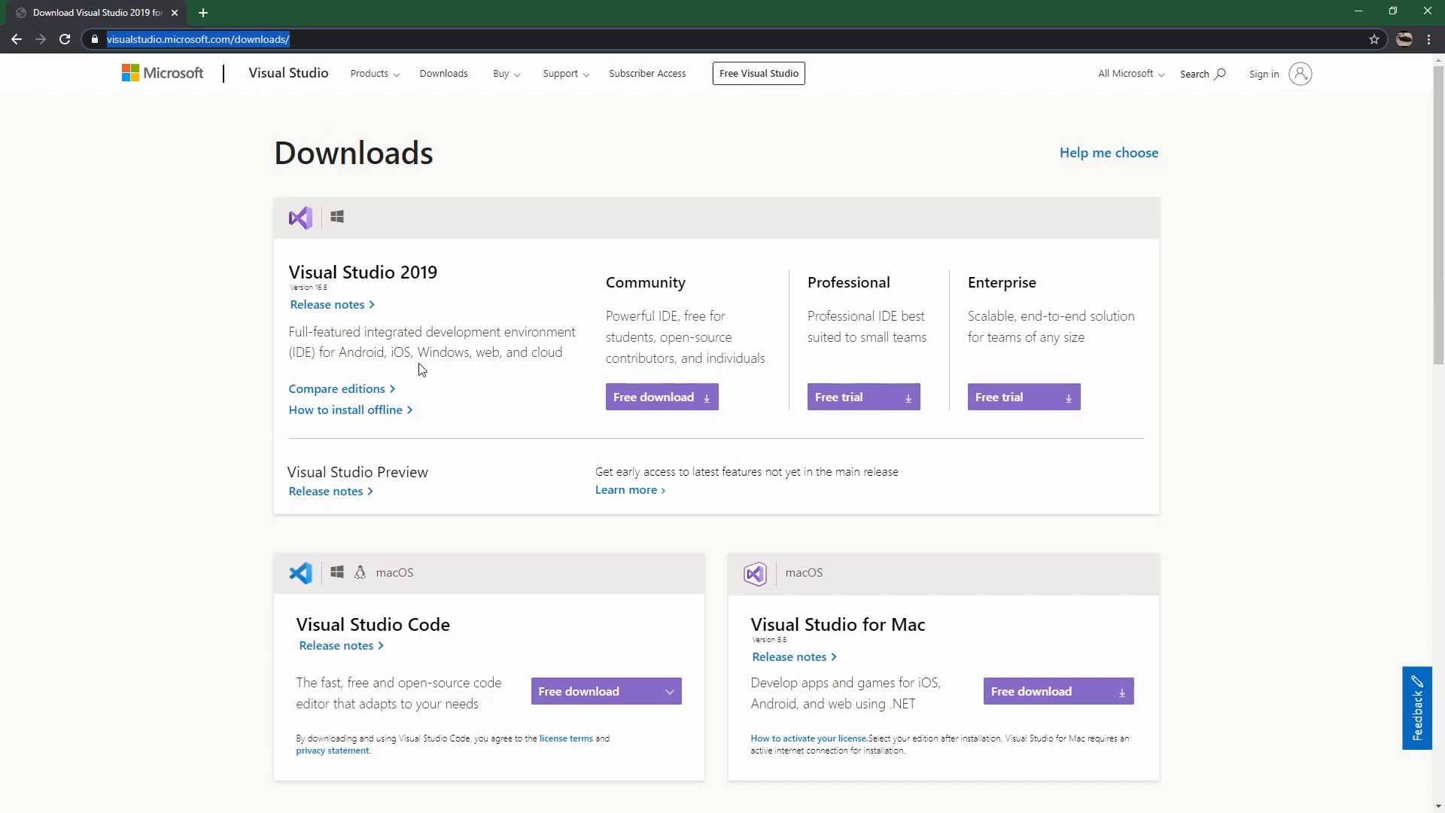
pyautogui.moveTo(613, 290)
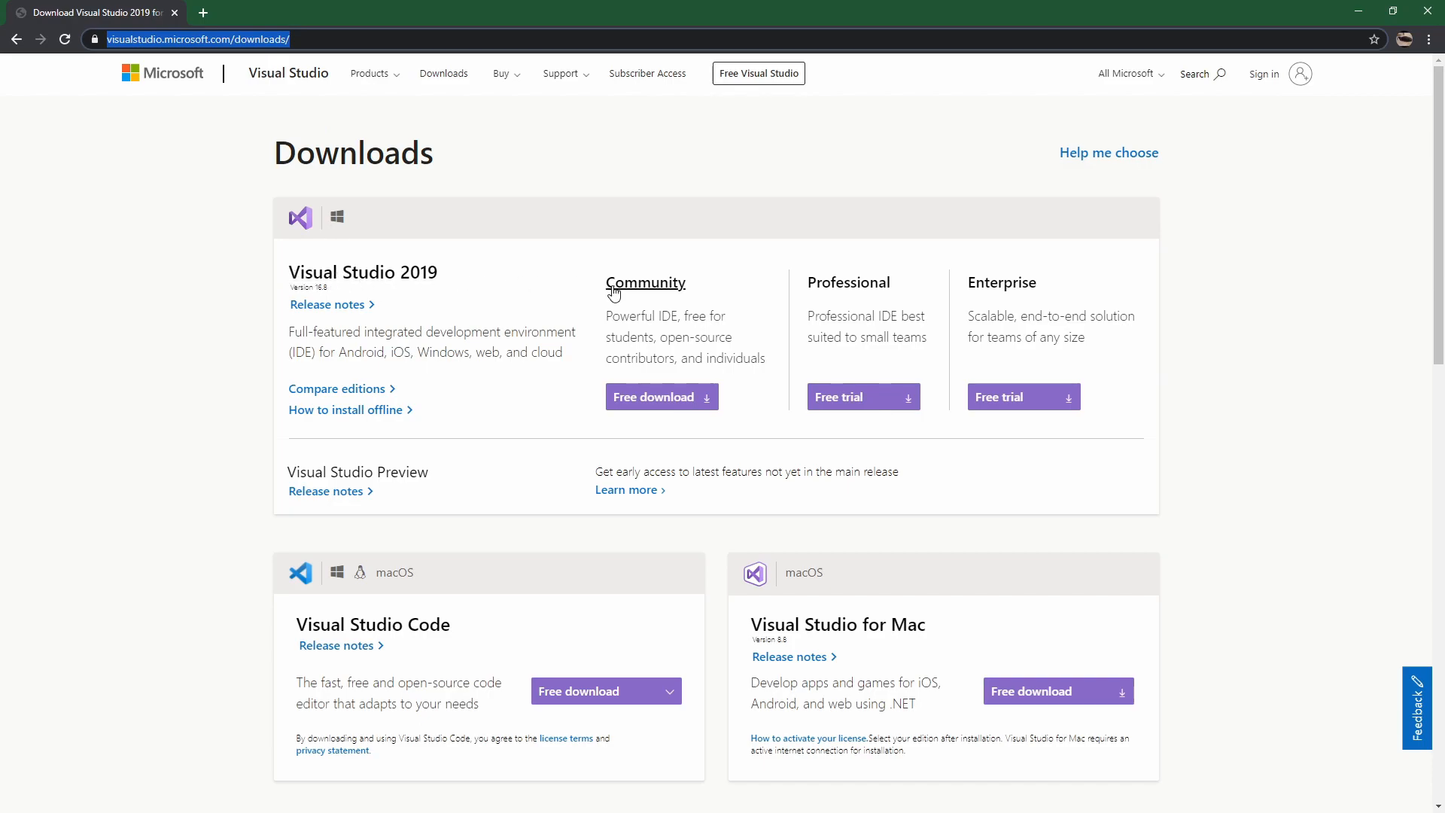
pyautogui.moveTo(653, 396)
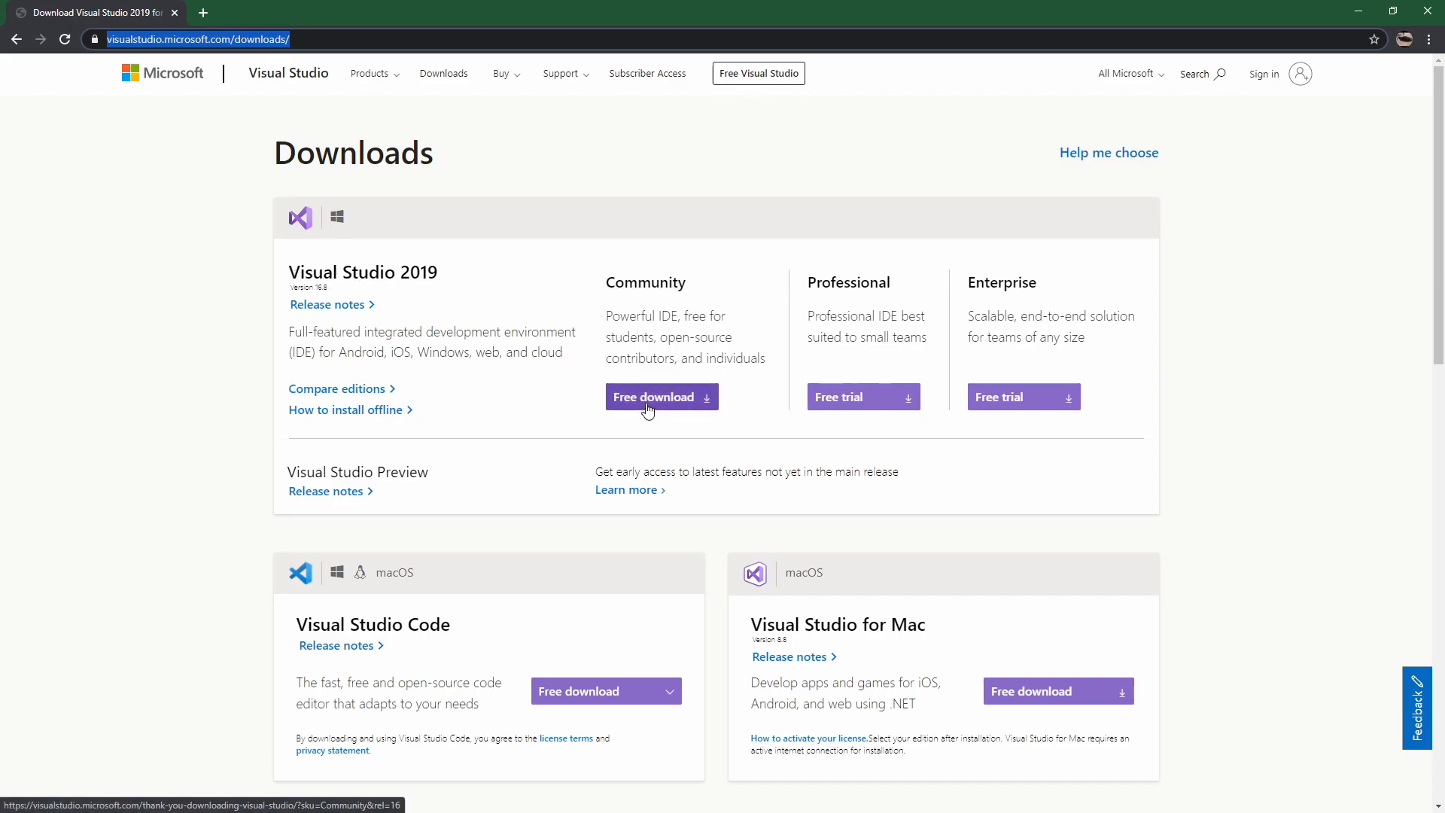
pyautogui.moveTo(611, 422)
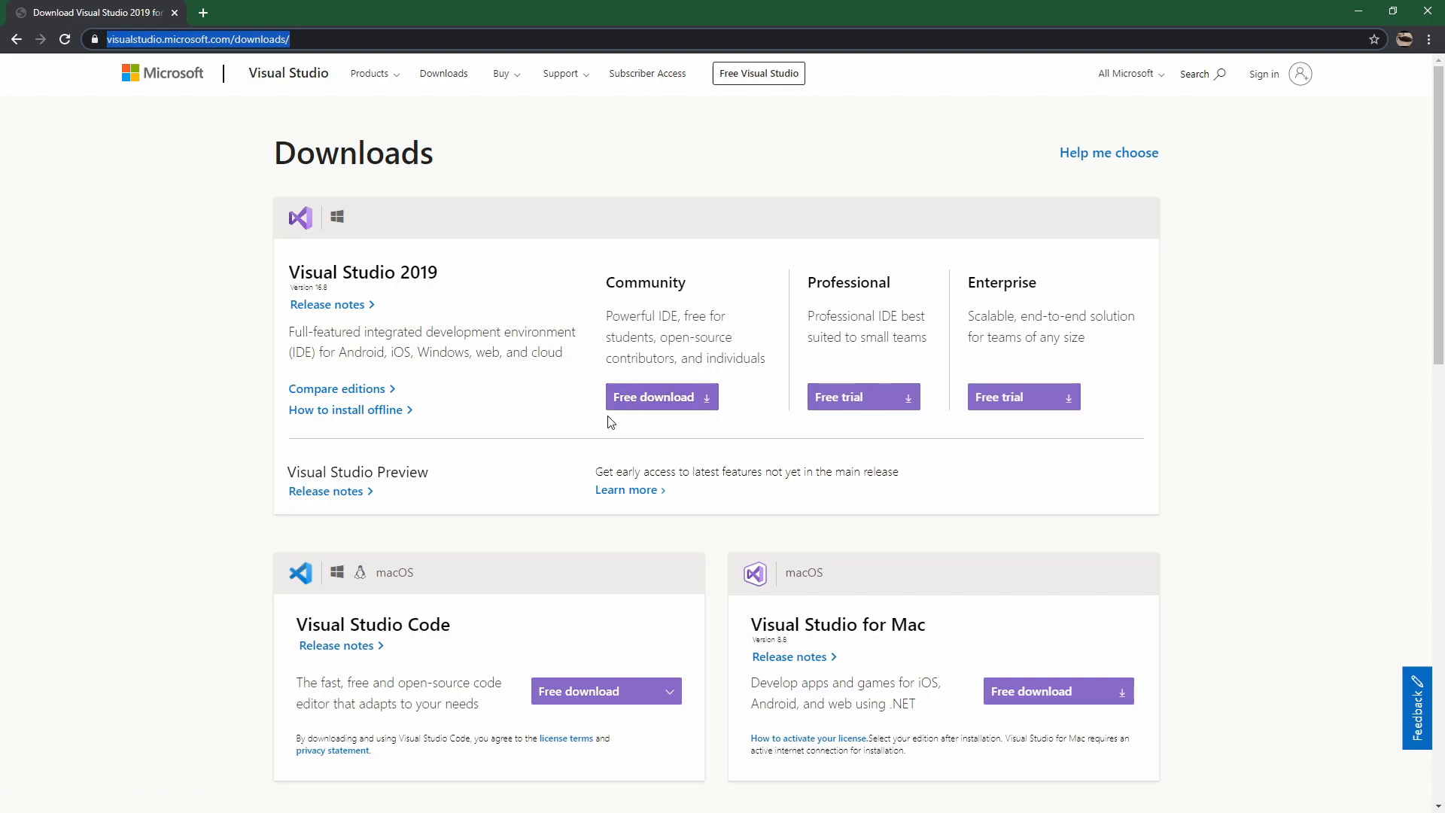
pyautogui.moveTo(659, 395)
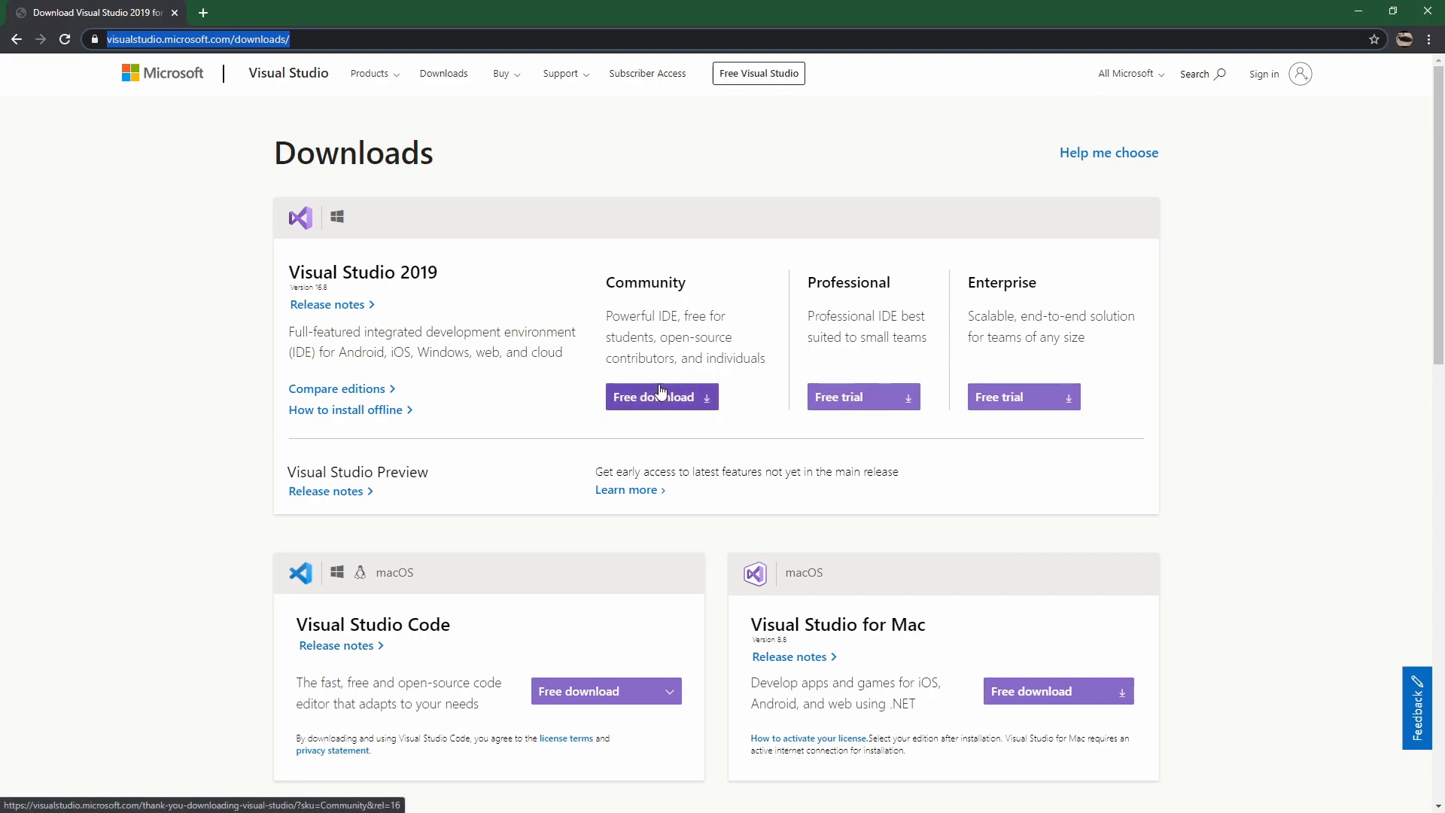
pyautogui.click(653, 396)
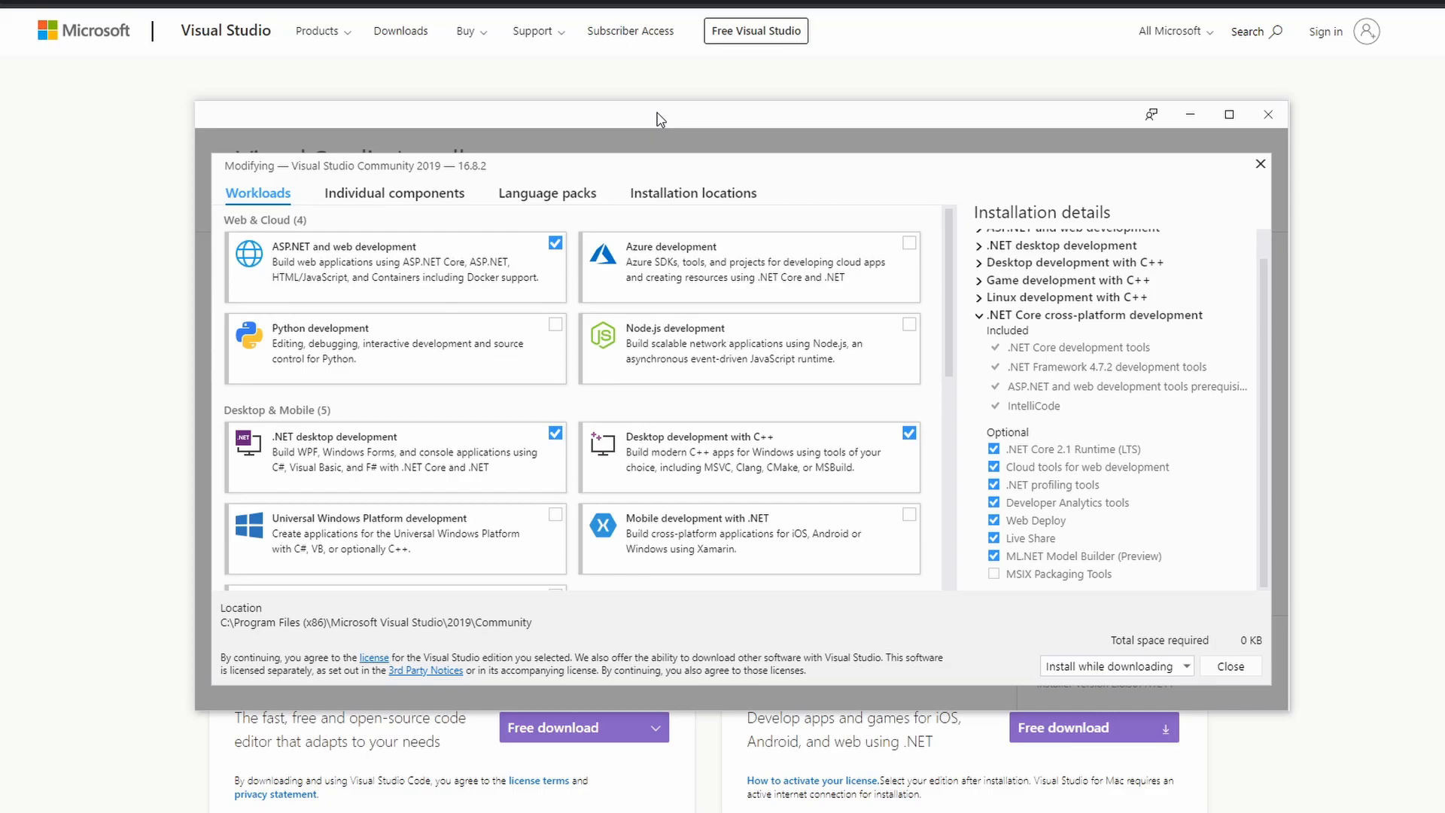
# Step: Keep Desktop development with C++ checked, finish the installer and begin a new project
pyautogui.click(1228, 113)
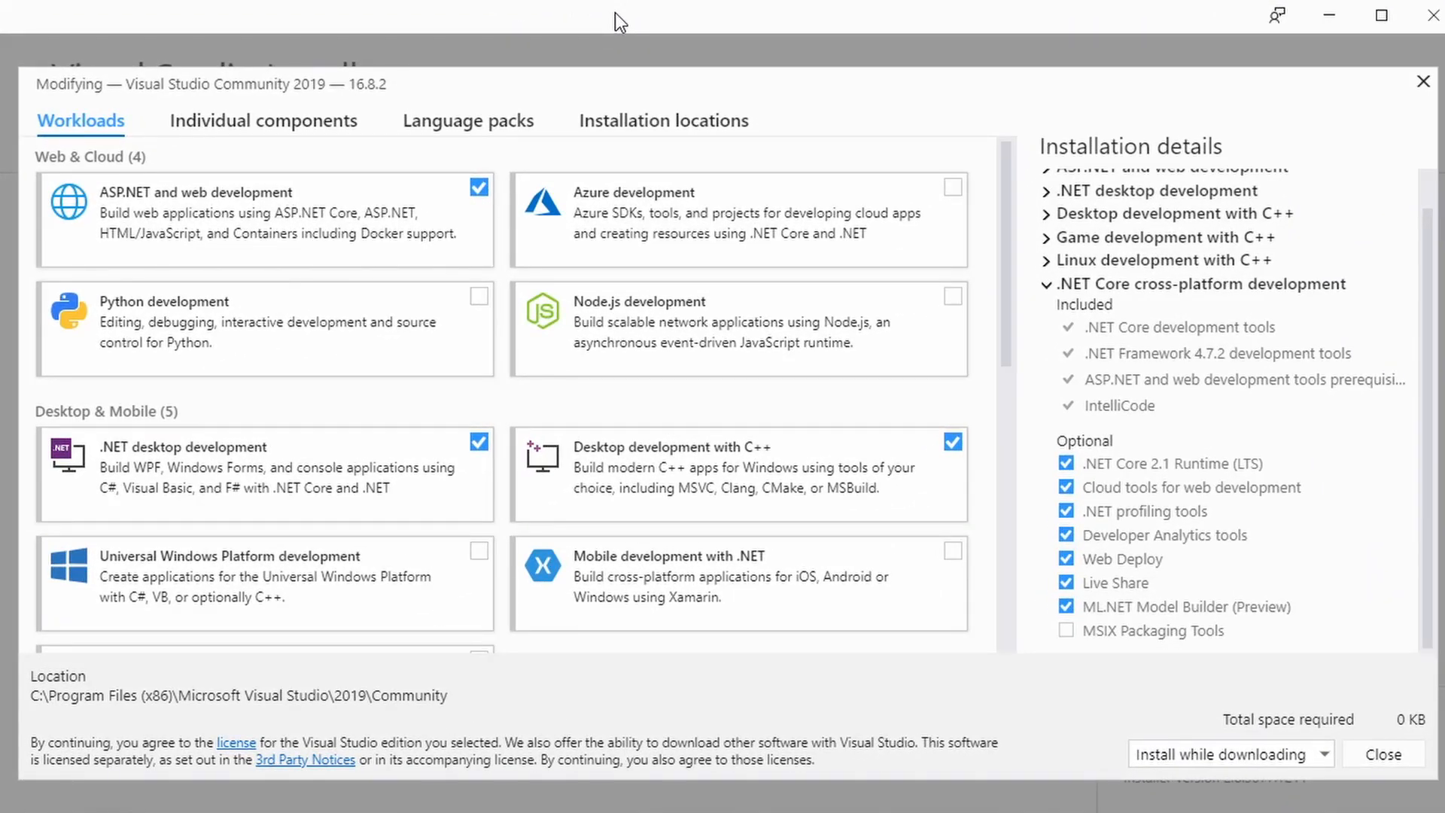
pyautogui.moveTo(613, 412)
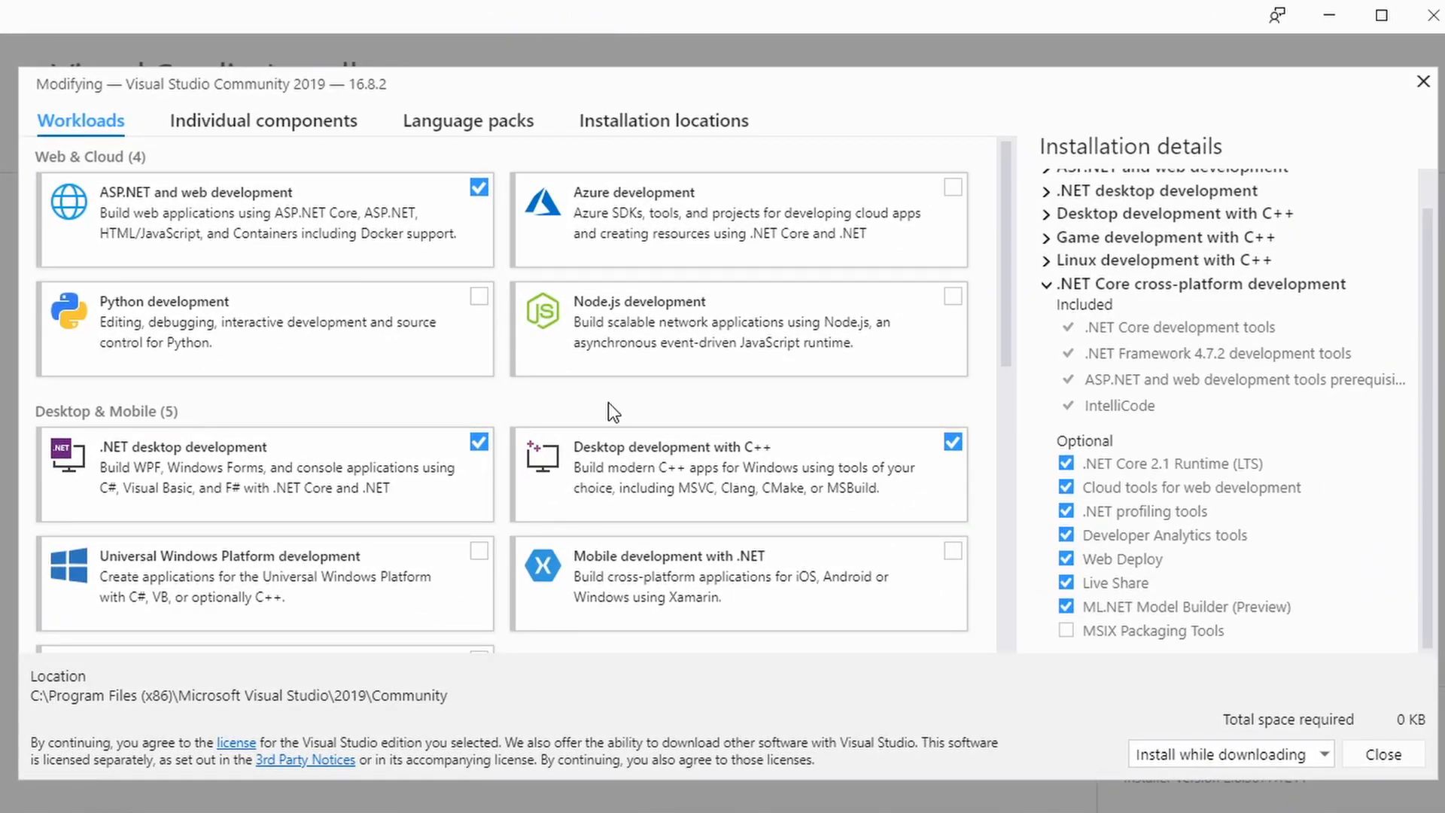
pyautogui.moveTo(664, 465)
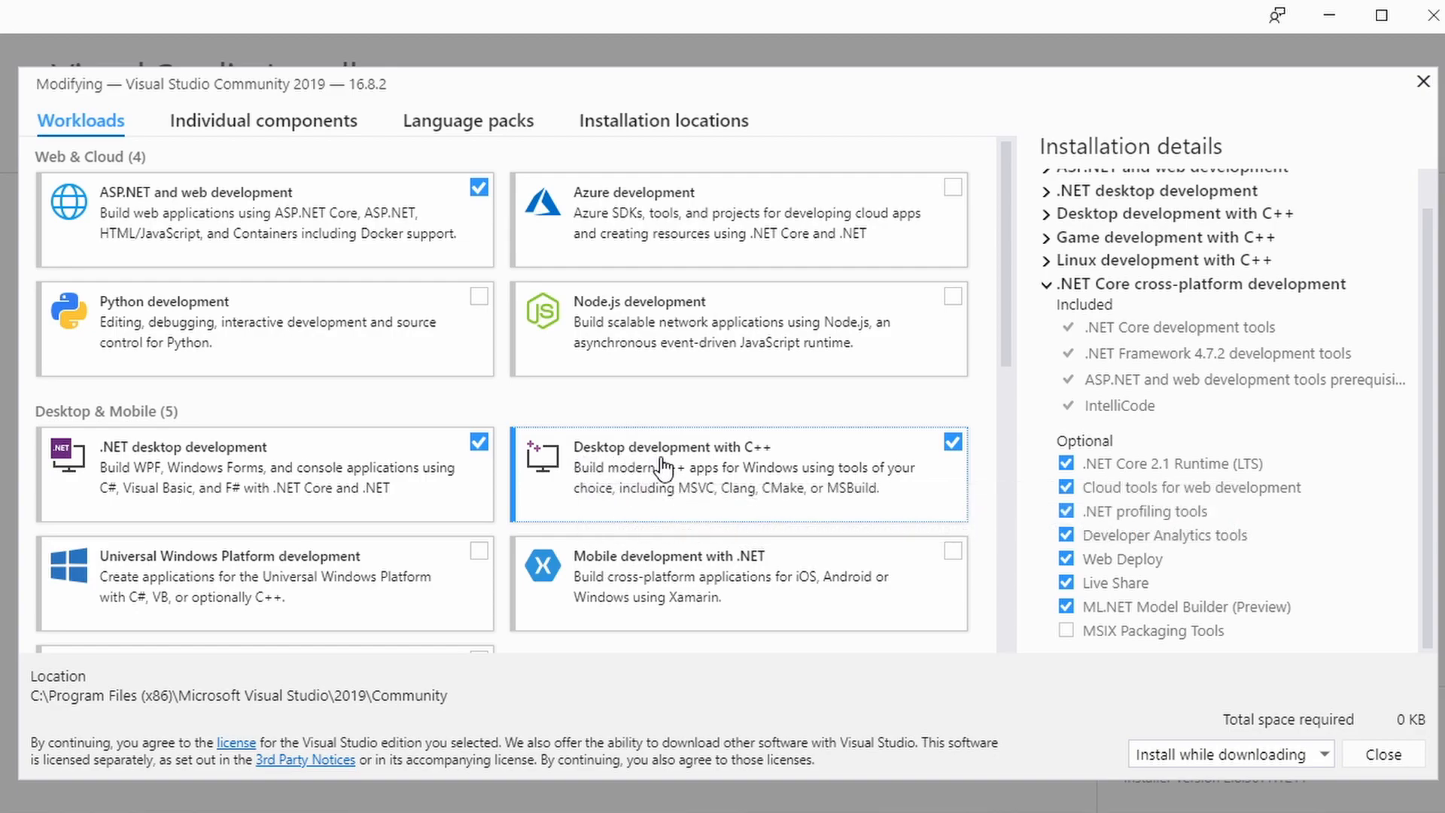
pyautogui.moveTo(938, 461)
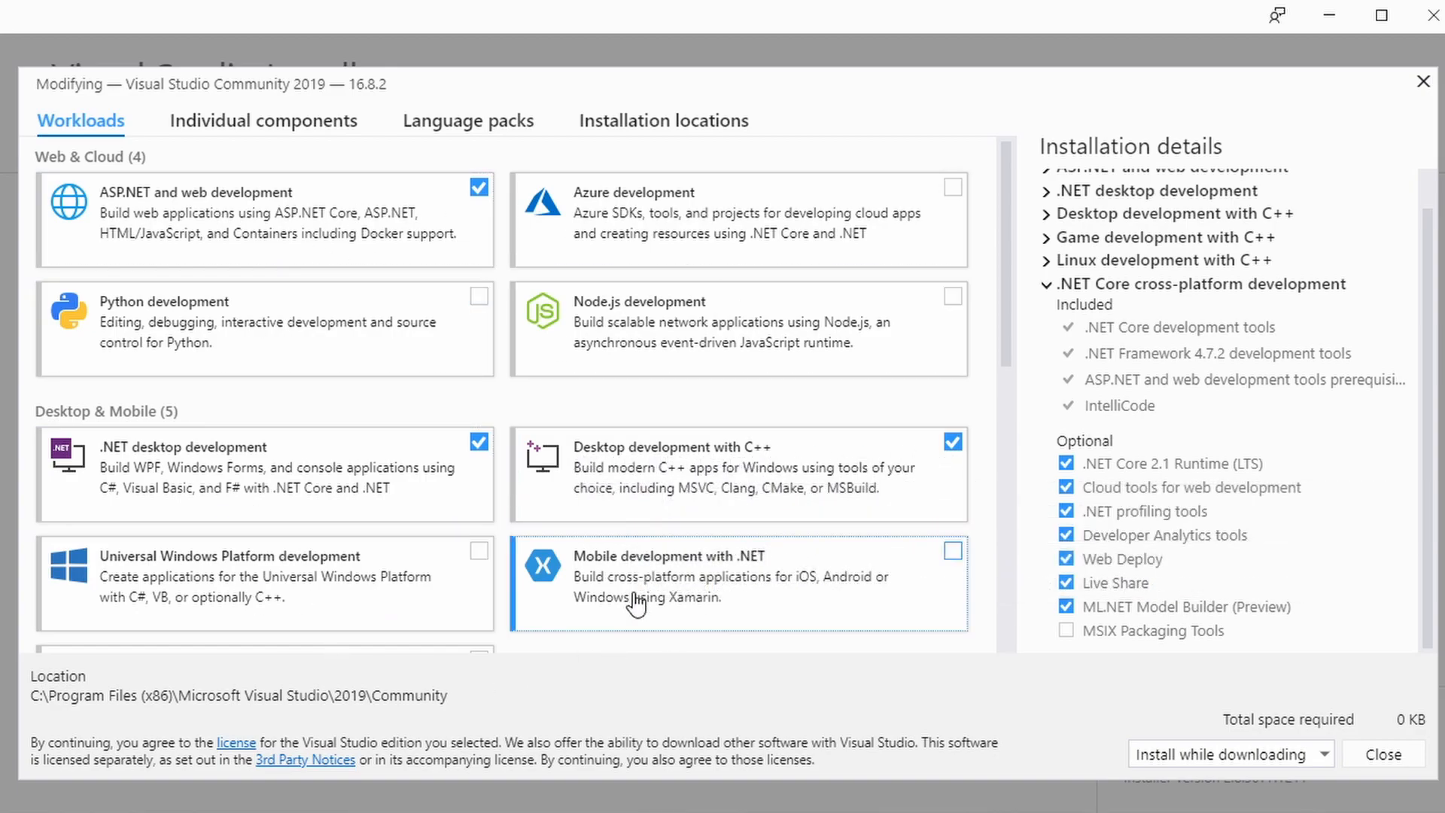
pyautogui.moveTo(686, 655)
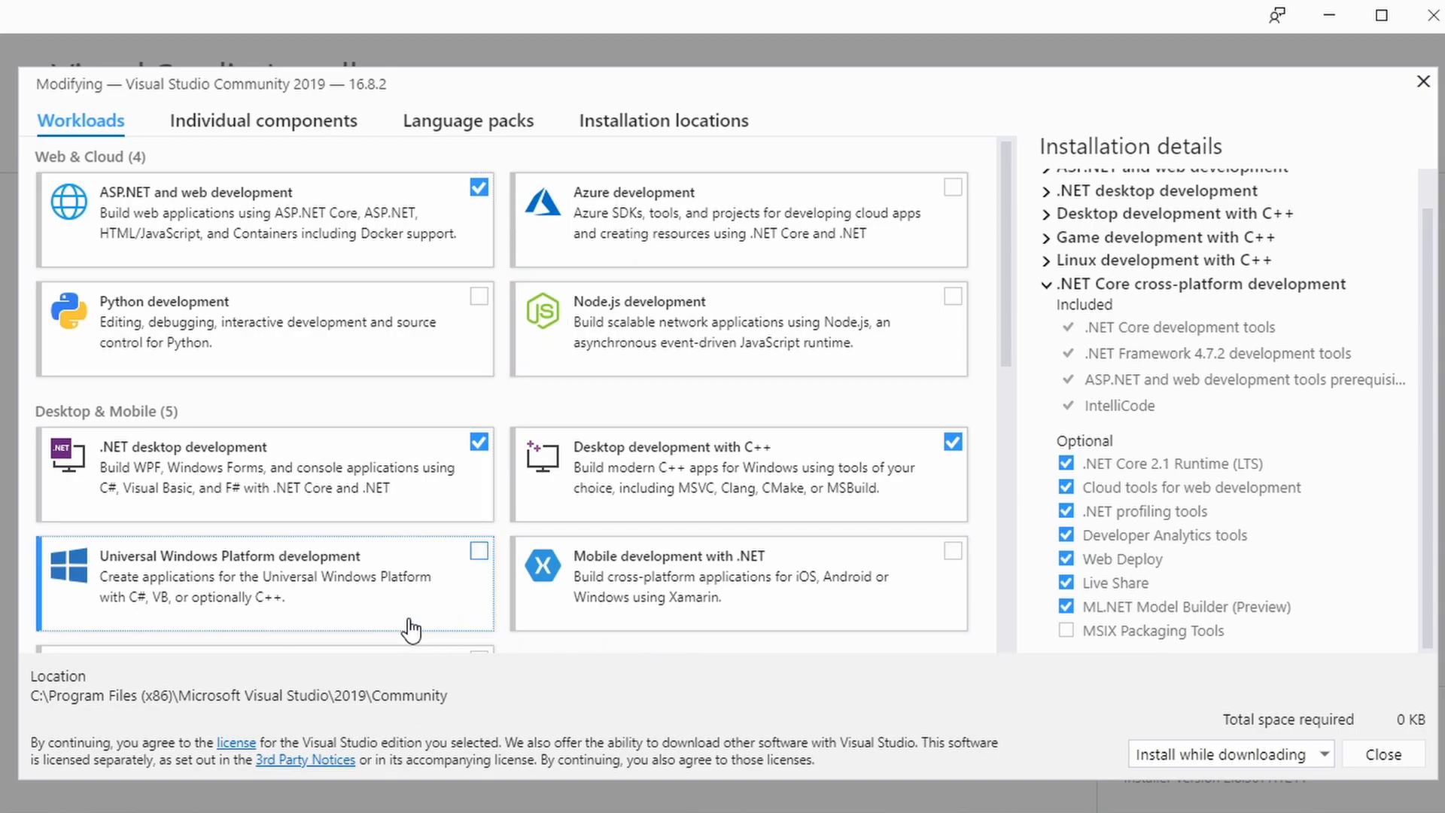
pyautogui.moveTo(567, 472)
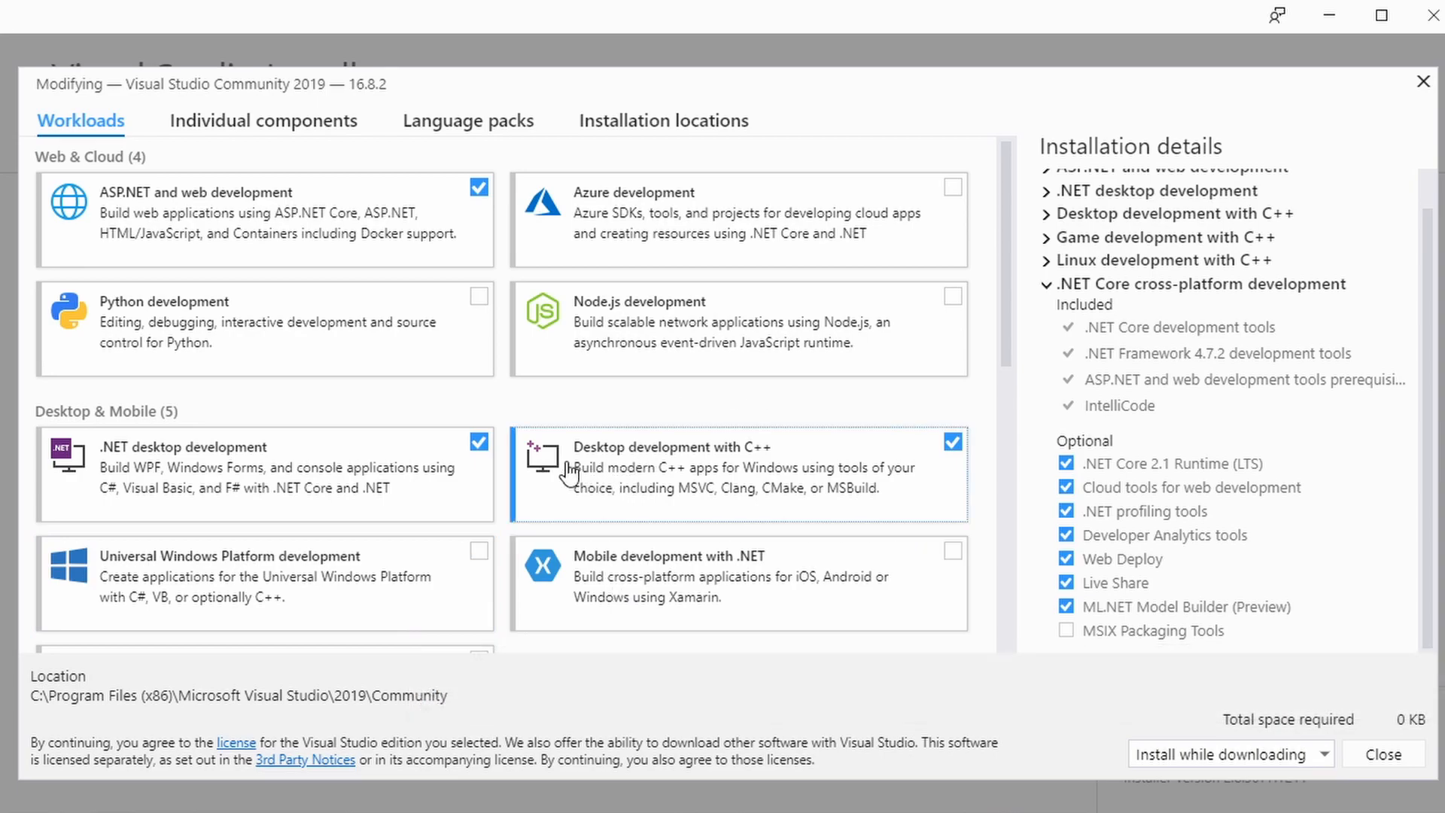
pyautogui.moveTo(783, 464)
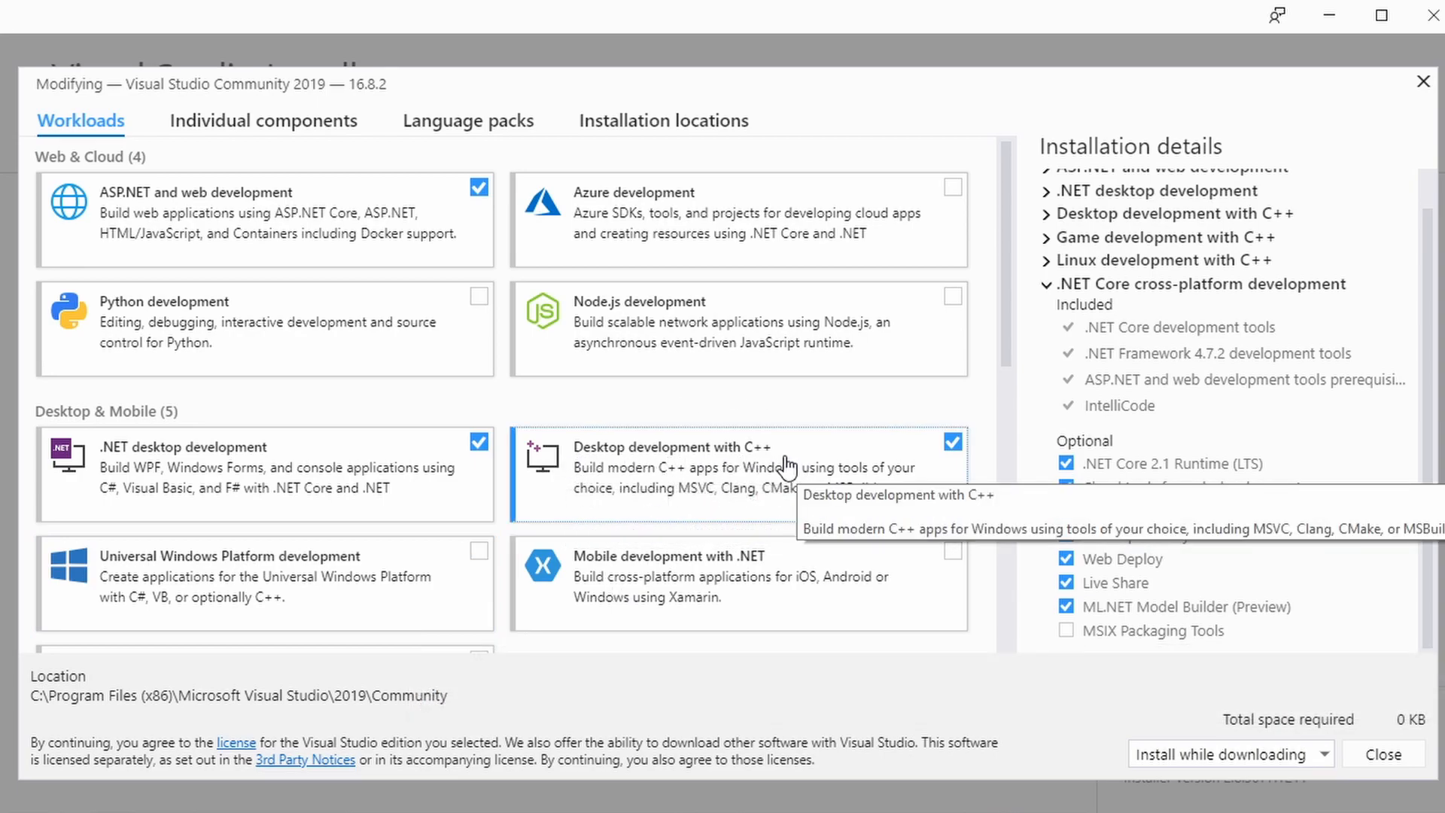
pyautogui.moveTo(301, 578)
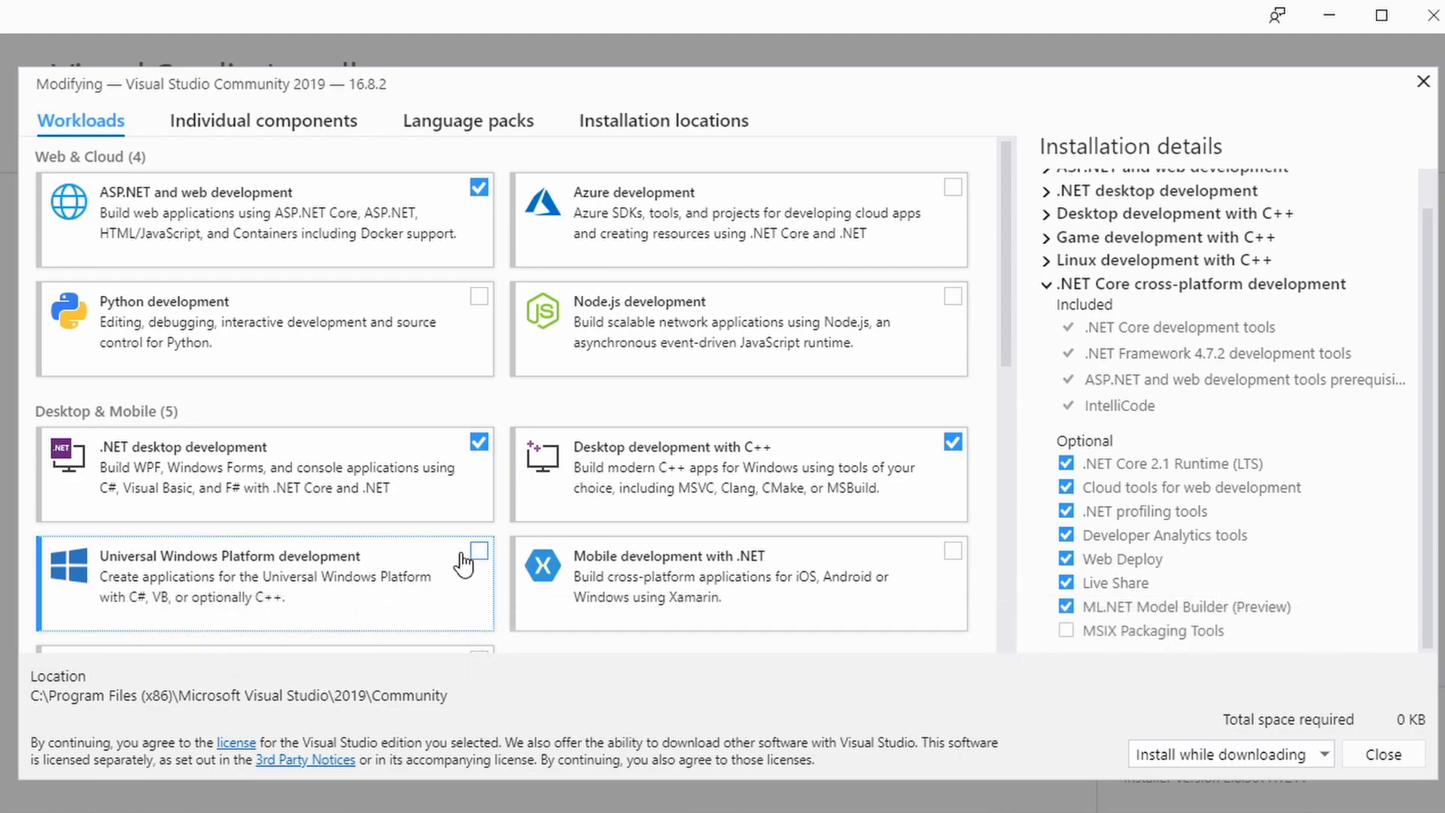
pyautogui.moveTo(86, 584)
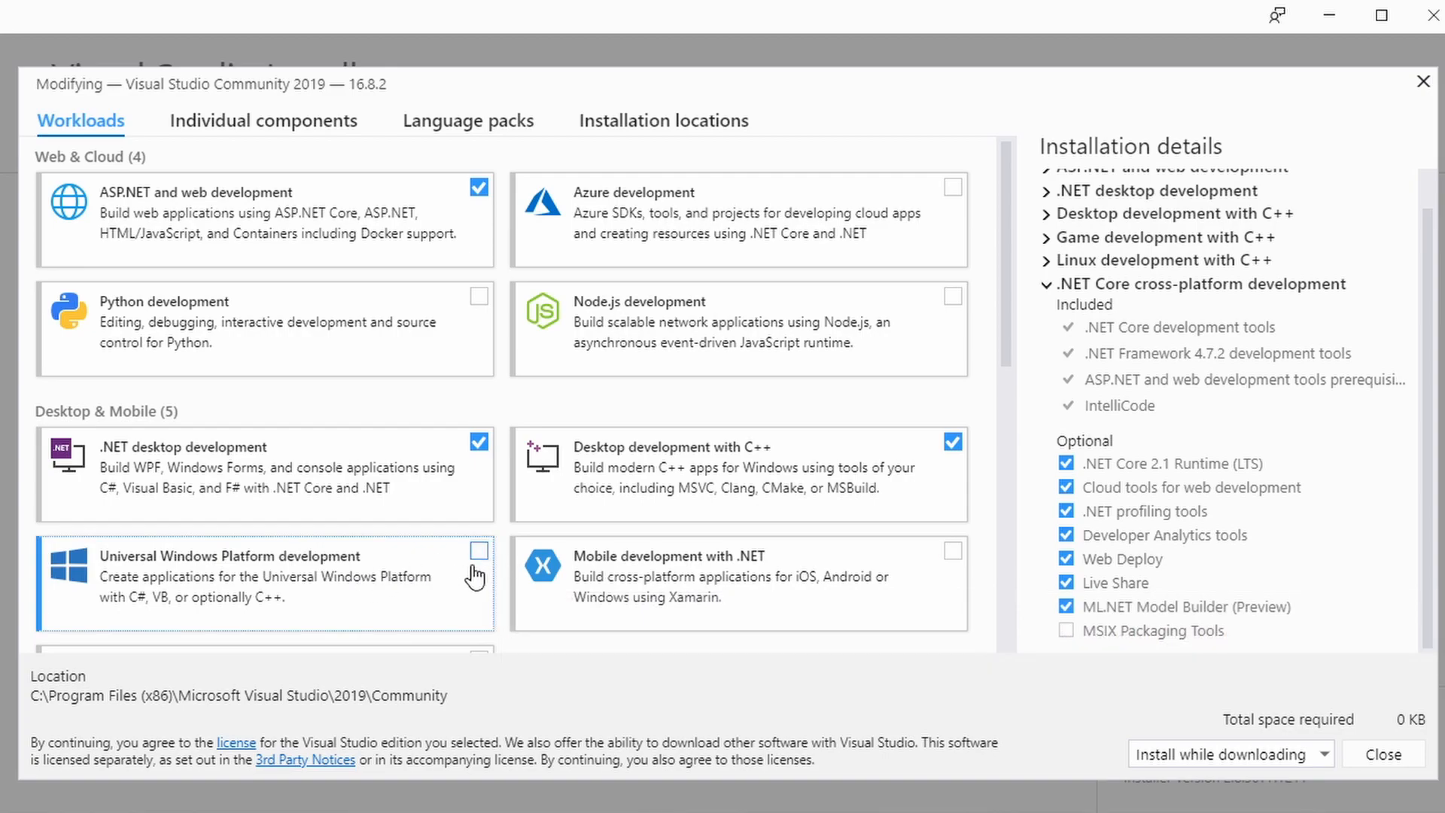
pyautogui.moveTo(431, 569)
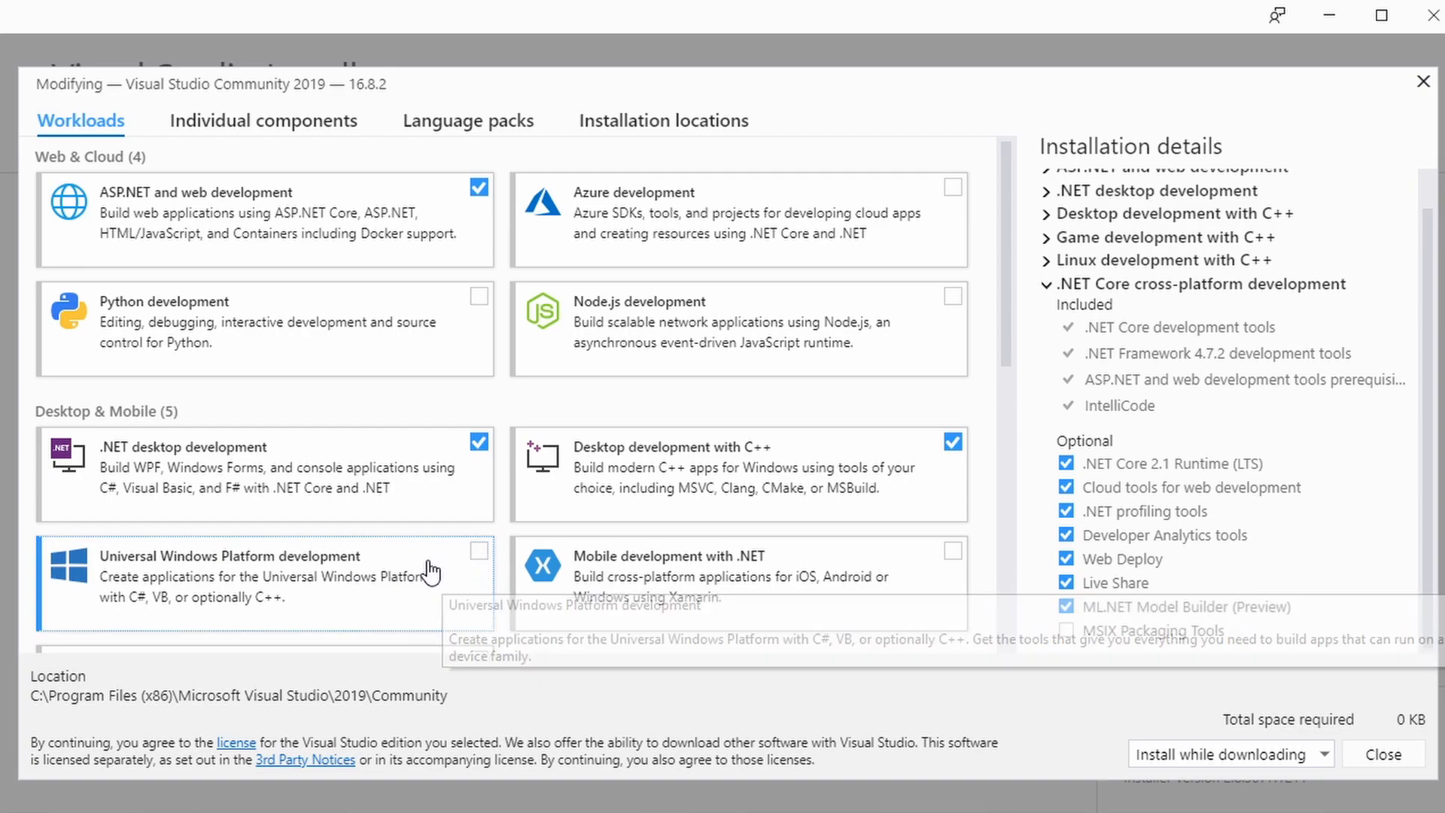
pyautogui.moveTo(598, 453)
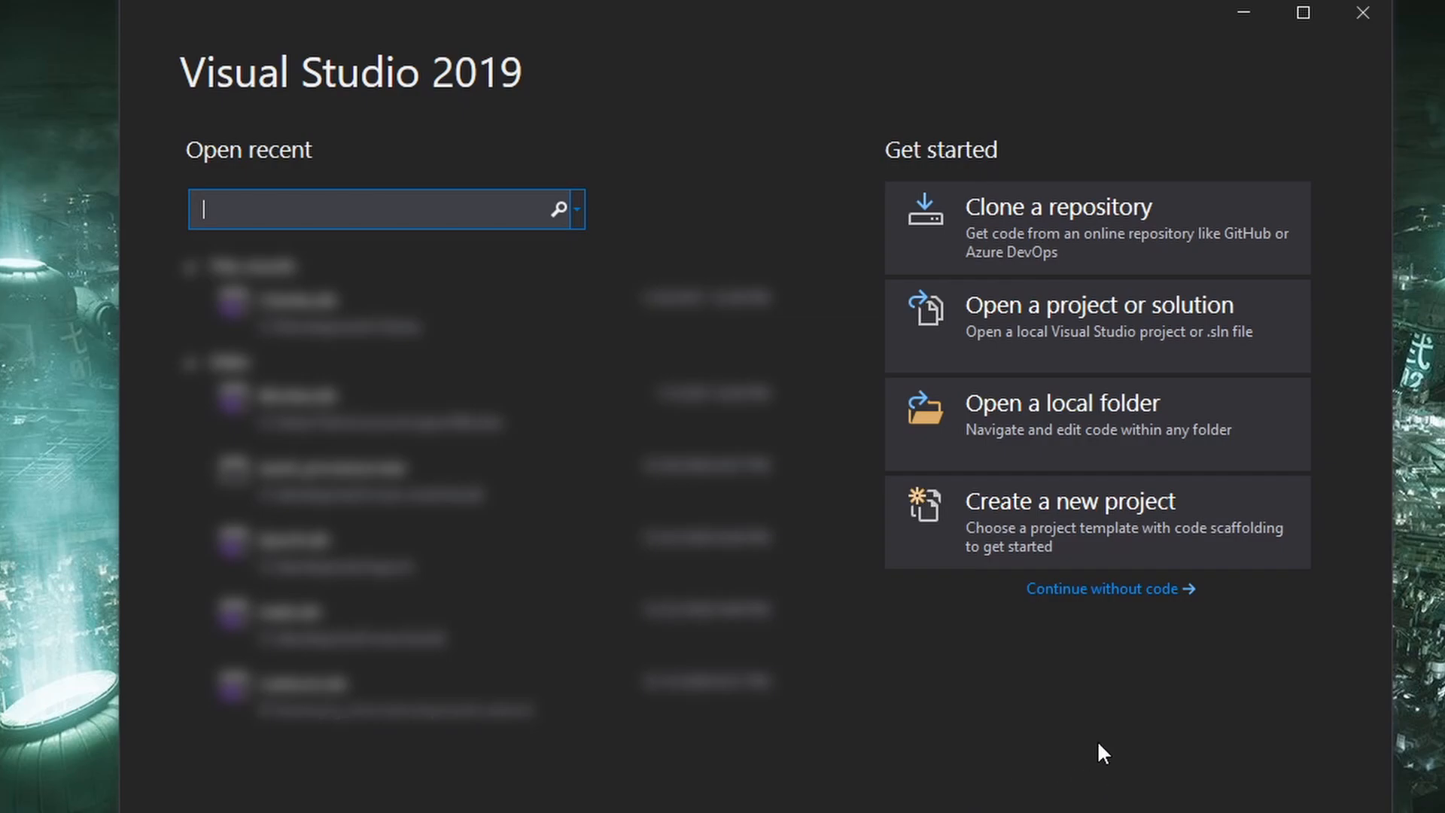
pyautogui.moveTo(1171, 549)
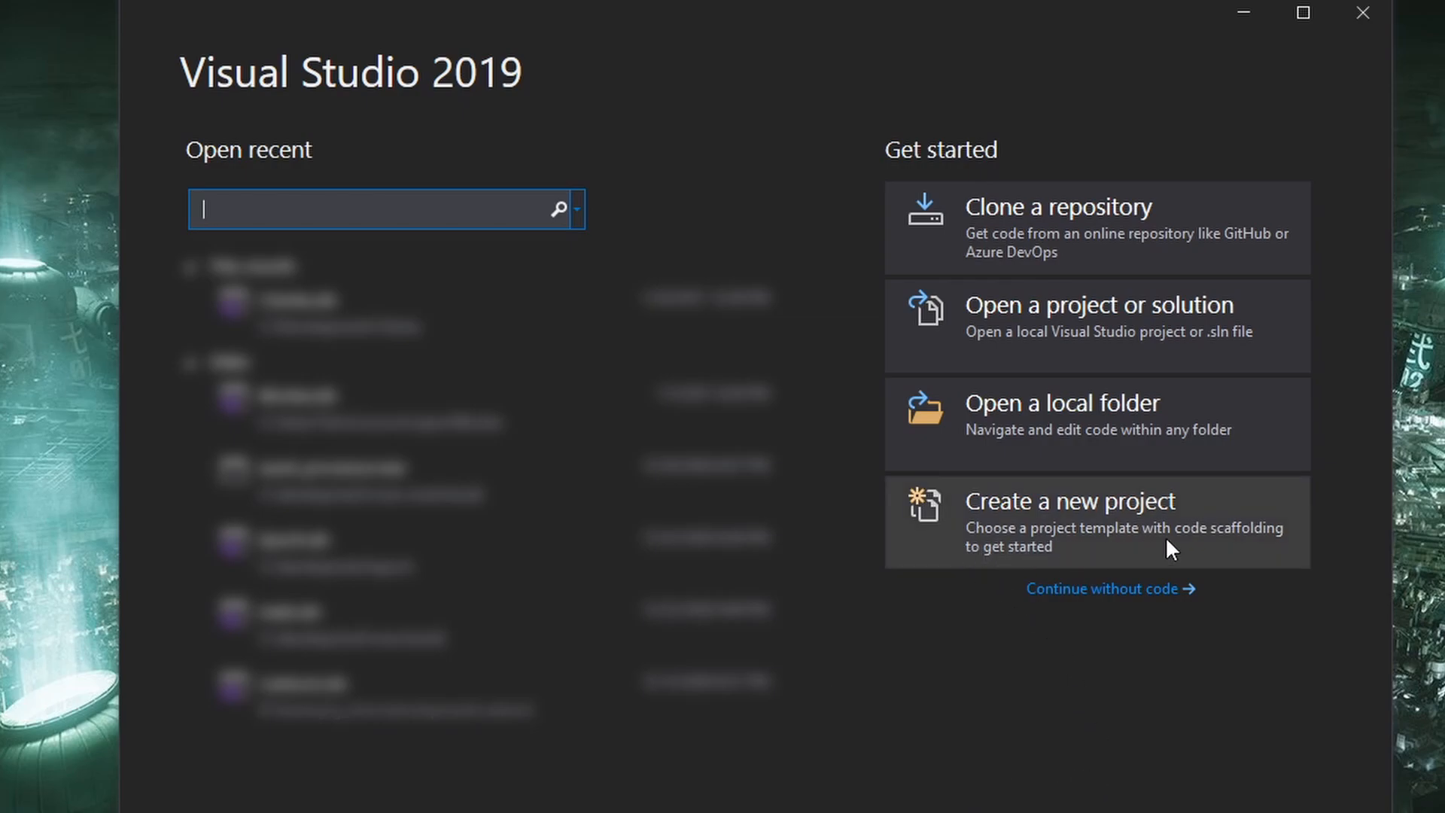
pyautogui.click(1070, 500)
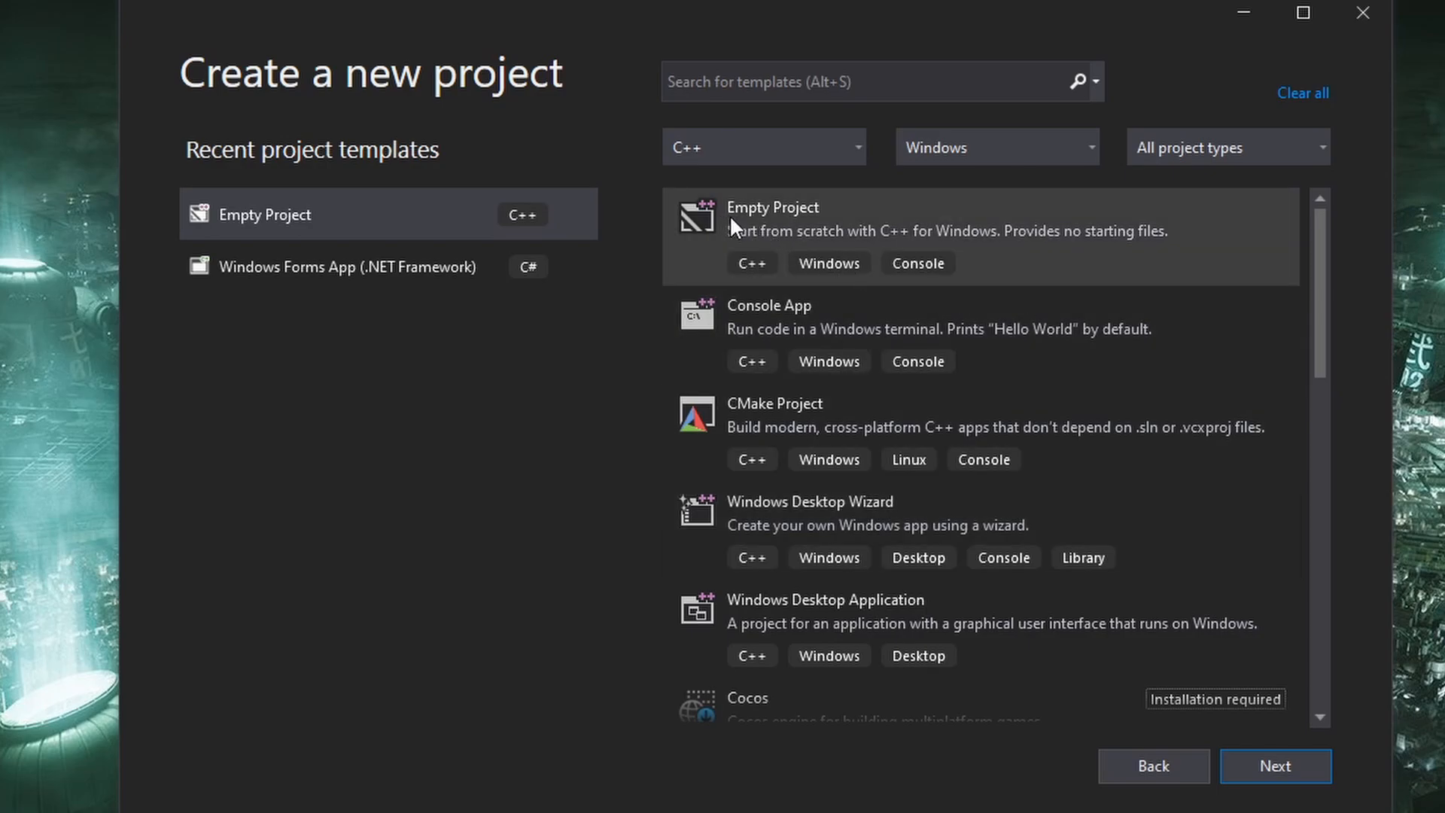
pyautogui.moveTo(793, 242)
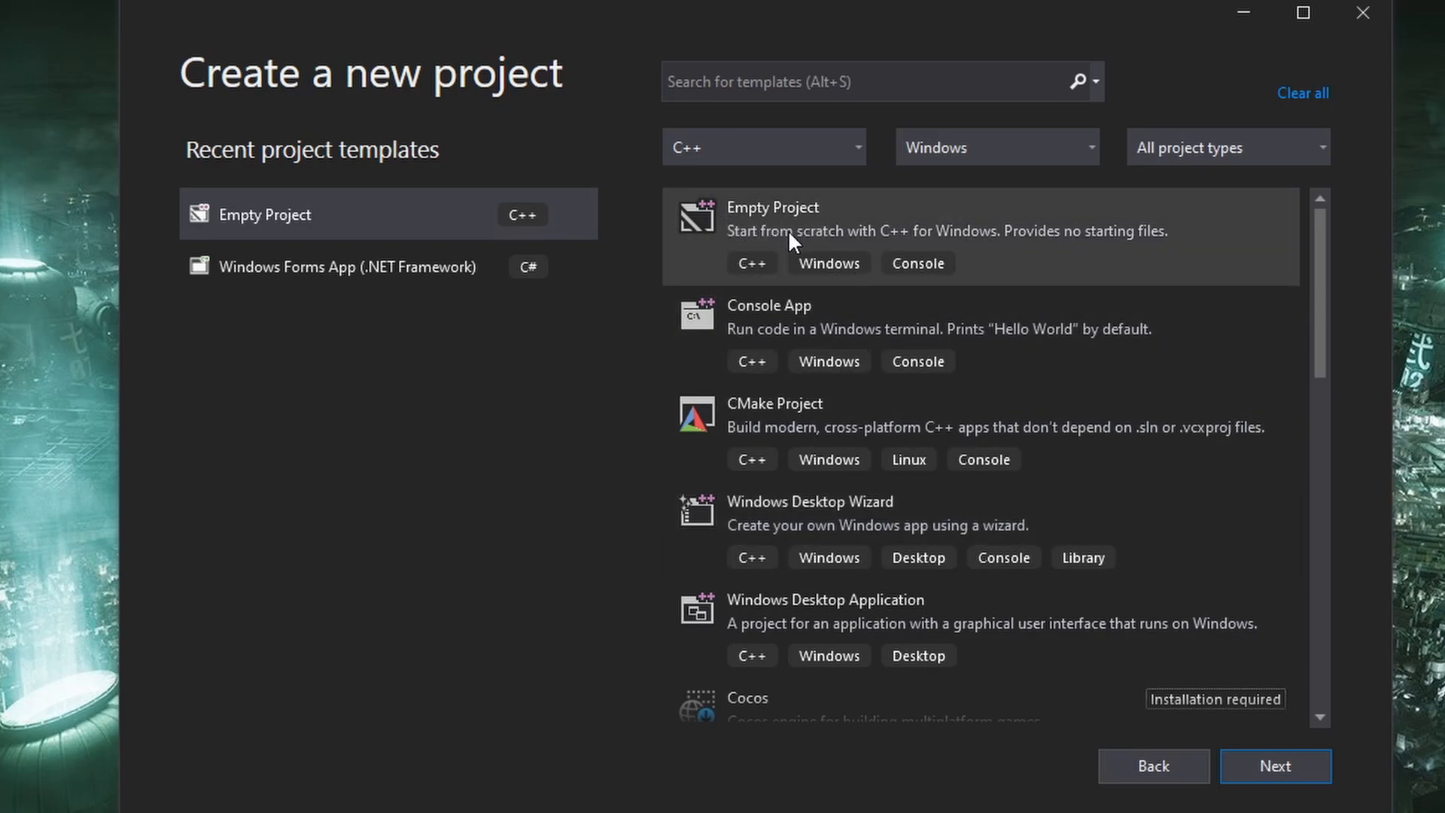
# Step: Choose the Empty Project template for C++ on Windows and continue to configuration
pyautogui.click(764, 146)
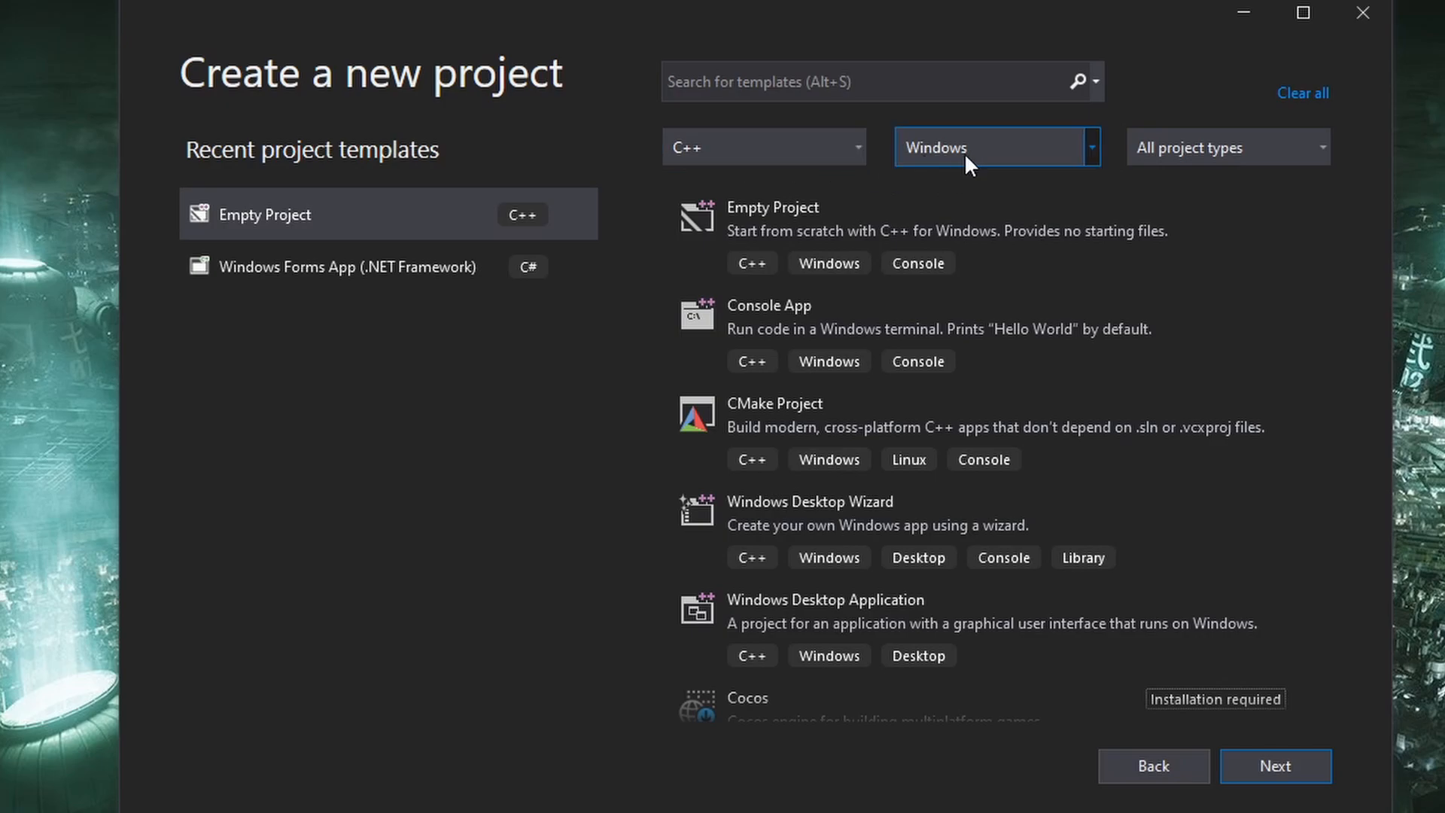
pyautogui.moveTo(751, 268)
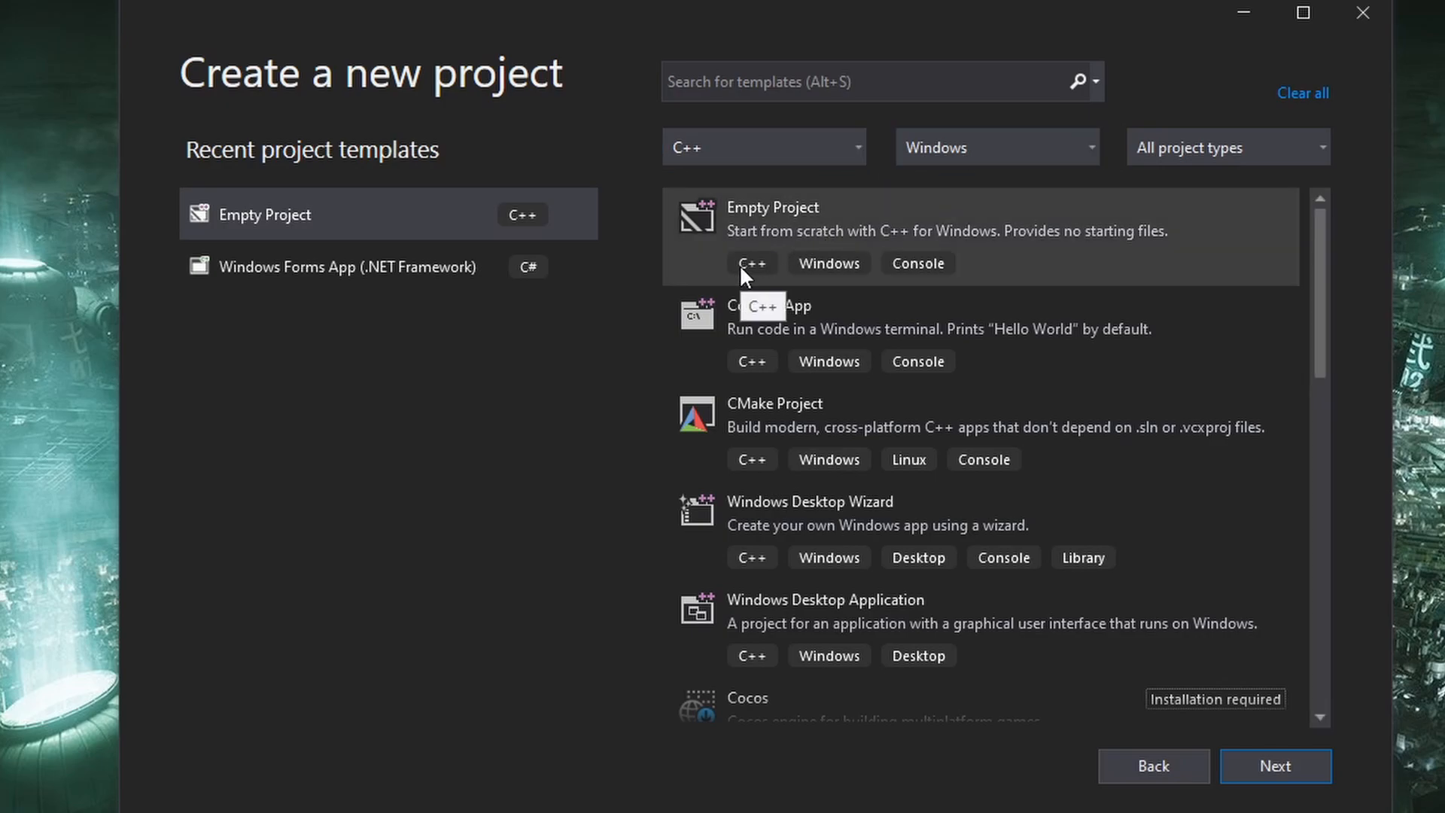
pyautogui.moveTo(826, 262)
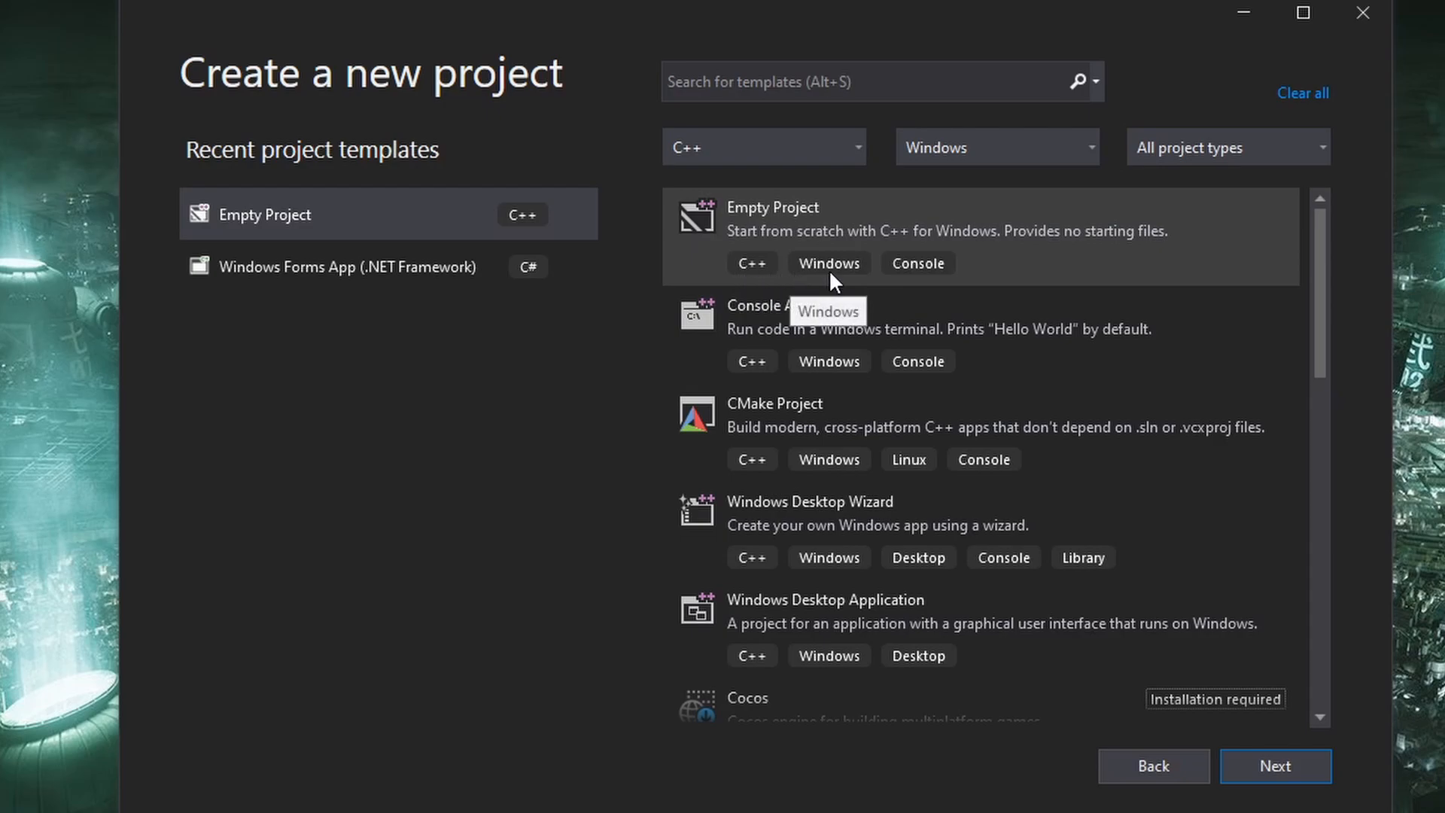
pyautogui.click(939, 235)
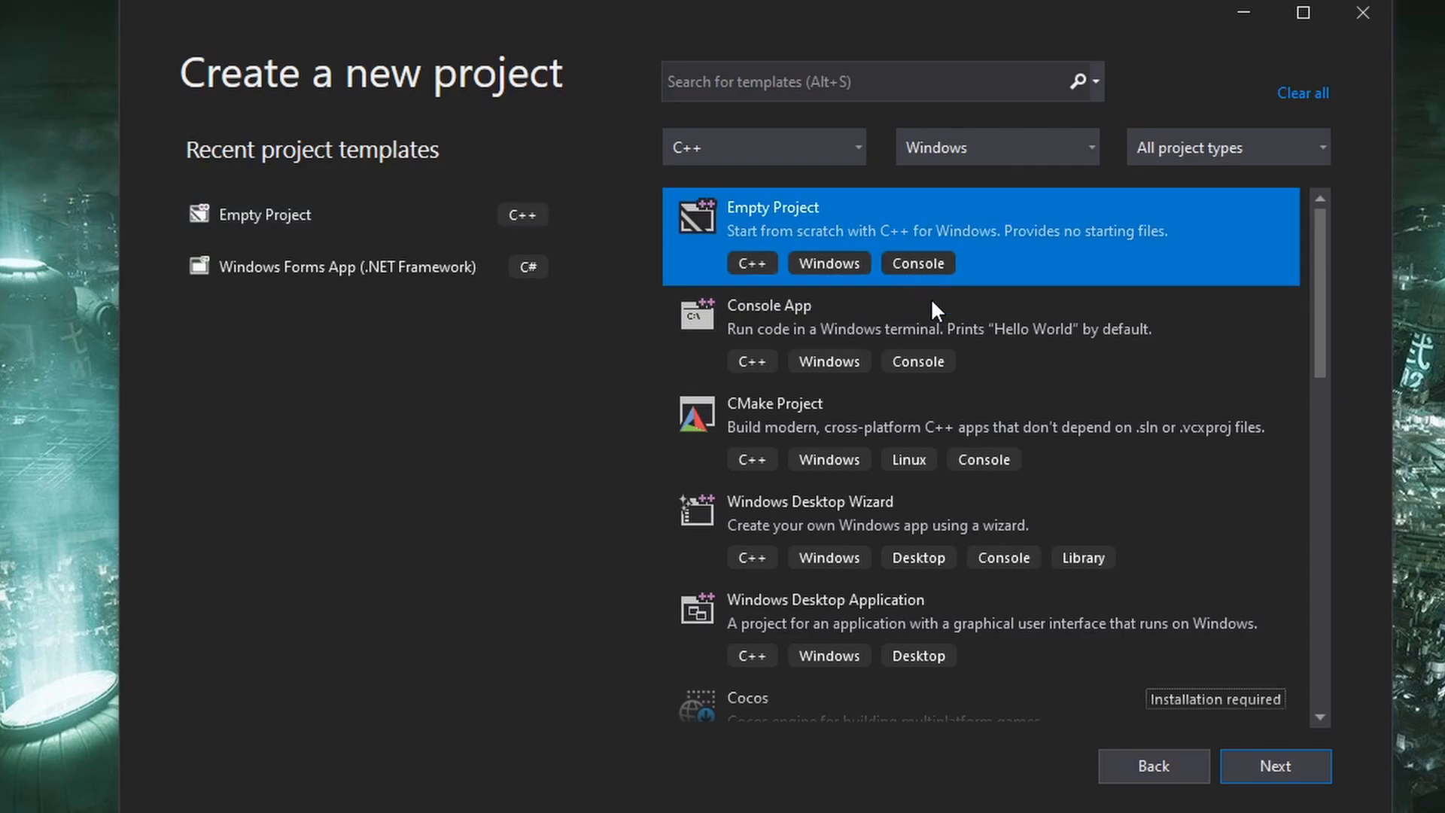
pyautogui.click(1275, 766)
pyautogui.write('CSeries')
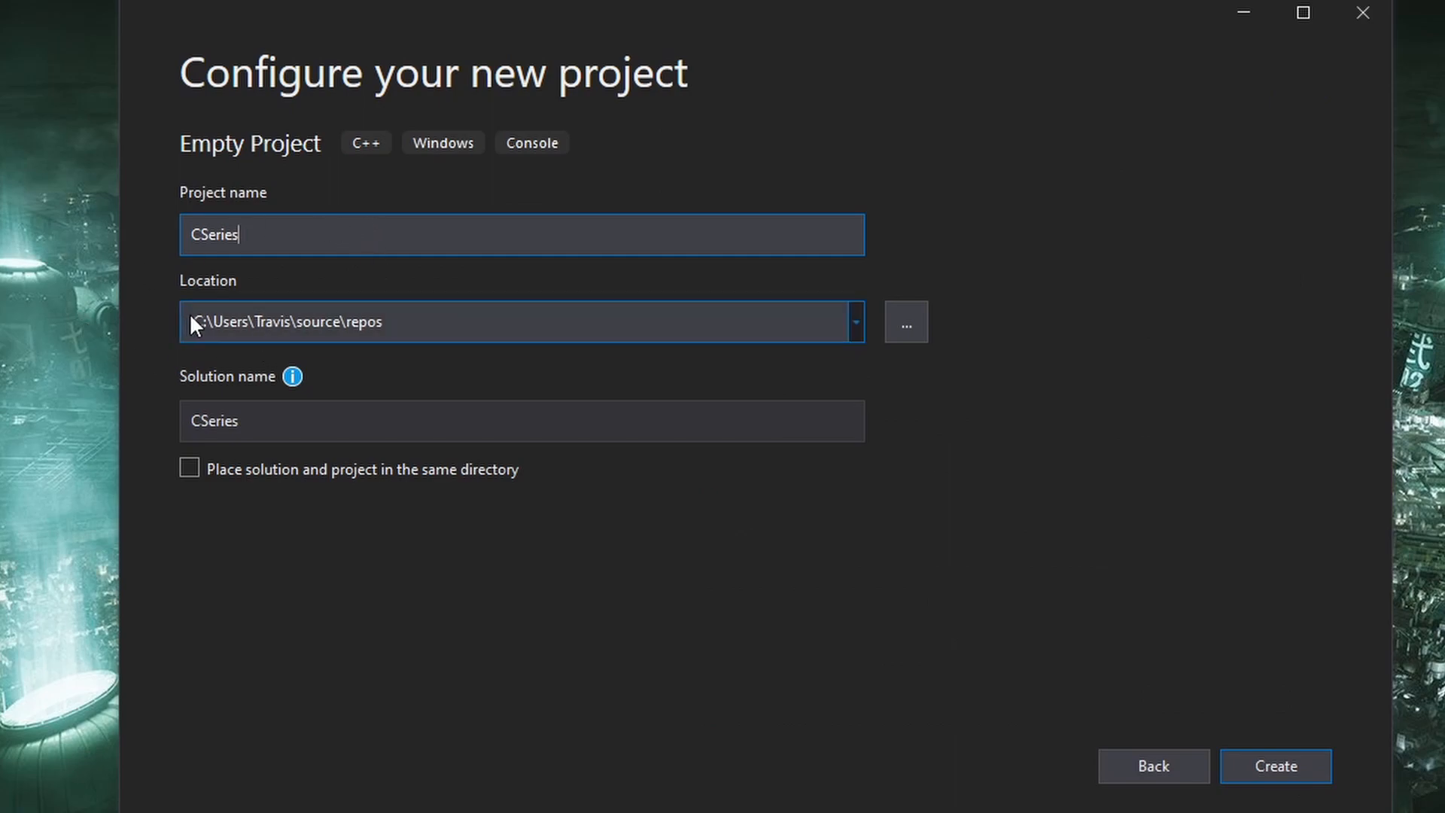
pyautogui.moveTo(477, 315)
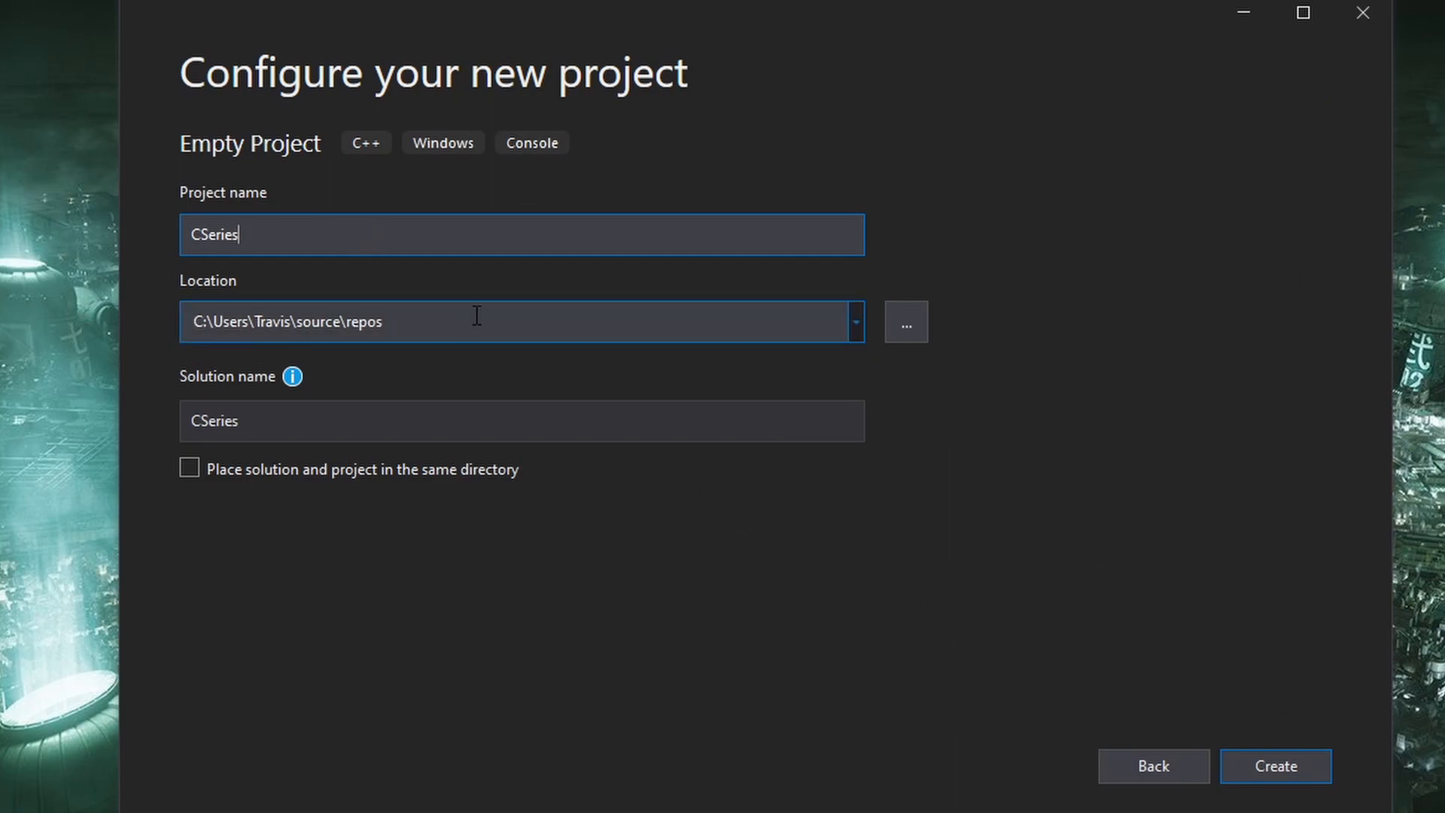
# Step: Create the CSeries project and solution in the default repos location
pyautogui.click(1275, 766)
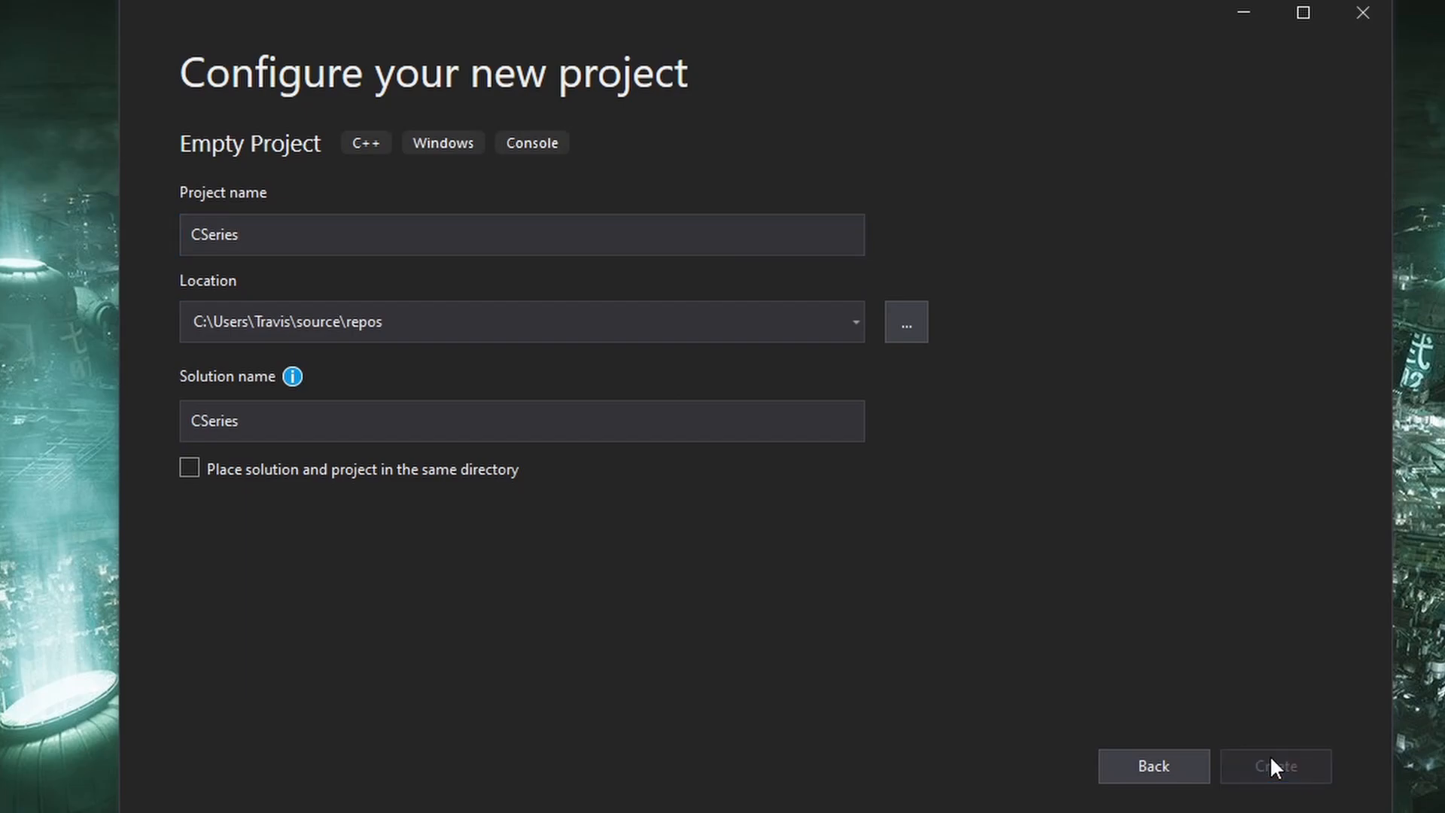
pyautogui.click(1275, 766)
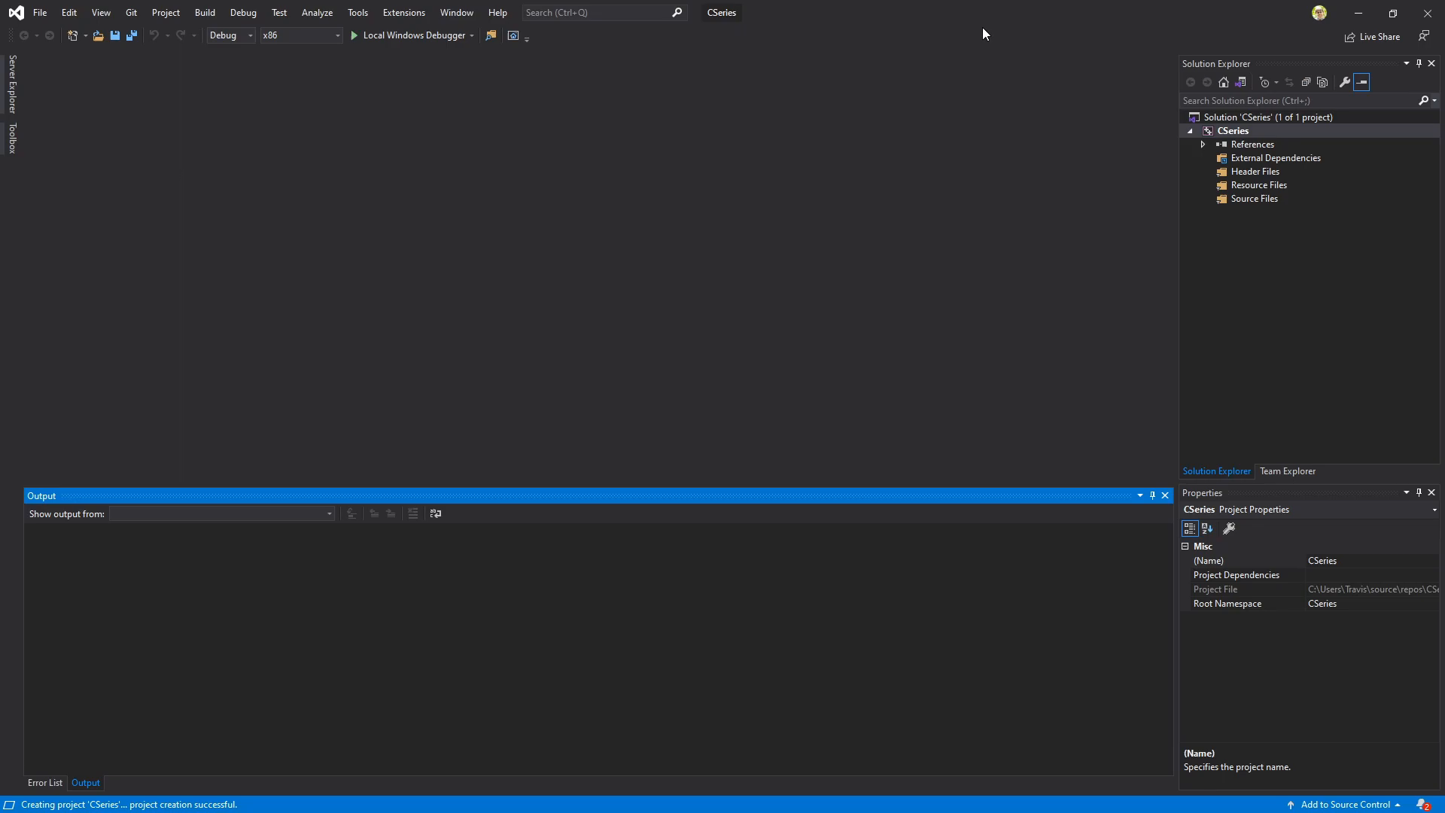
pyautogui.moveTo(961, 155)
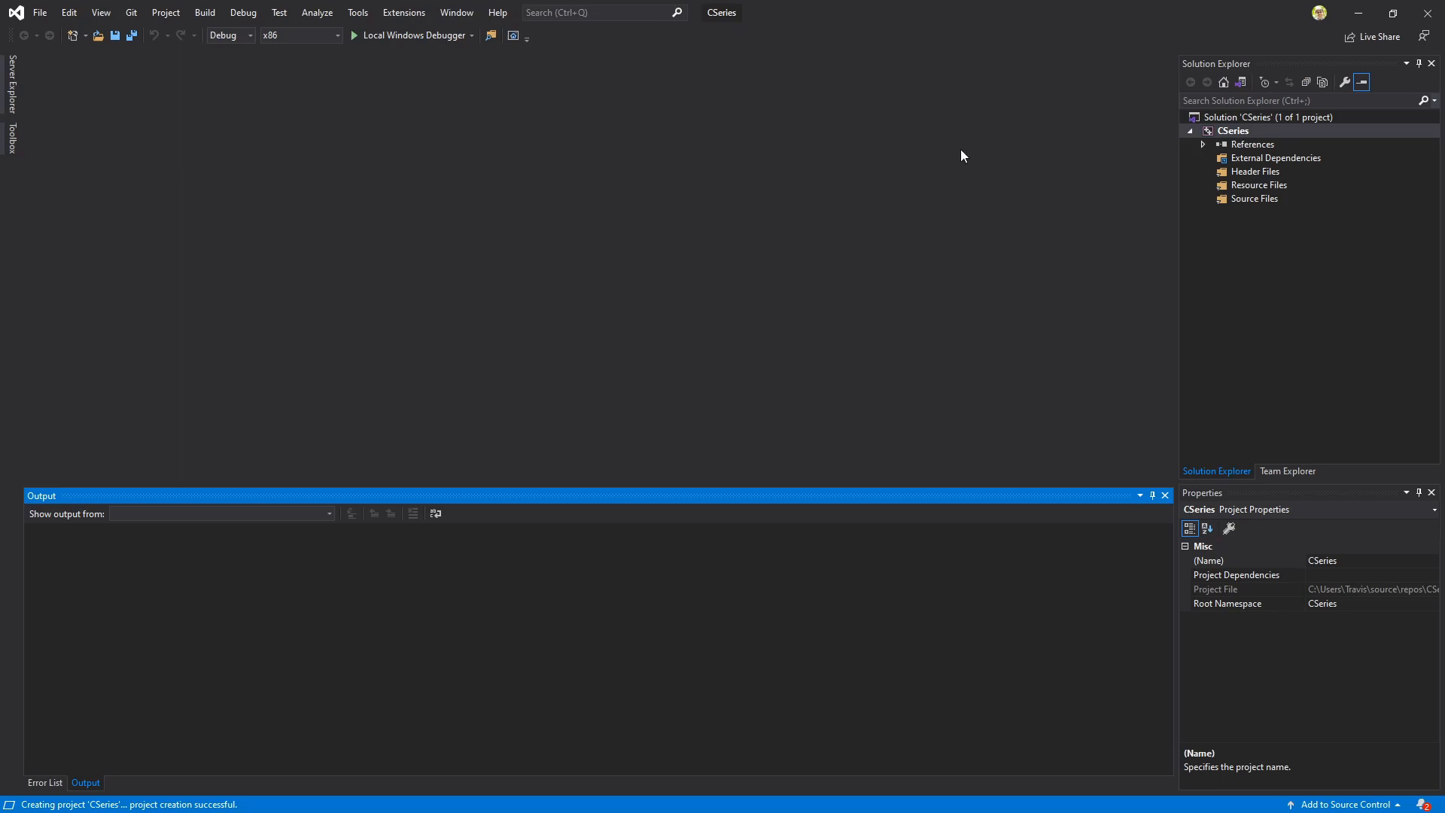
pyautogui.moveTo(625, 212)
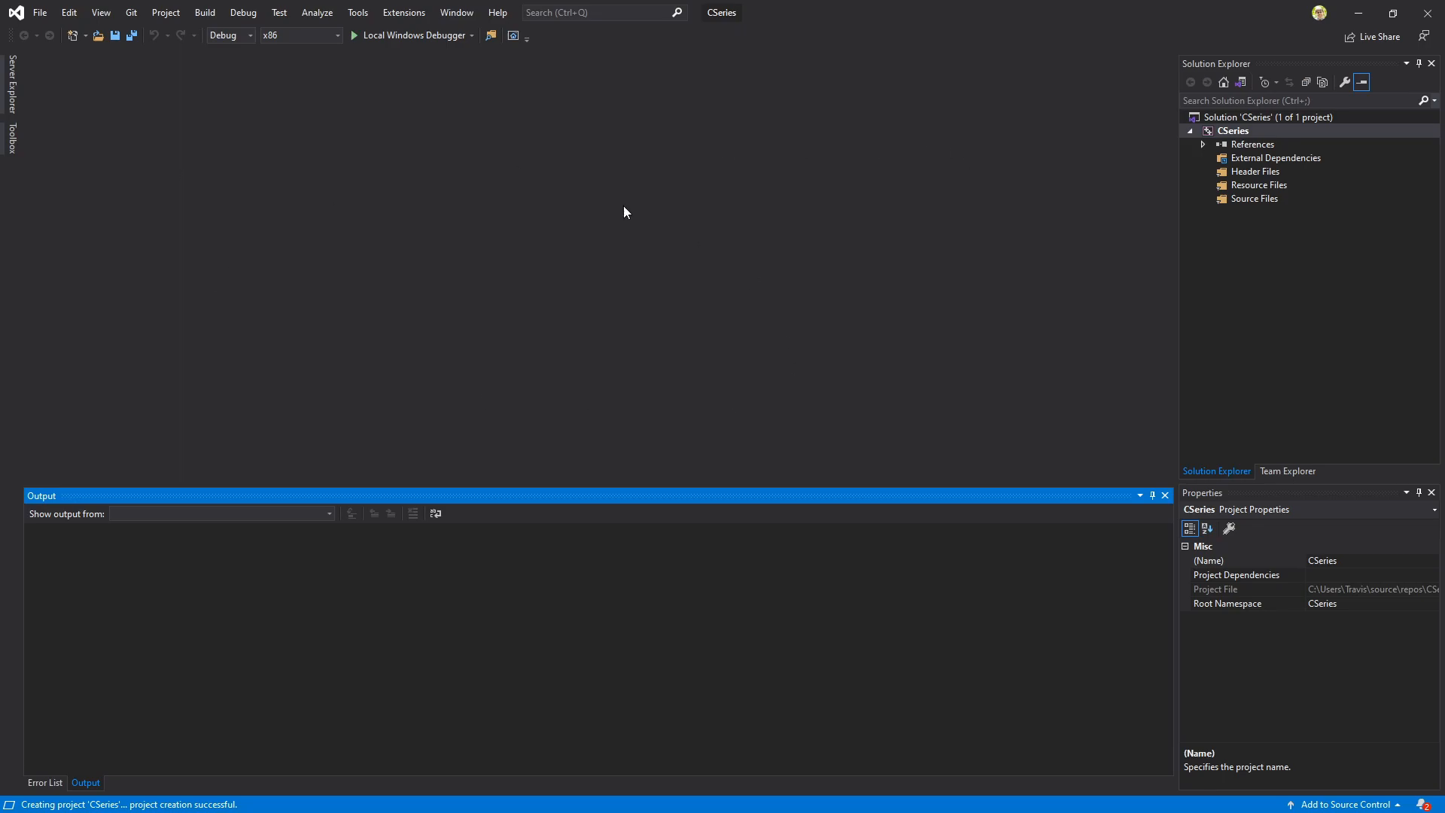
pyautogui.moveTo(794, 340)
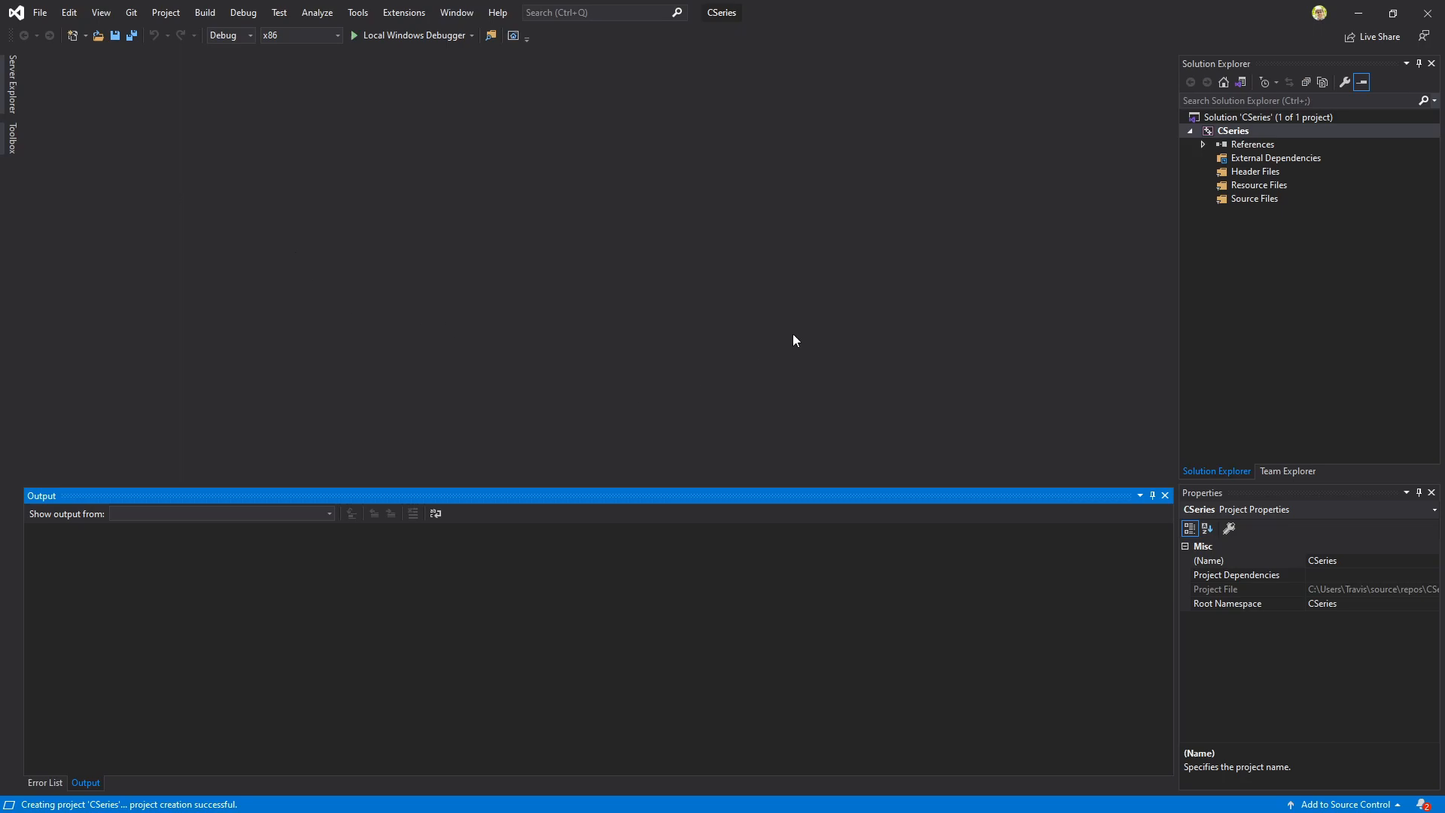
pyautogui.moveTo(691, 713)
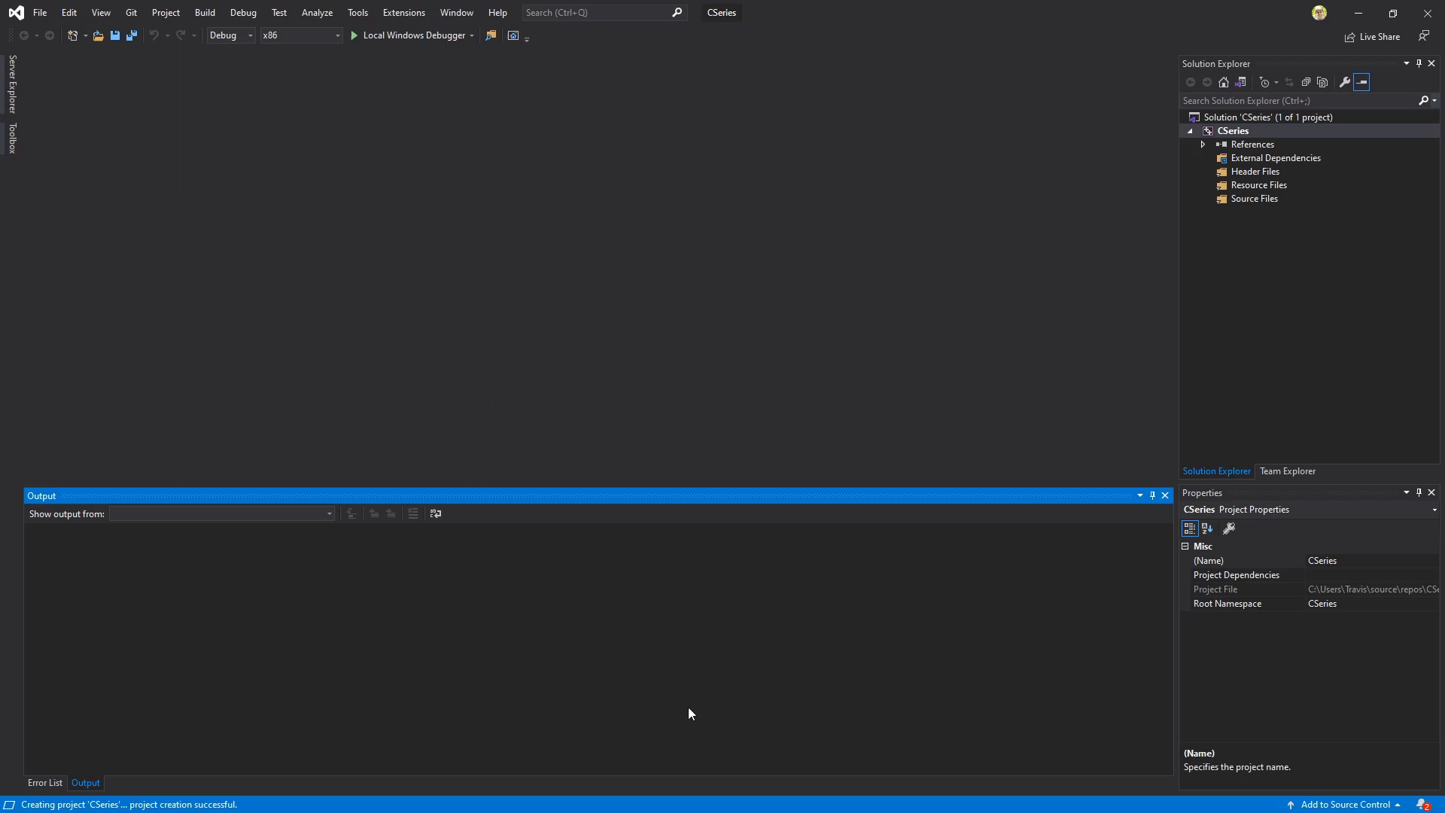
pyautogui.moveTo(1239, 165)
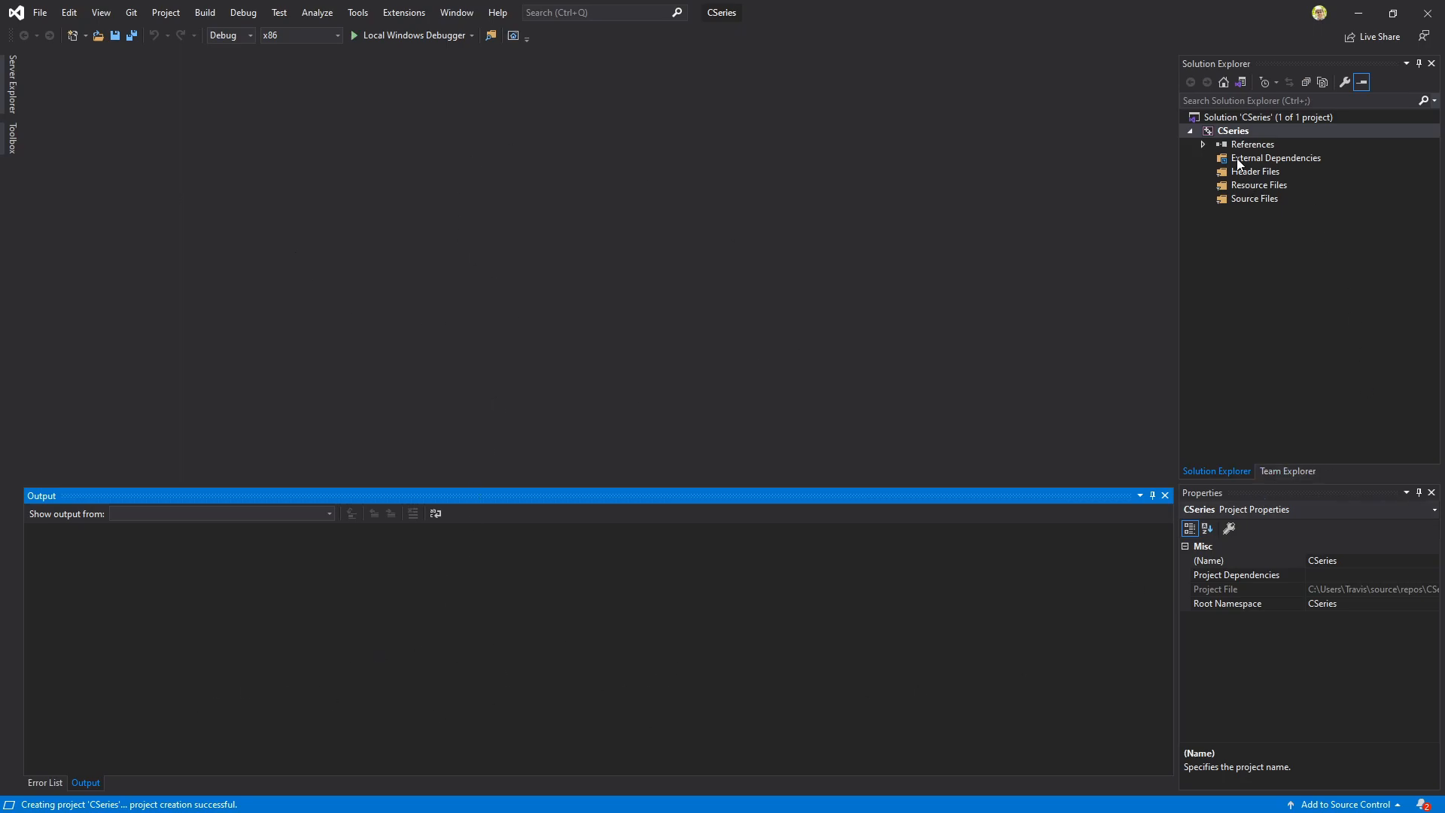
pyautogui.moveTo(1251, 203)
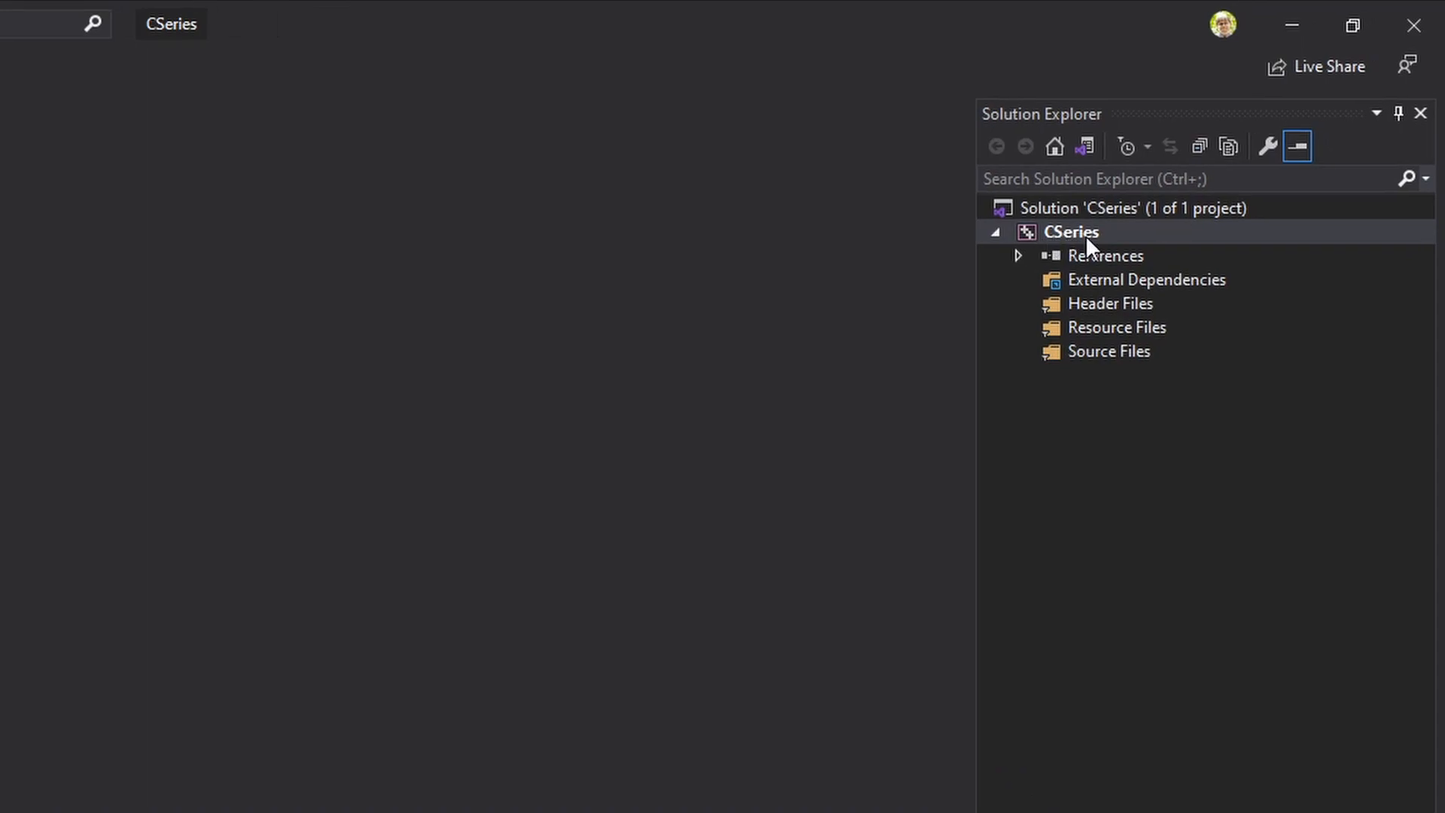
# Step: Add a new C++ File item to CSeries, named main.c
pyautogui.rightClick(1069, 232)
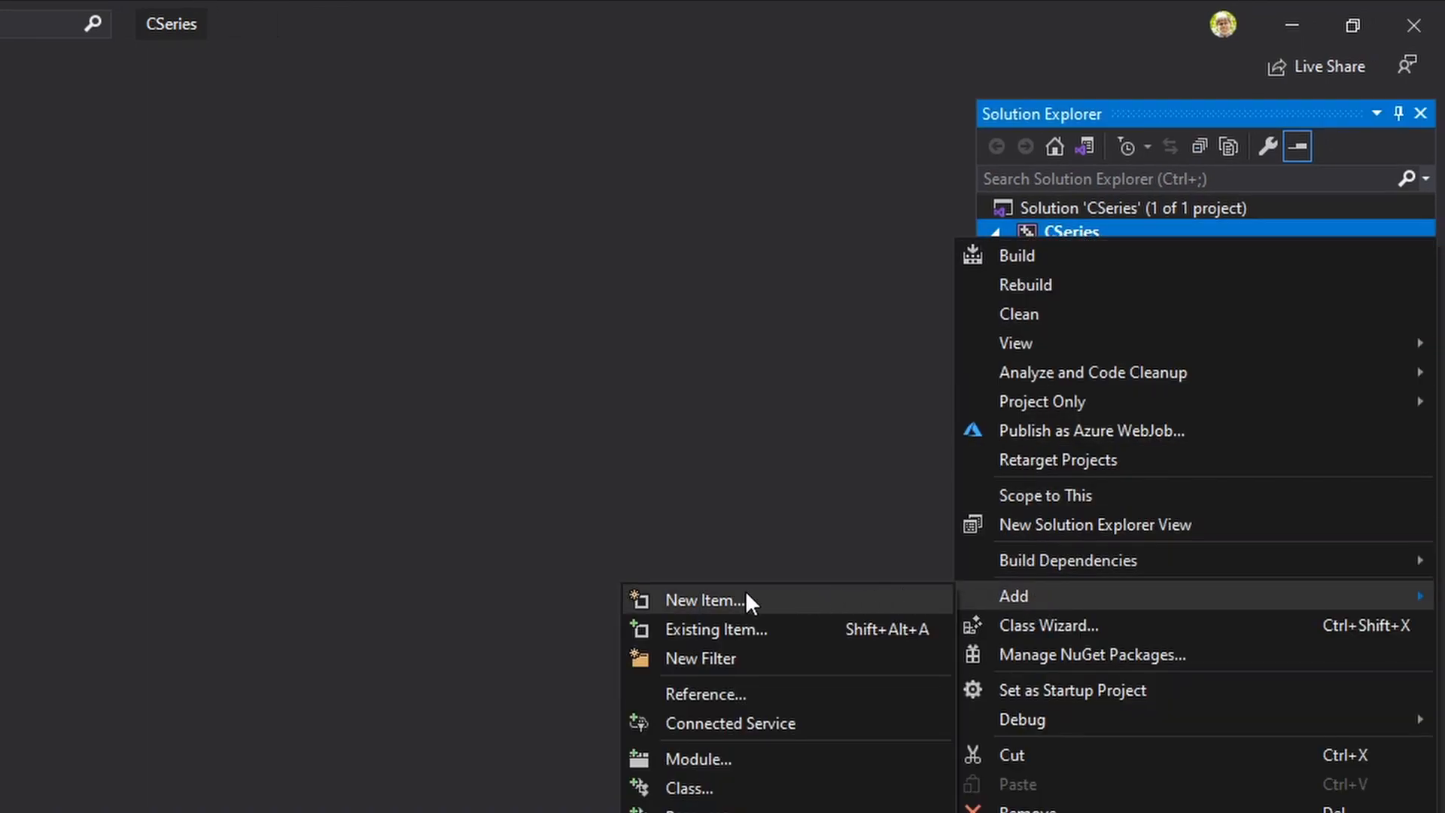
pyautogui.click(703, 601)
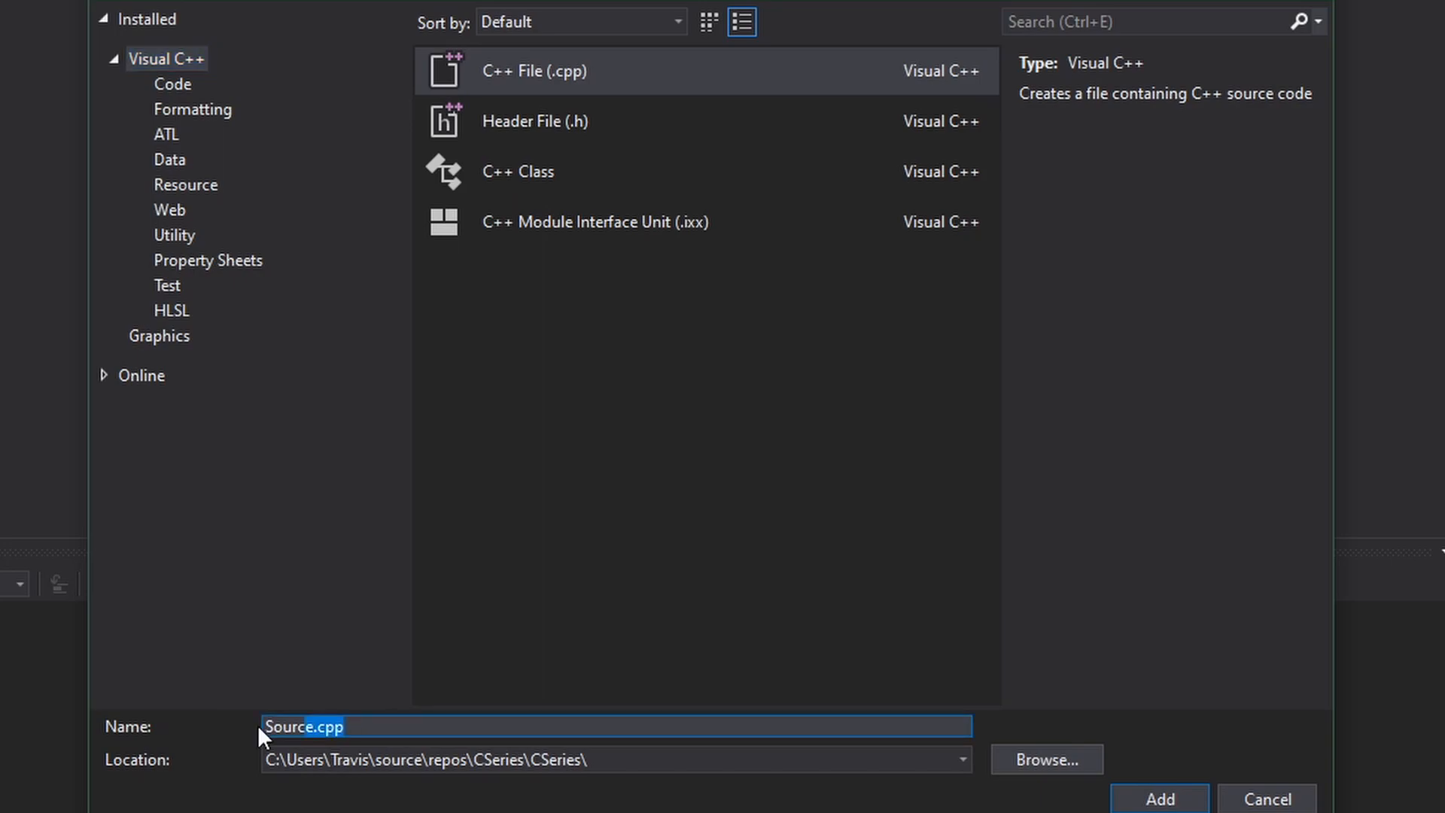
pyautogui.write('main.c')
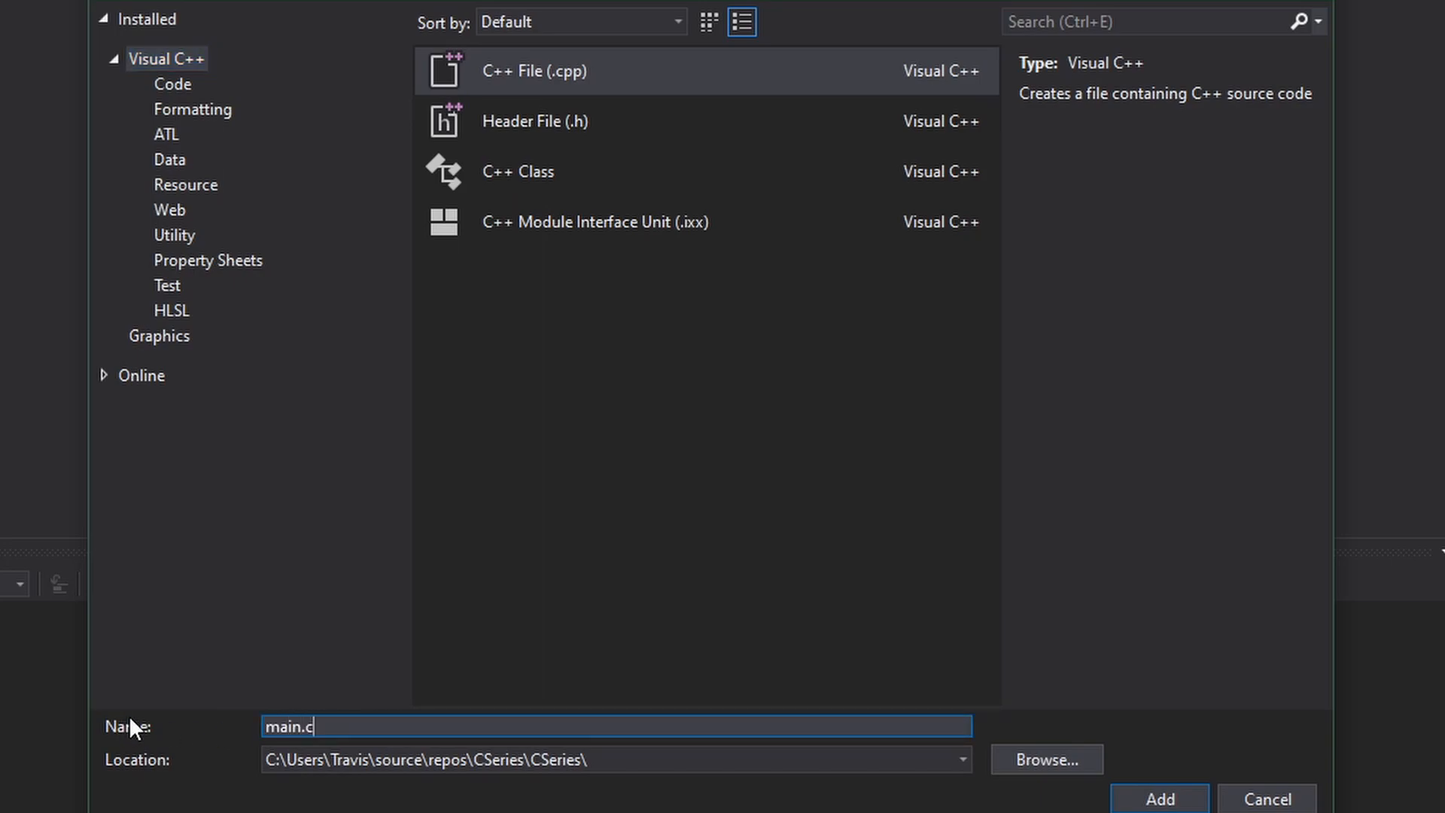
pyautogui.moveTo(306, 747)
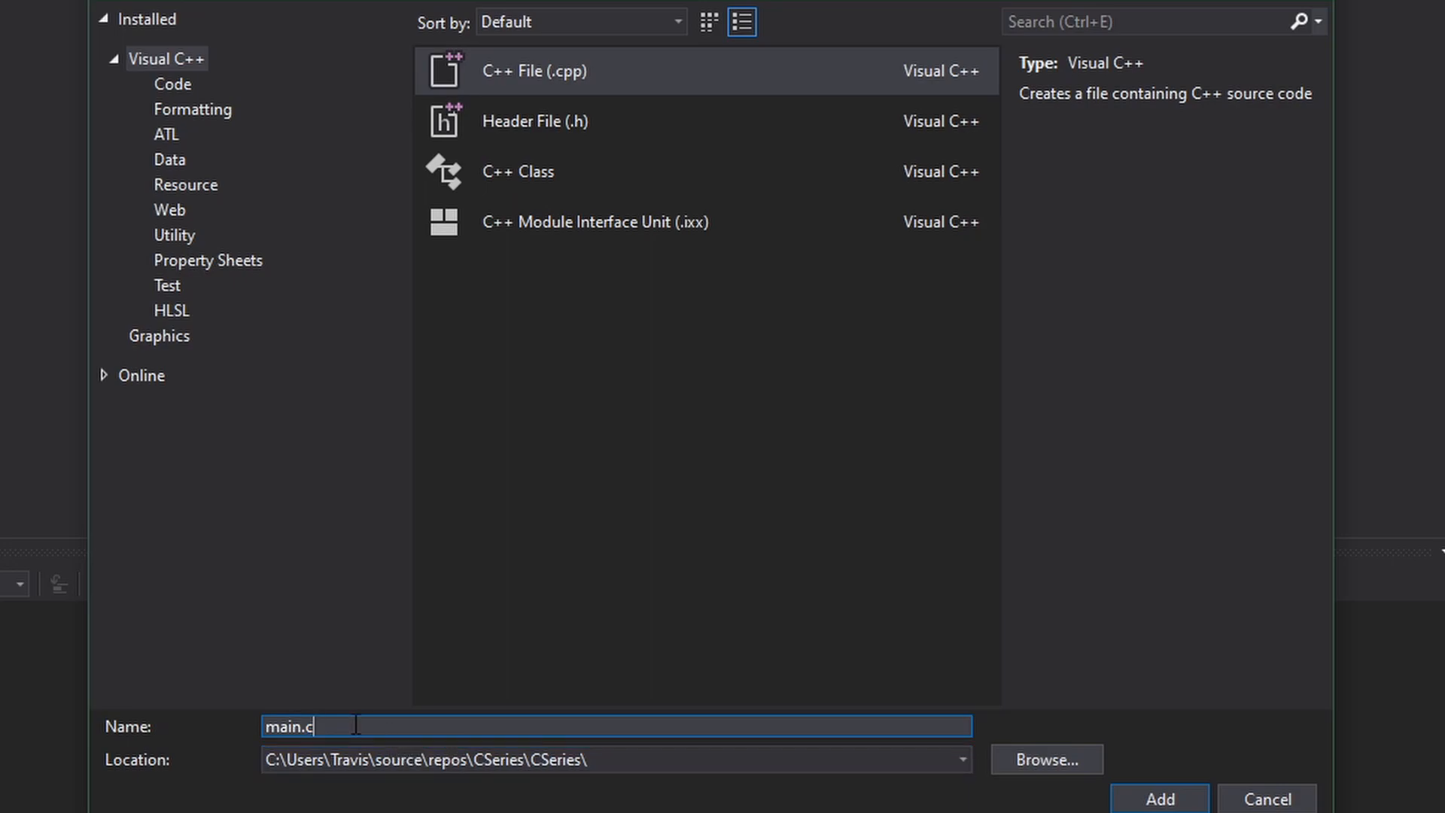
pyautogui.moveTo(1159, 798)
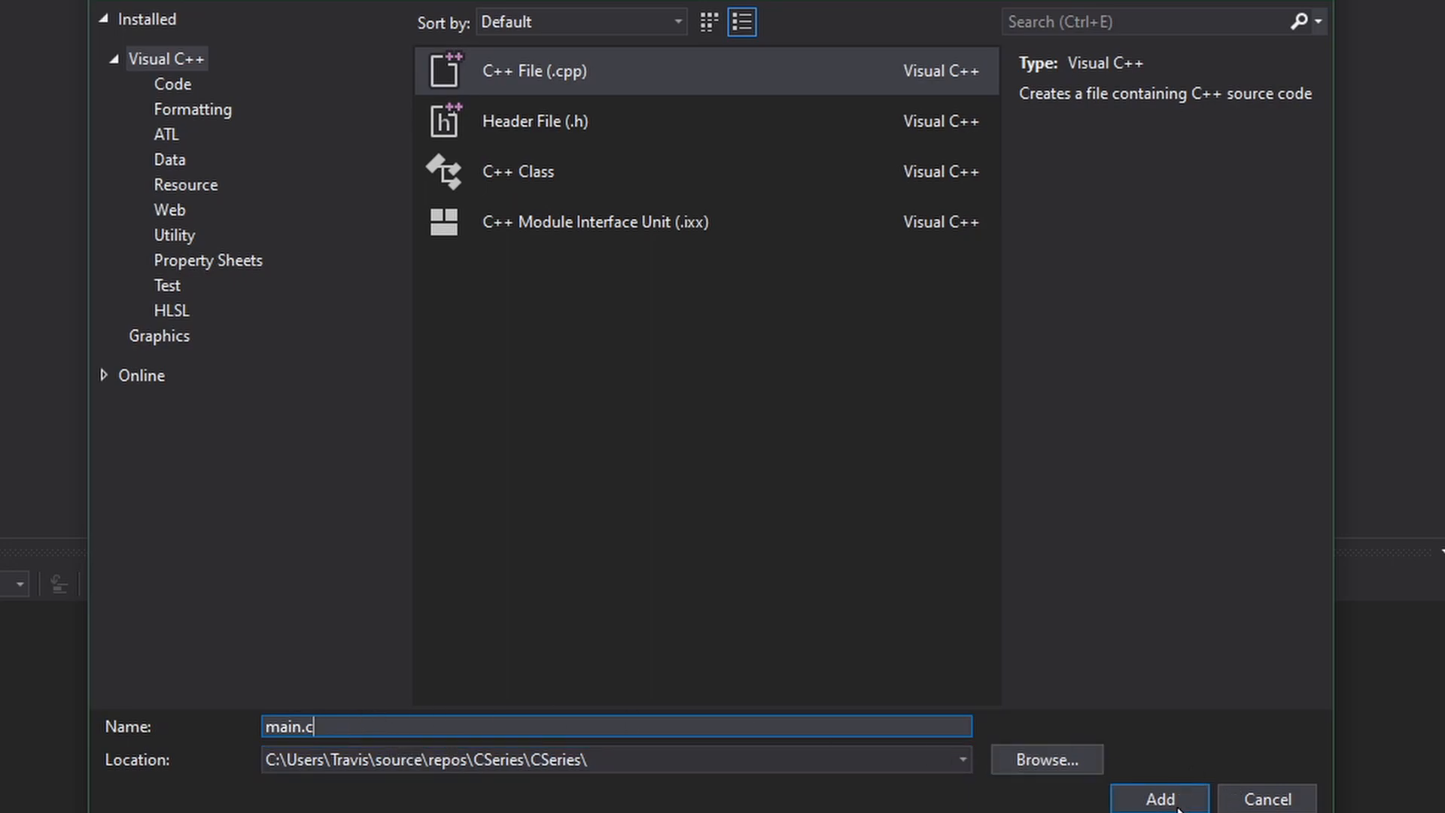
pyautogui.click(1159, 800)
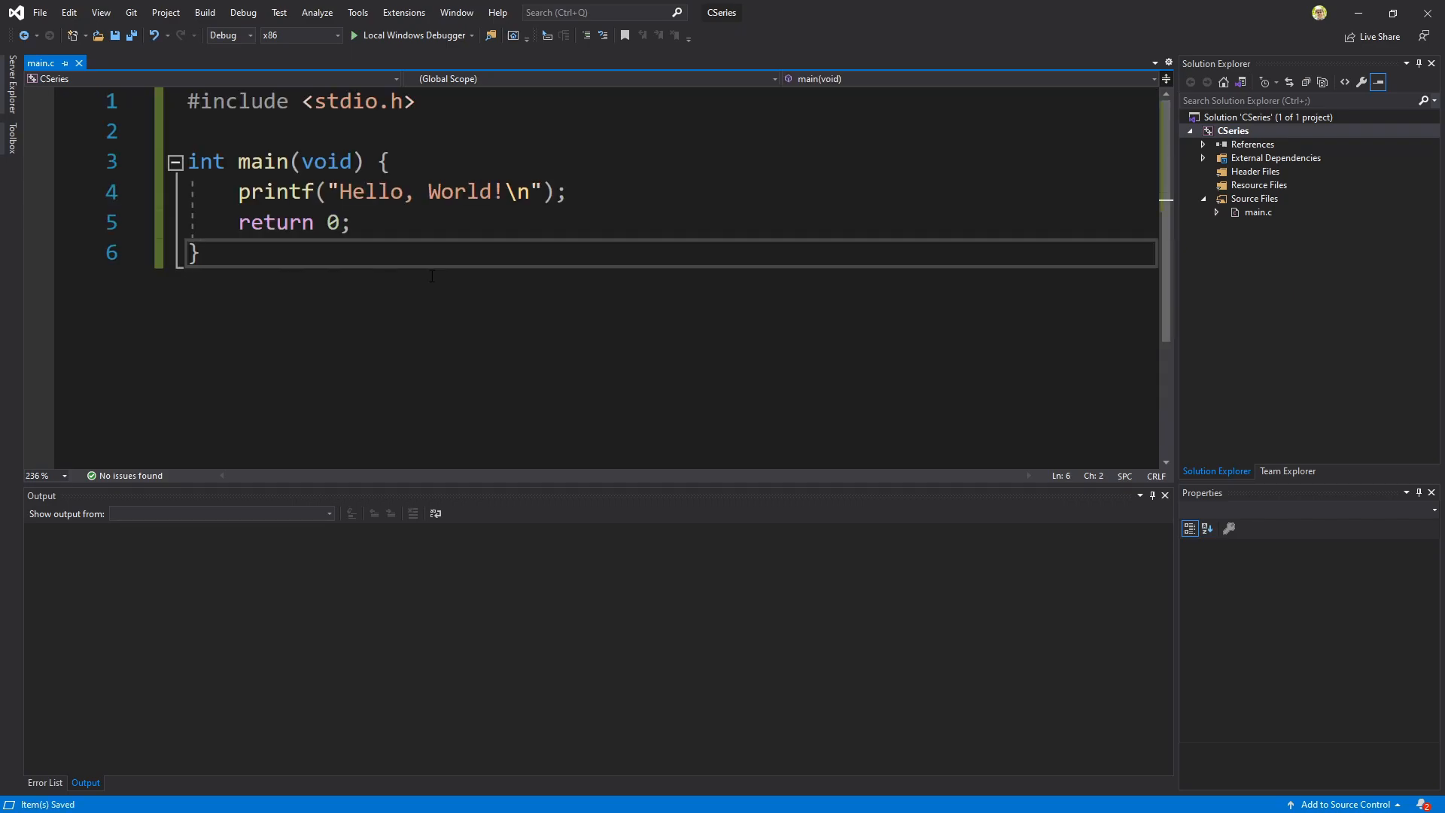
pyautogui.moveTo(452, 88)
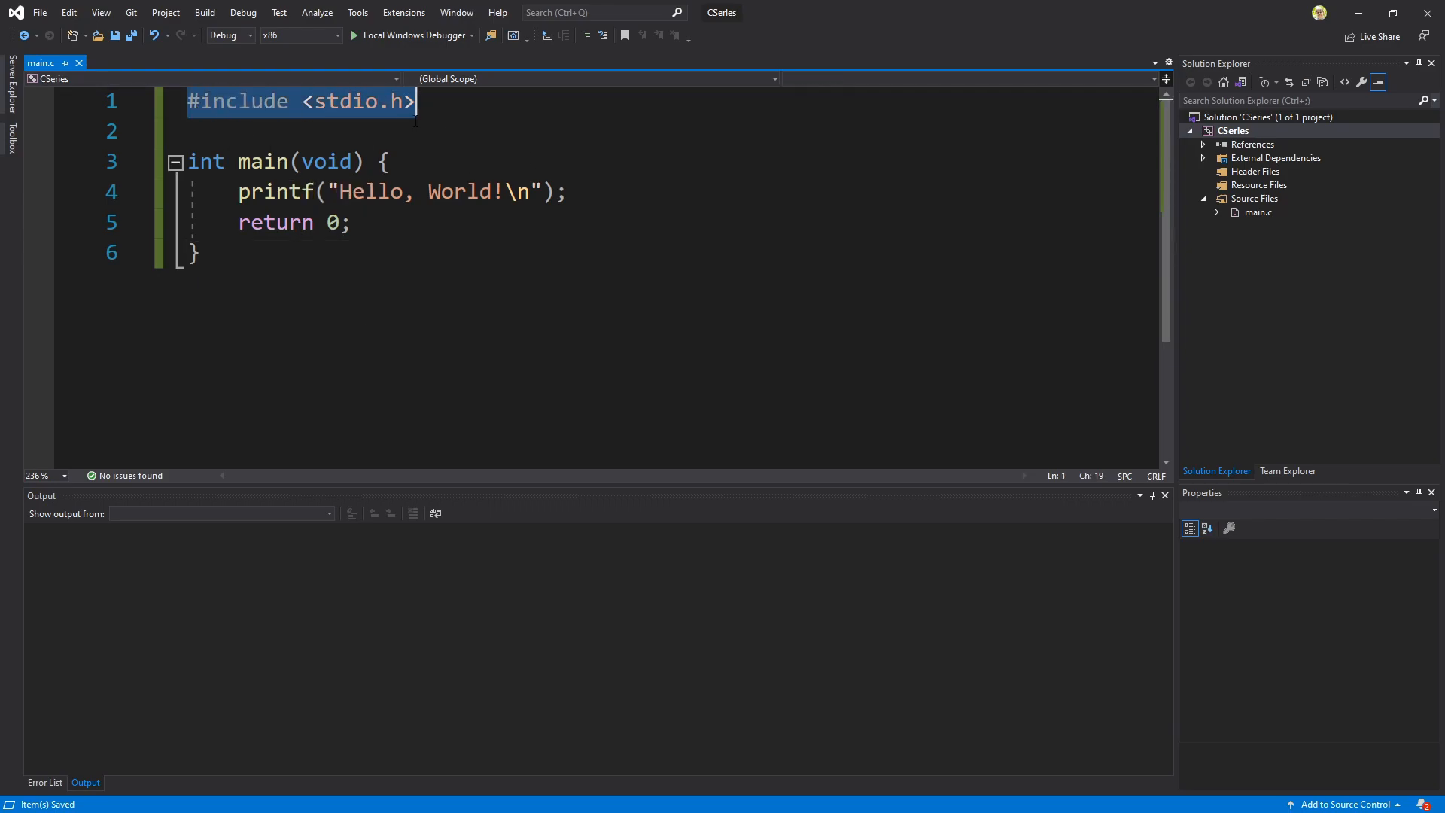
# Step: Review the stdio.h include and main function lines of the Hello, World! program
pyautogui.click(390, 162)
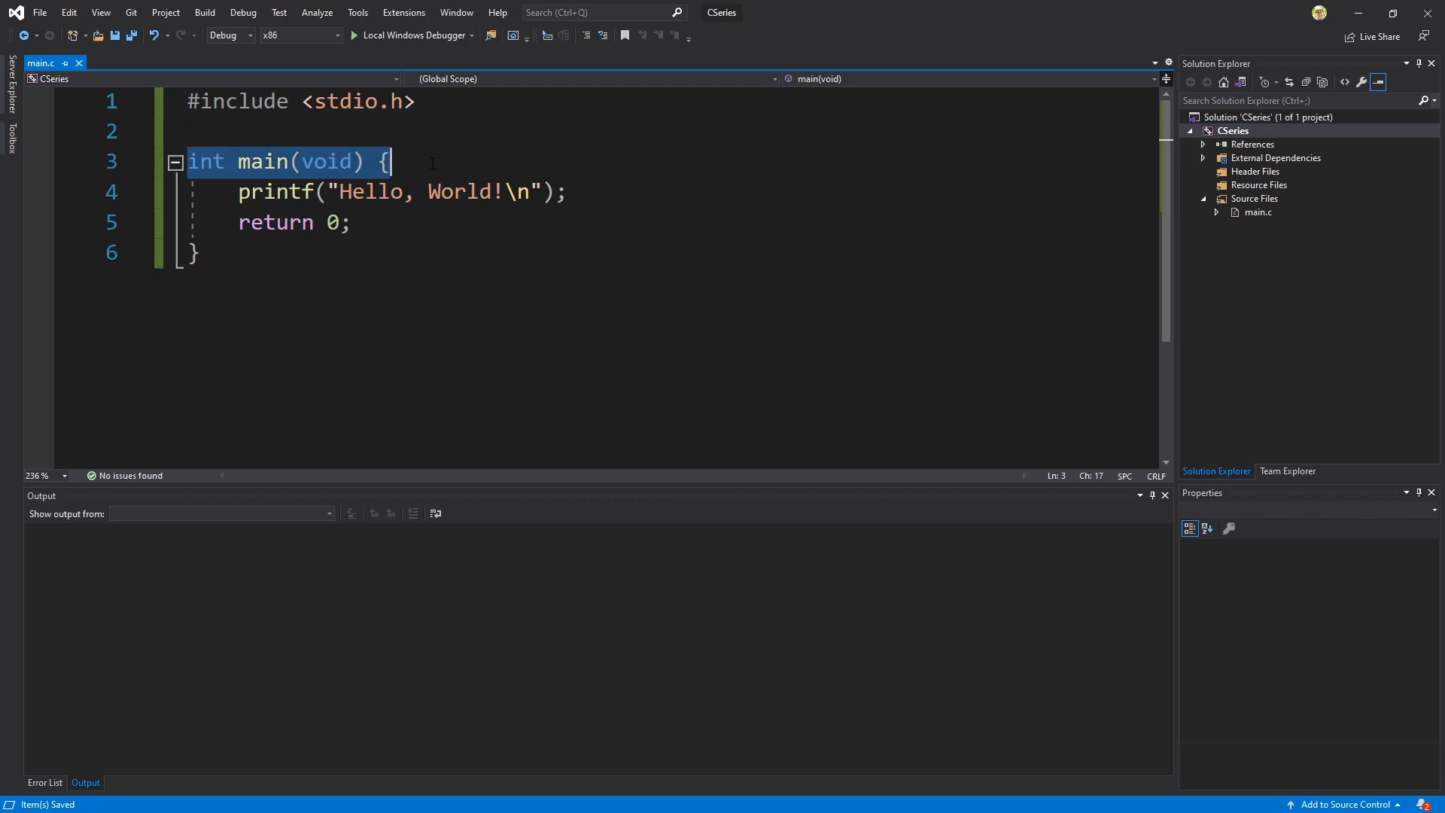
pyautogui.click(194, 253)
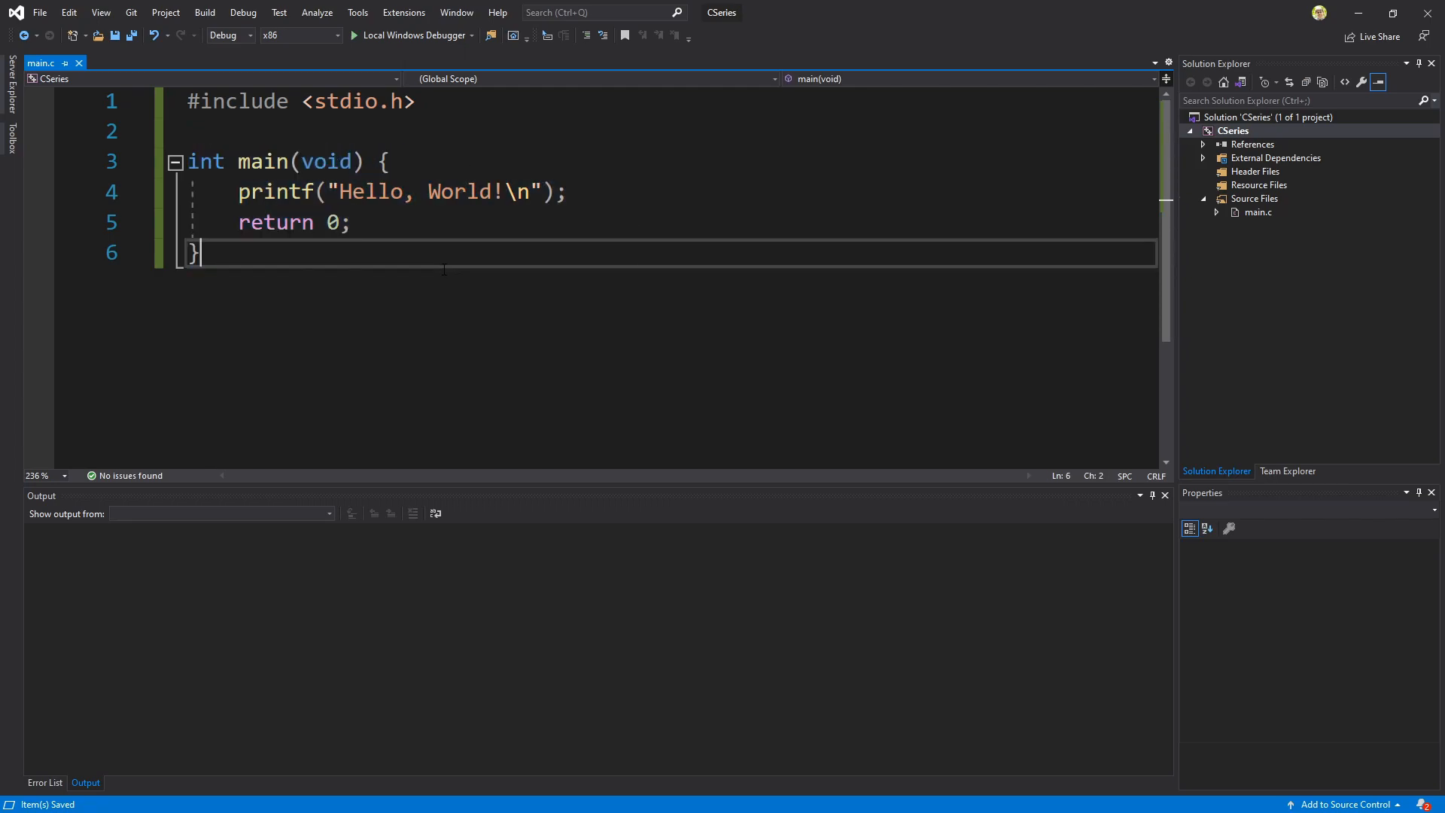
pyautogui.moveTo(590, 44)
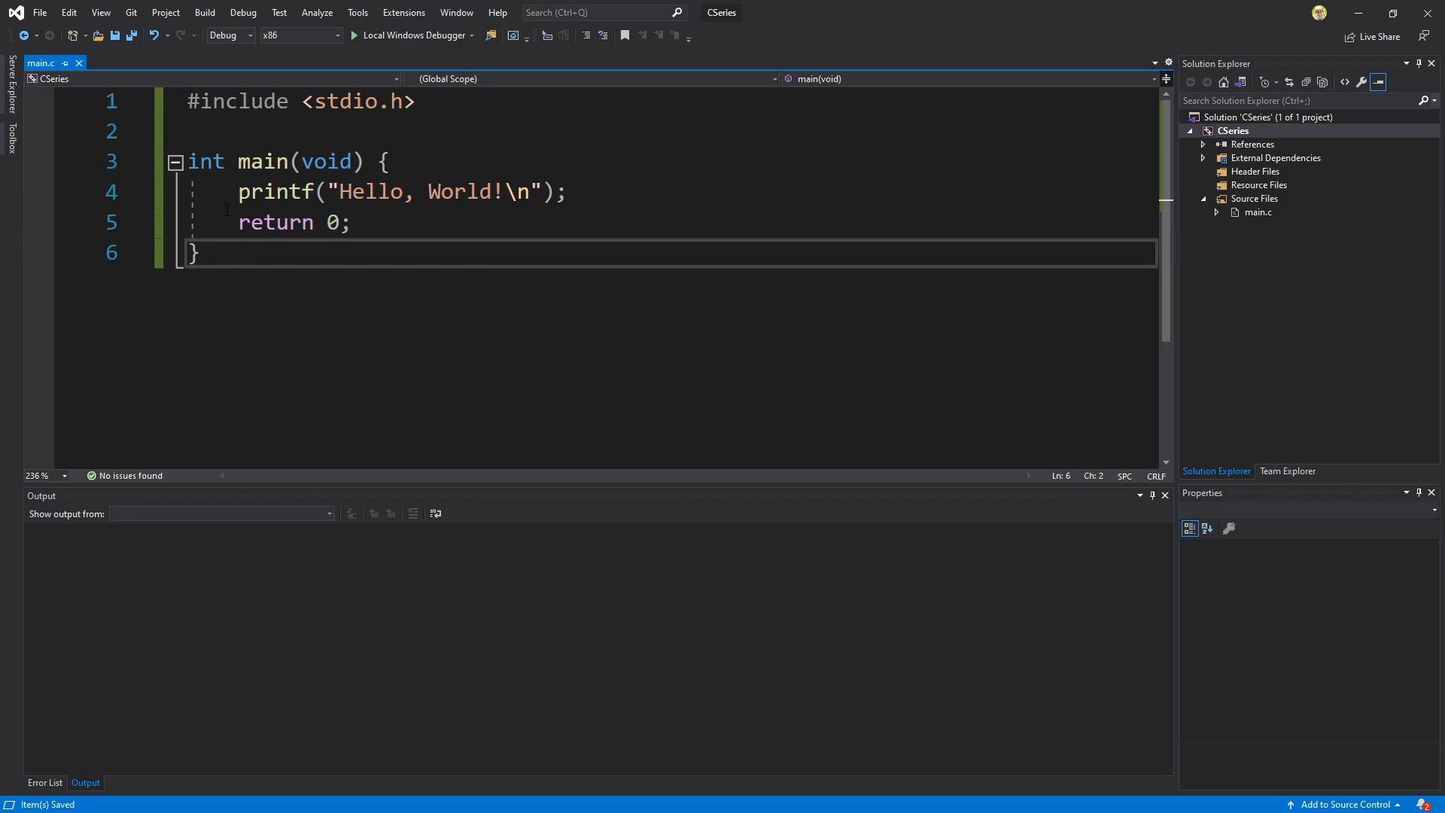
pyautogui.click(194, 161)
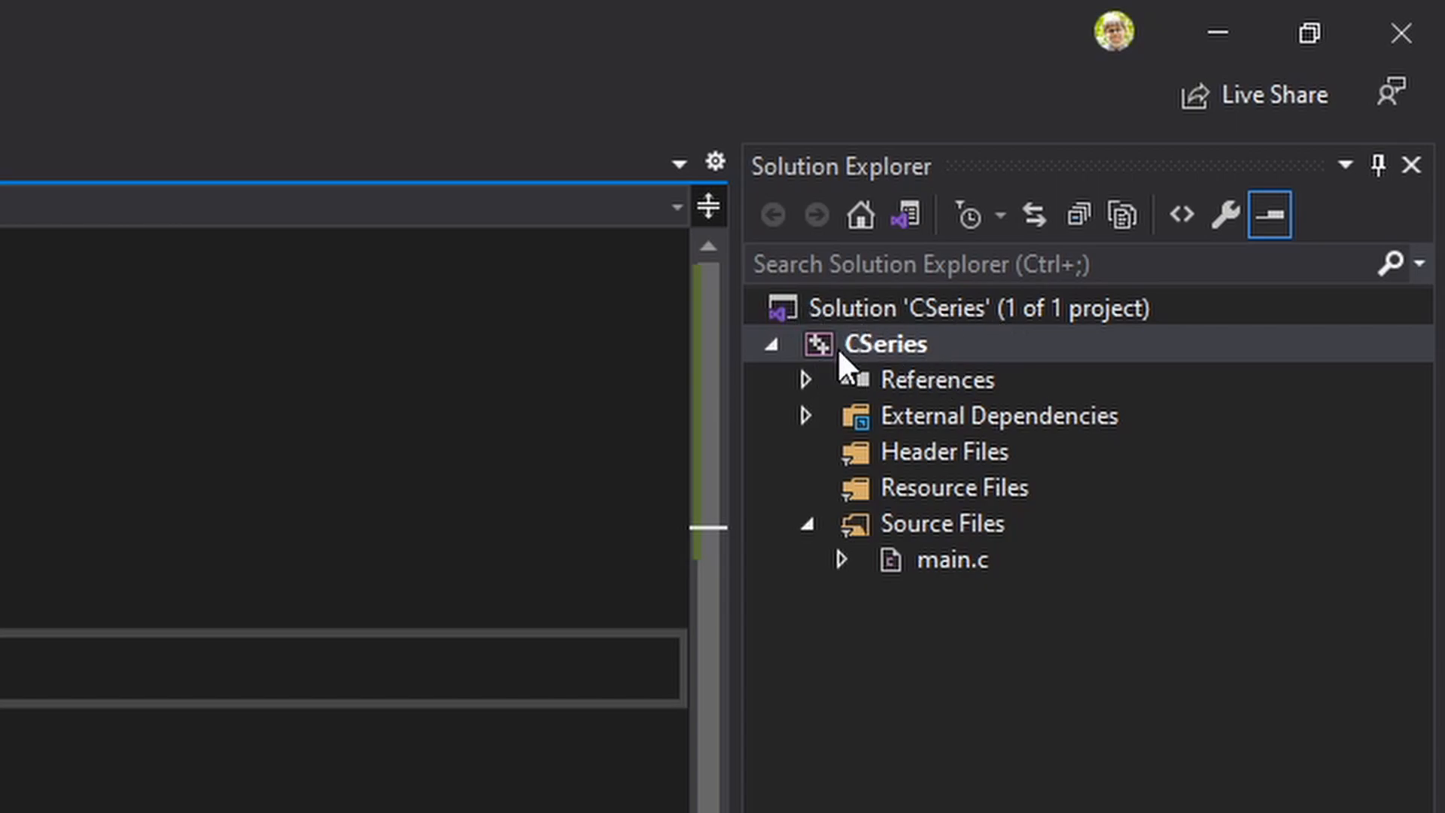
pyautogui.moveTo(956, 372)
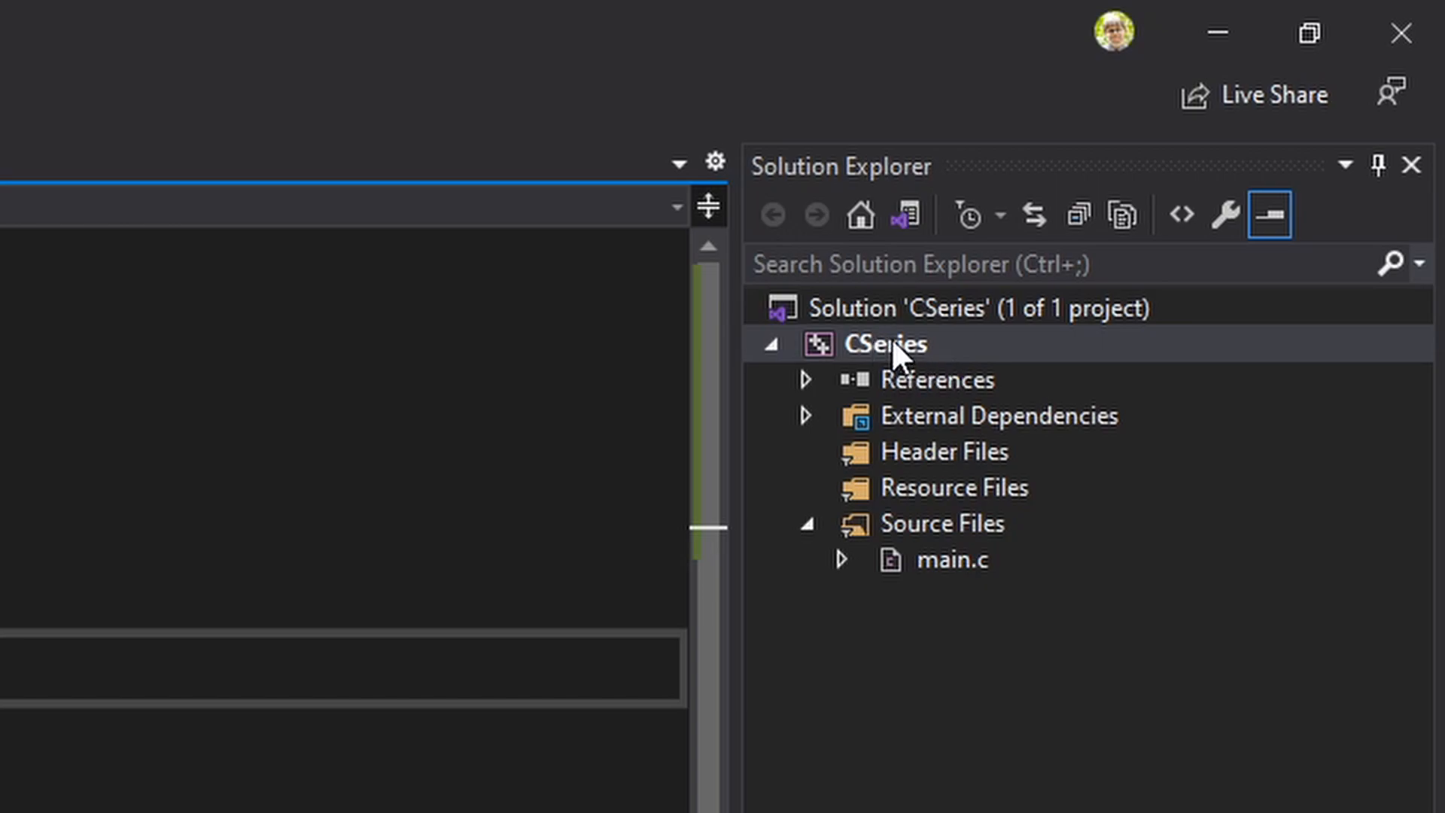
pyautogui.moveTo(876, 364)
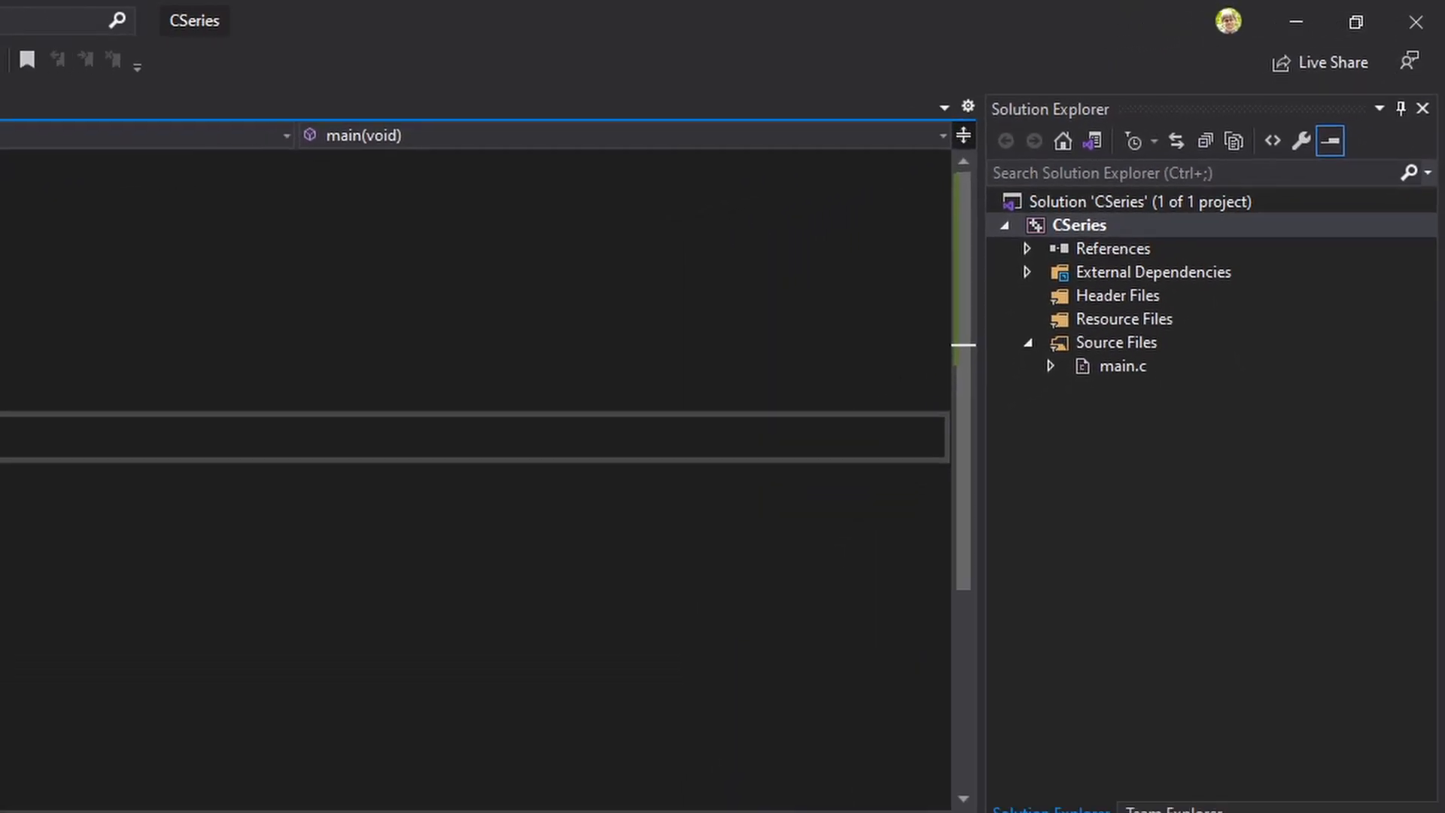
# Step: Build CSeries into CSeries.exe and confirm Build: 1 succeeded, 0 failed
pyautogui.click(193, 36)
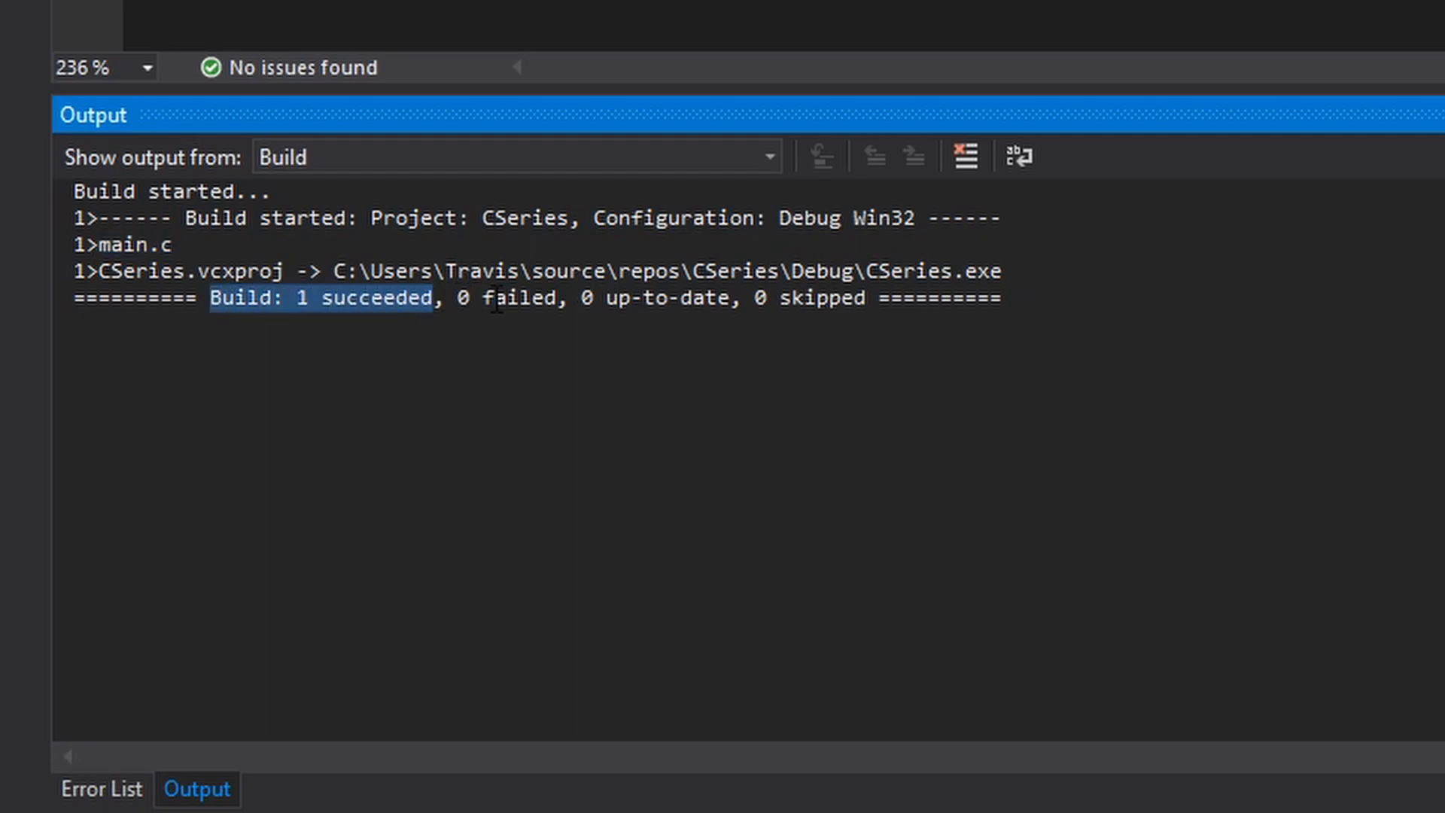
pyautogui.doubleClick(794, 298)
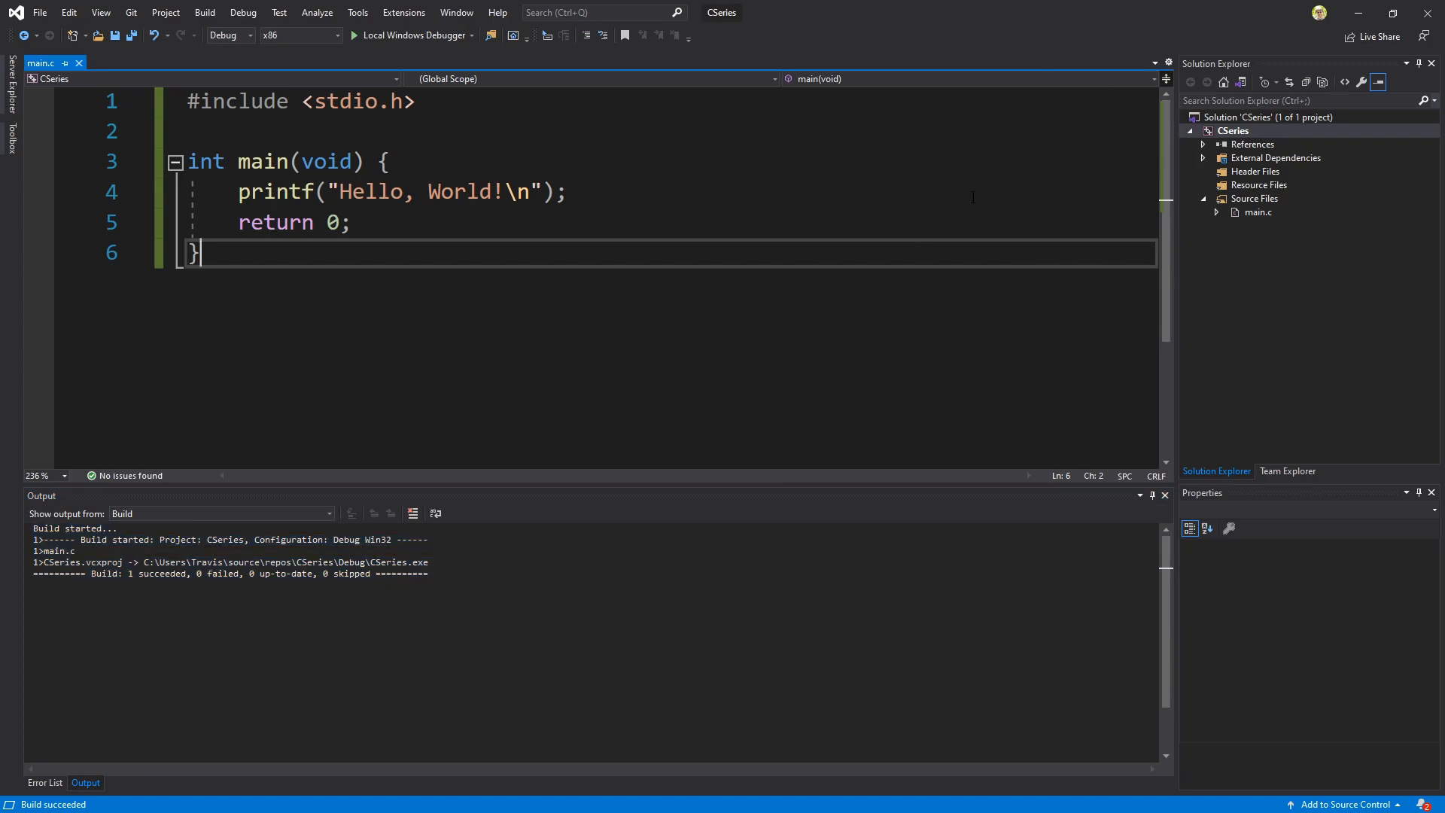
pyautogui.click(1232, 129)
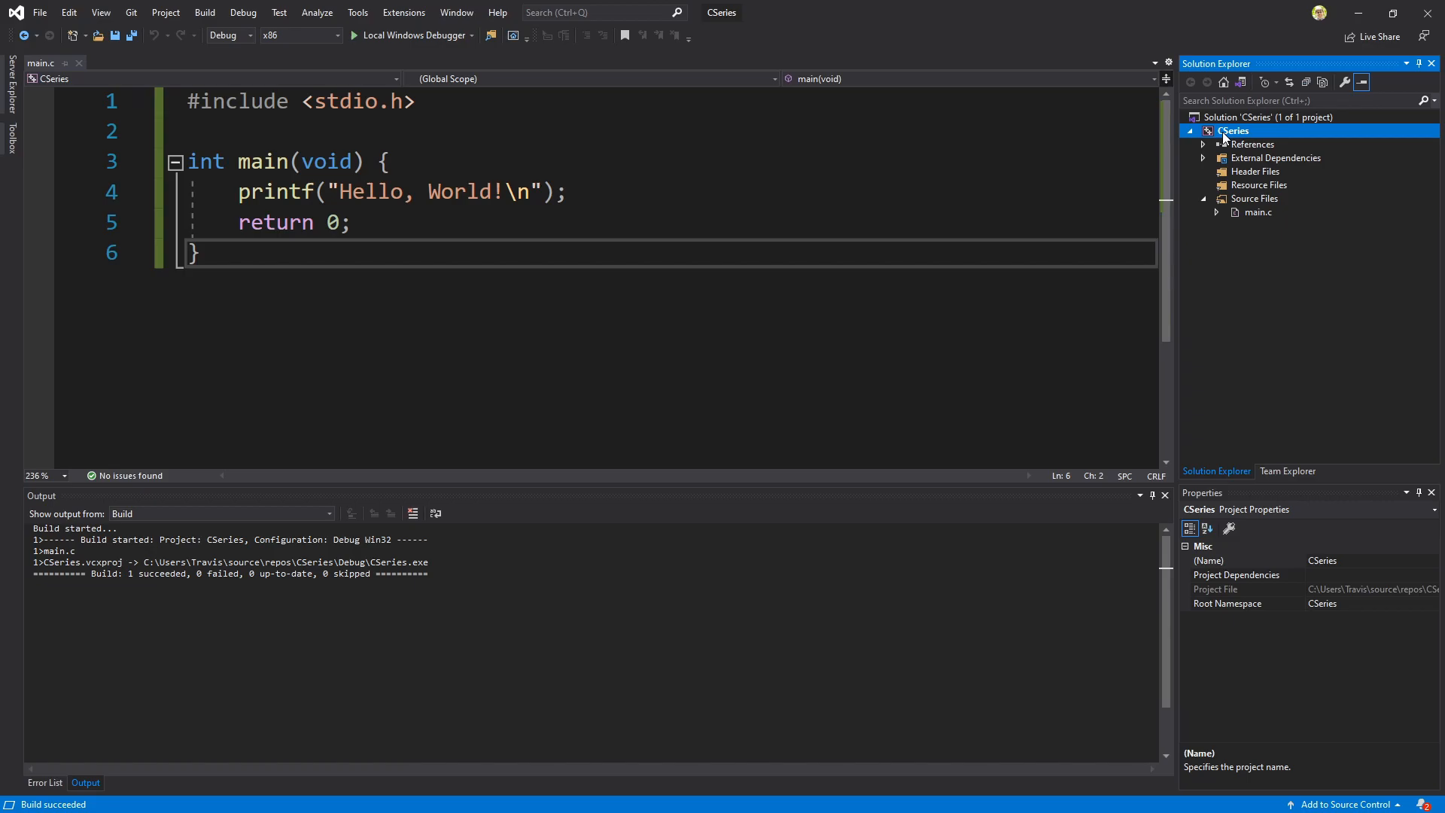
# Step: Open the project folder in File Explorer, navigate to the solution's Debug folder and locate CSeries.exe
pyautogui.rightClick(1233, 130)
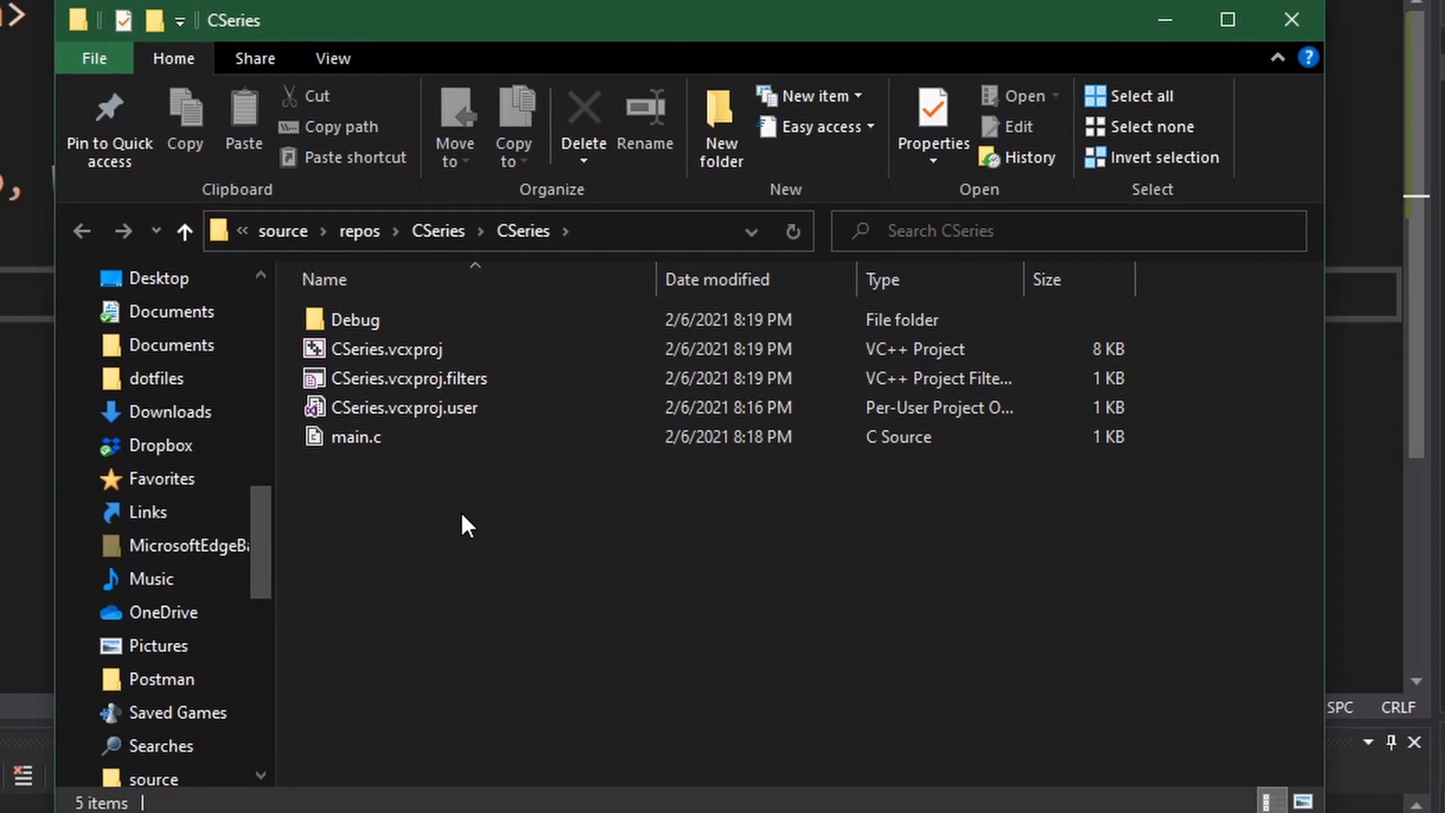
pyautogui.click(405, 347)
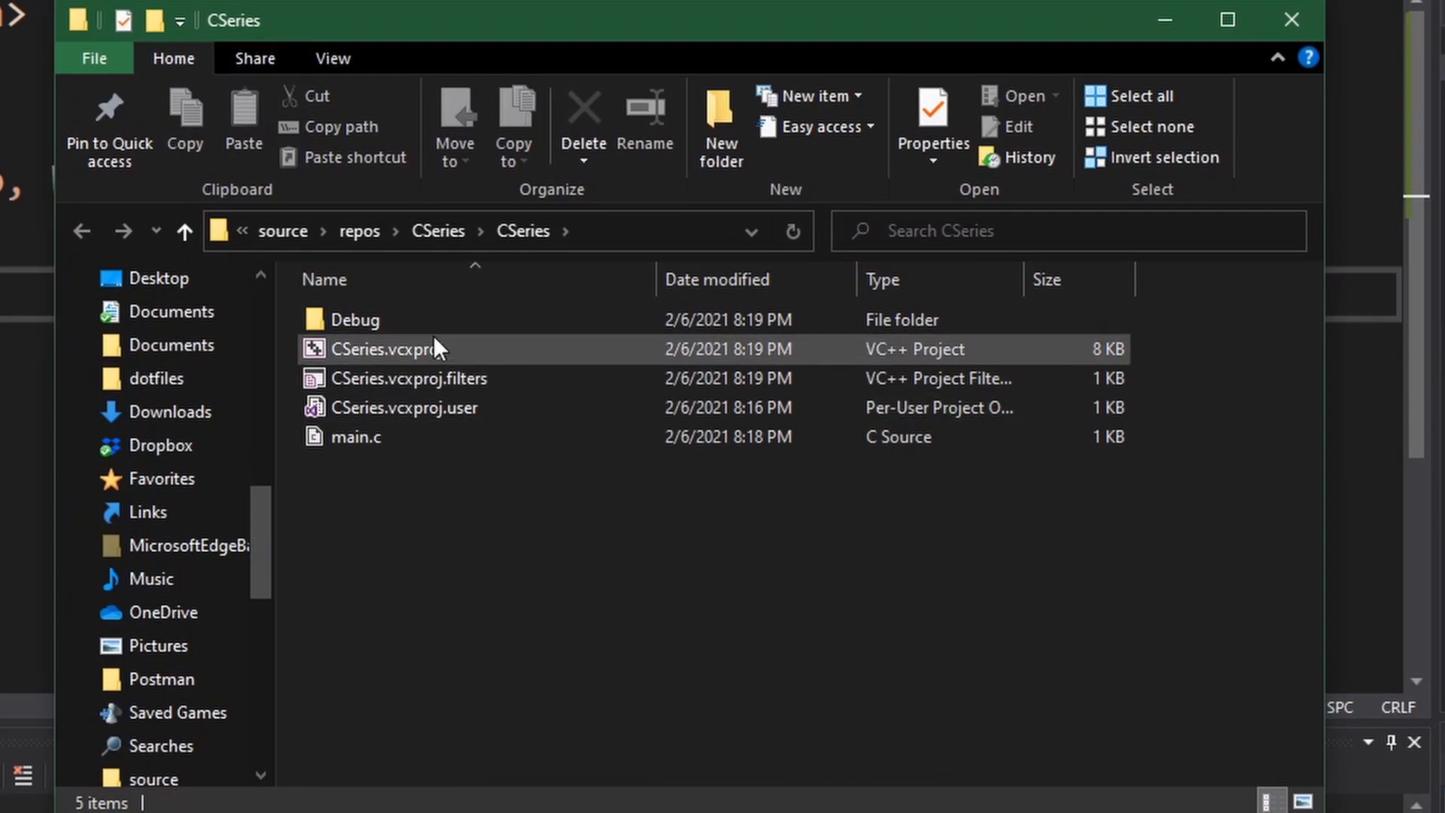
pyautogui.click(348, 503)
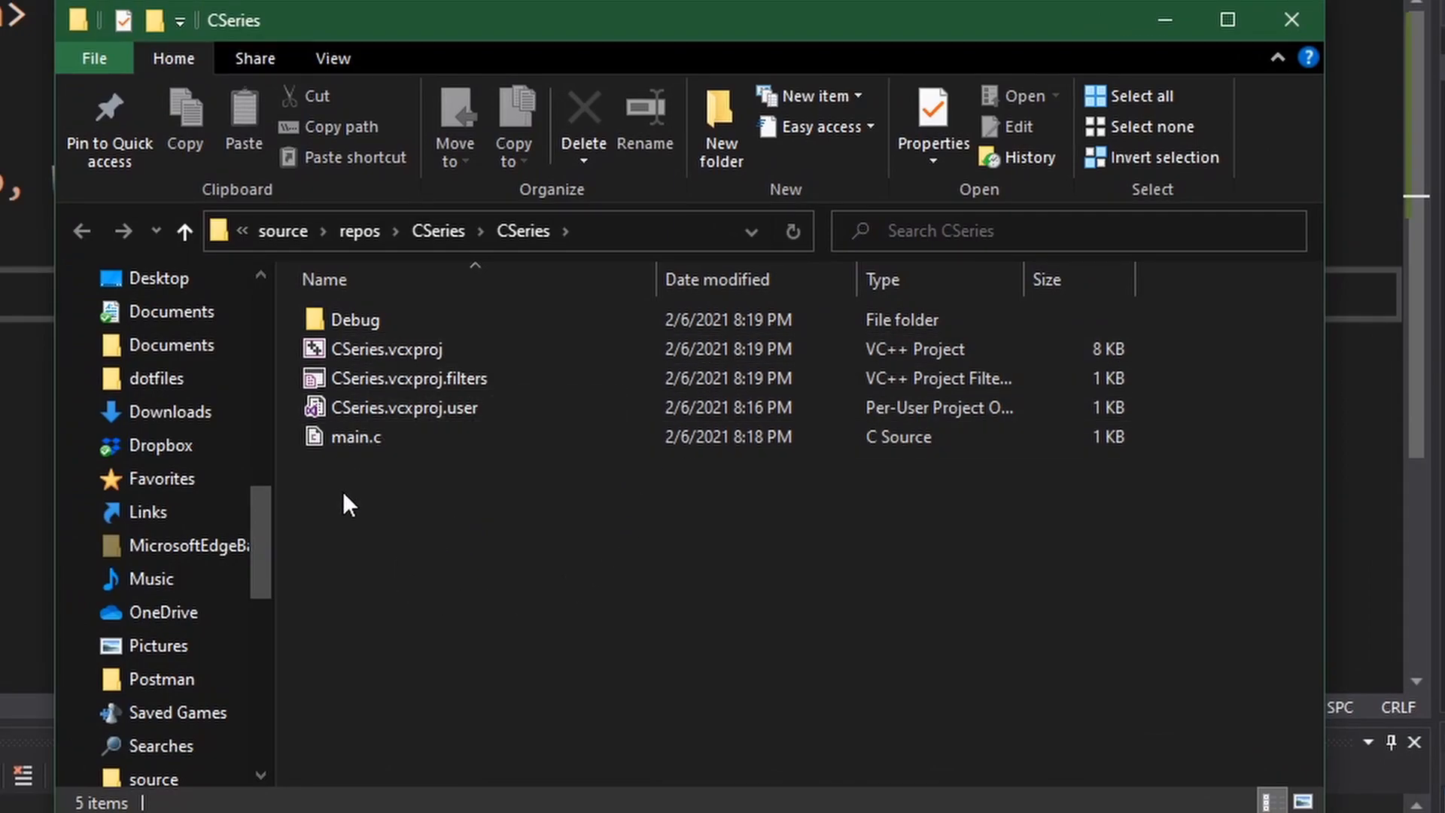
pyautogui.click(404, 377)
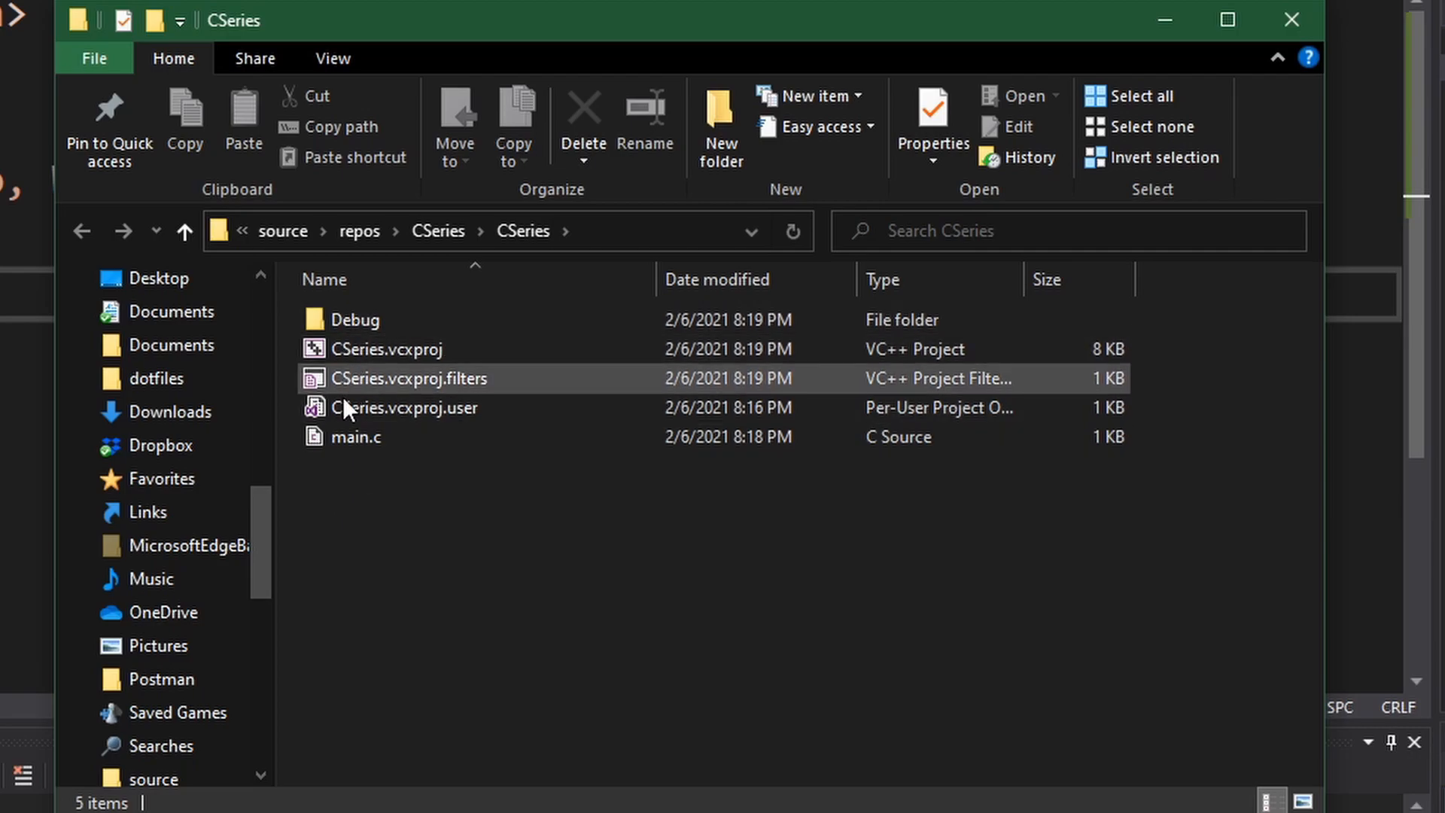
pyautogui.click(355, 436)
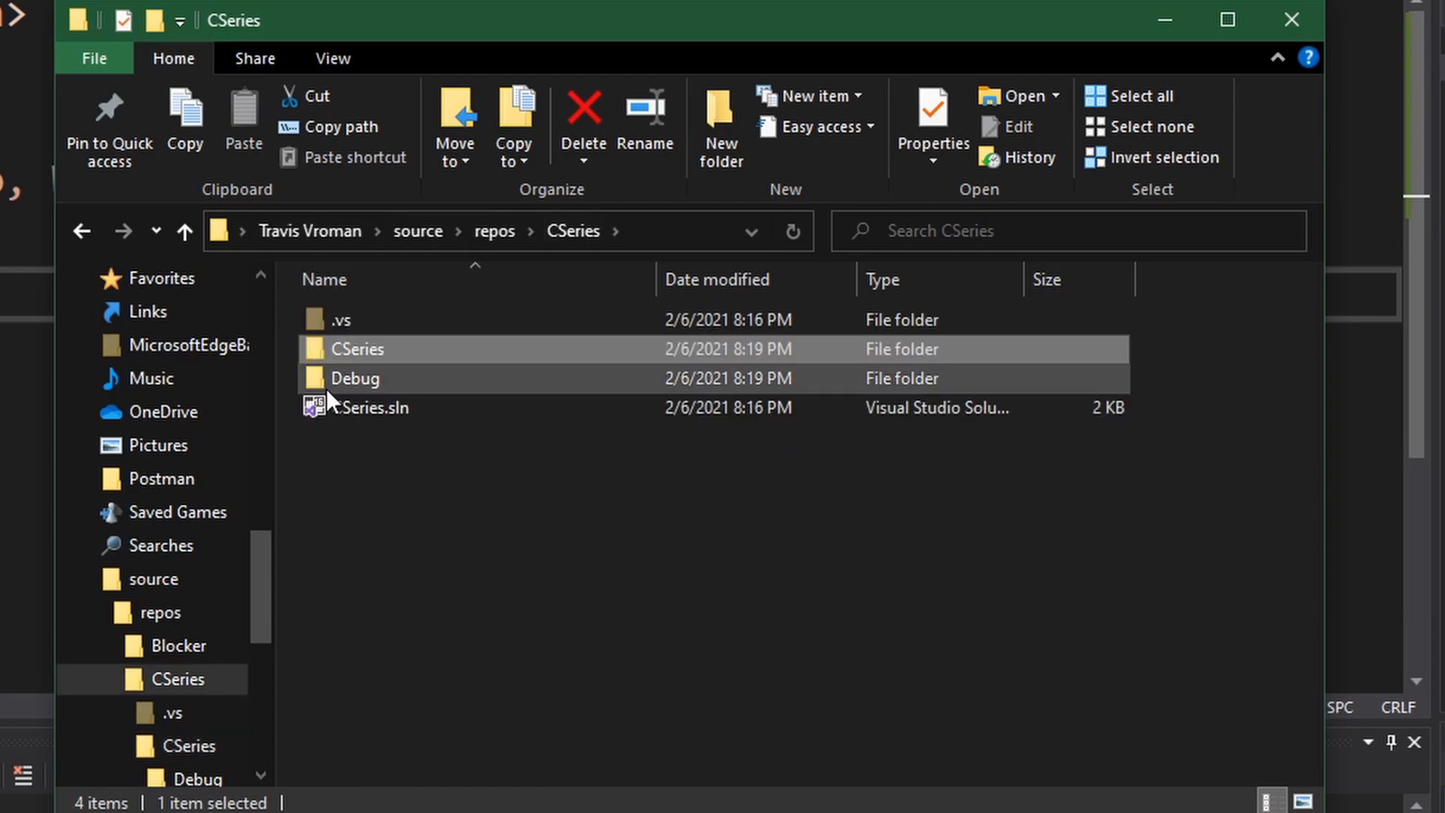
pyautogui.moveTo(358, 392)
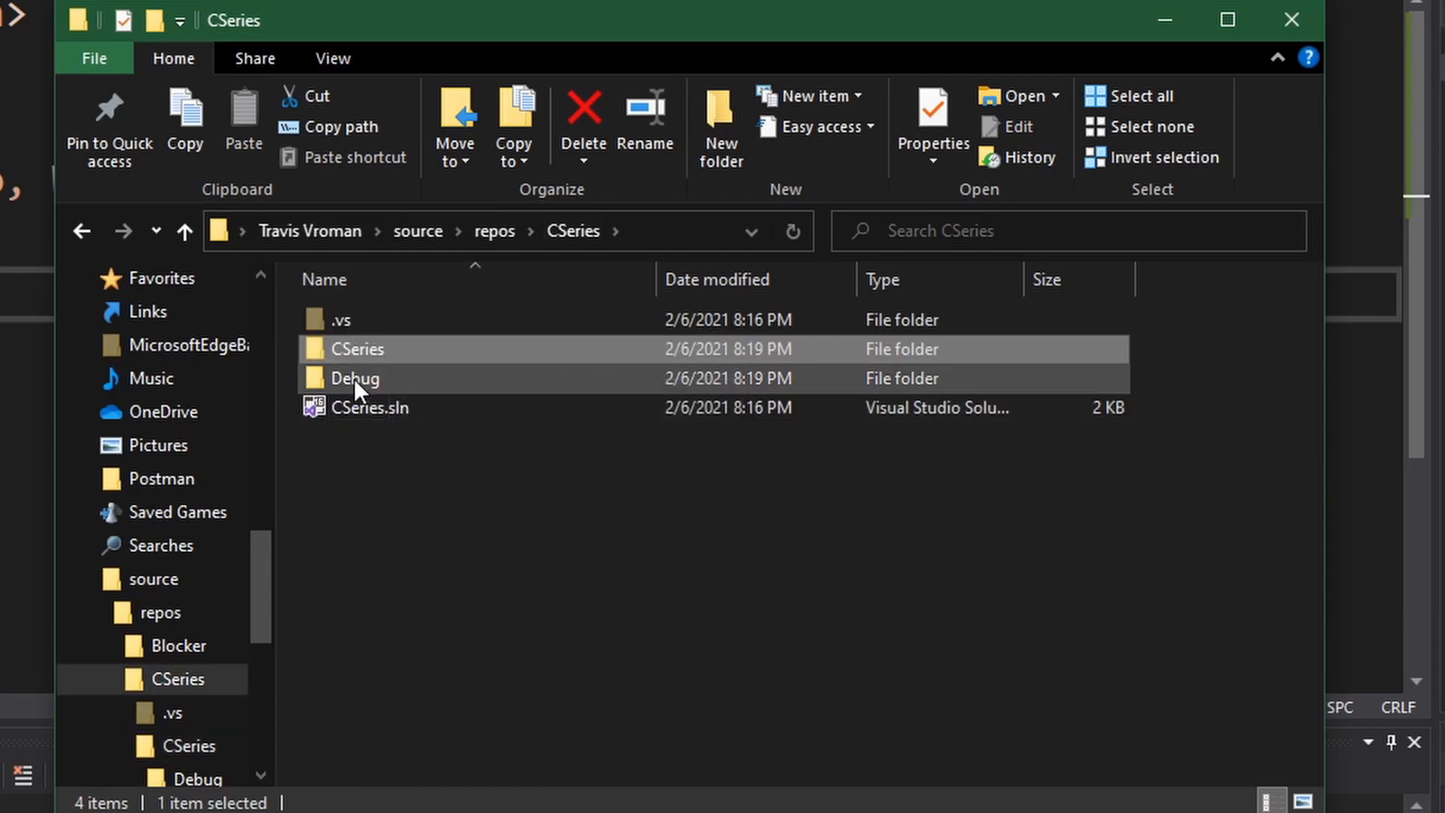
pyautogui.doubleClick(354, 378)
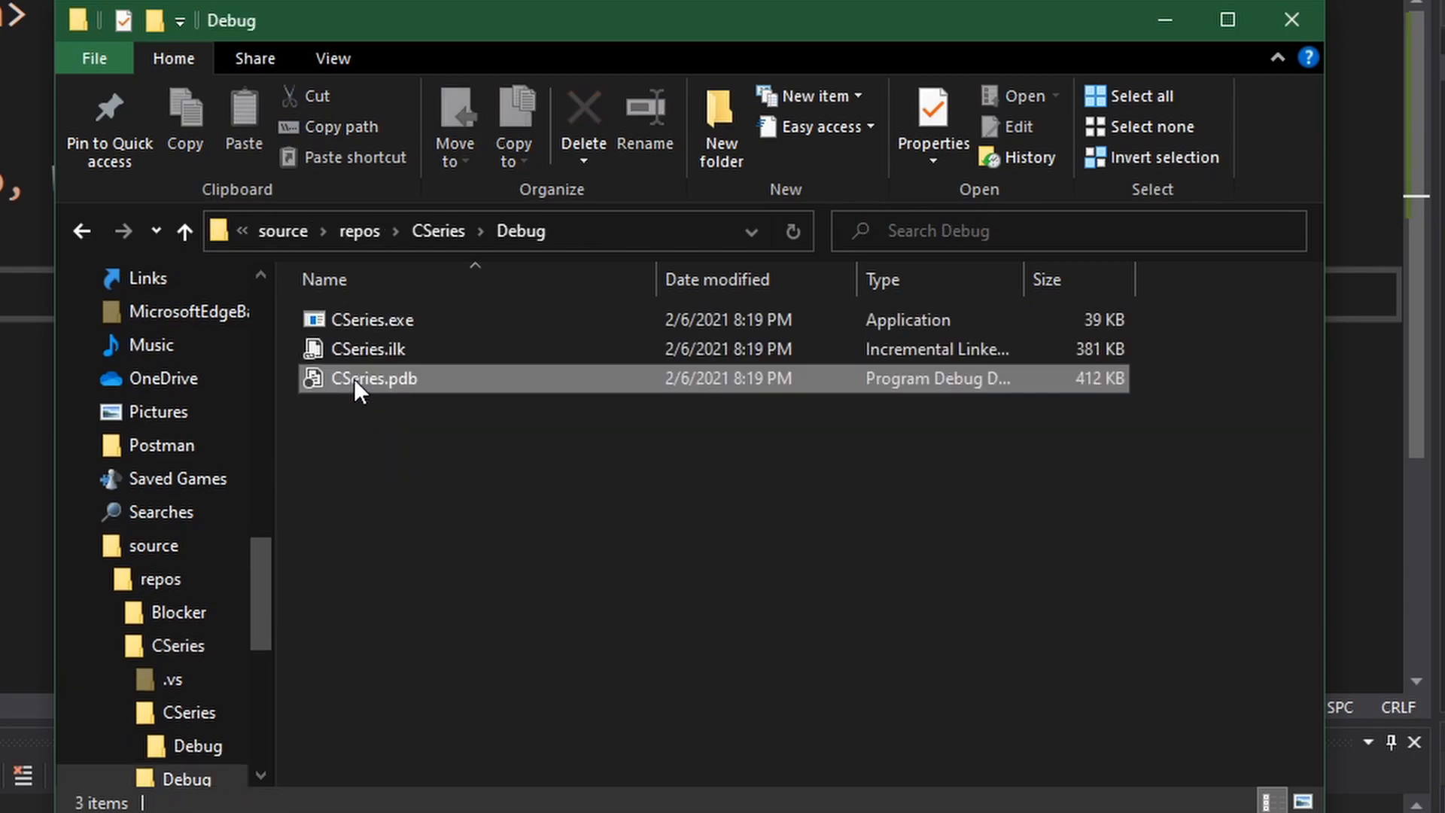
pyautogui.click(372, 320)
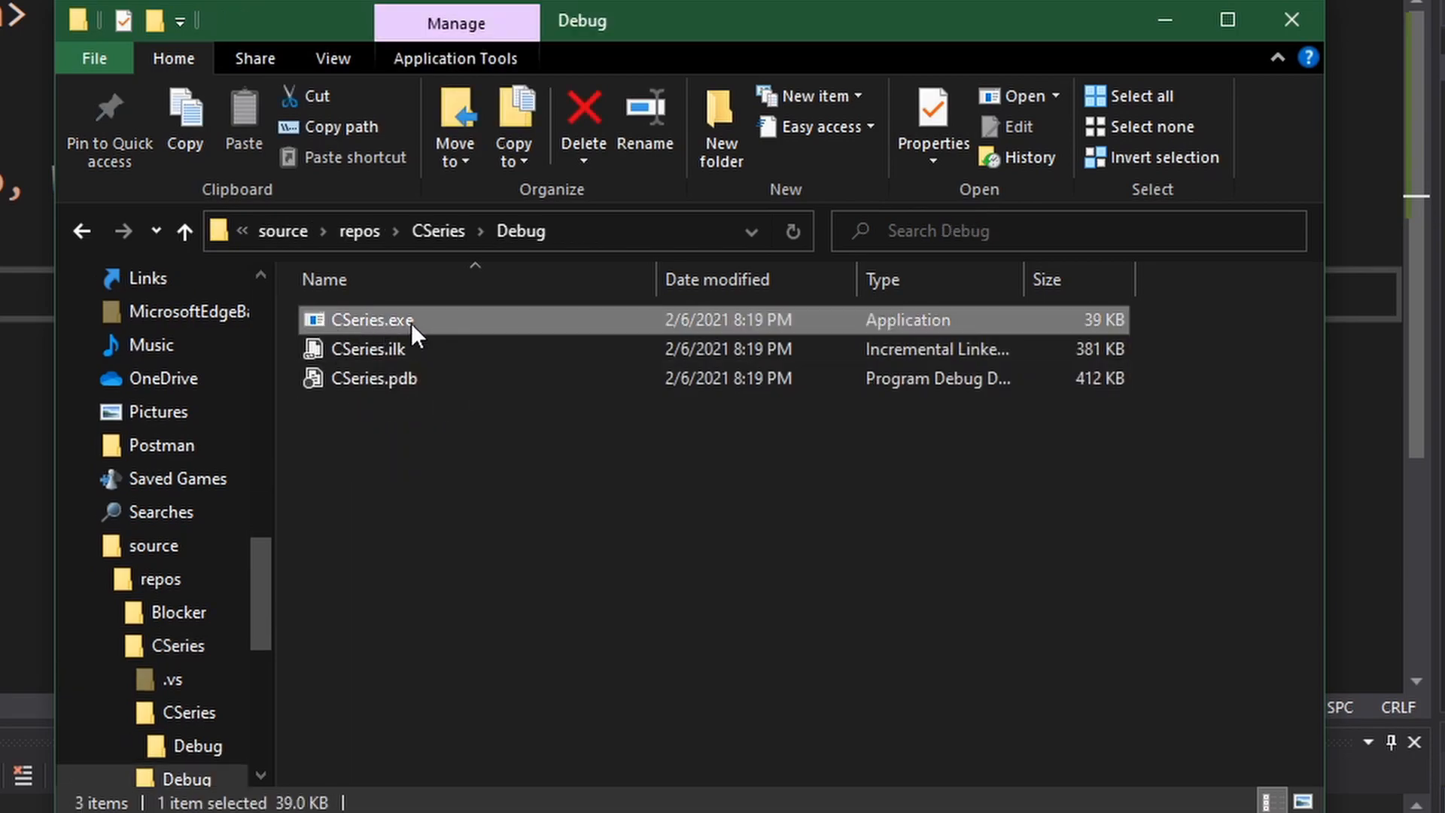
pyautogui.moveTo(369, 327)
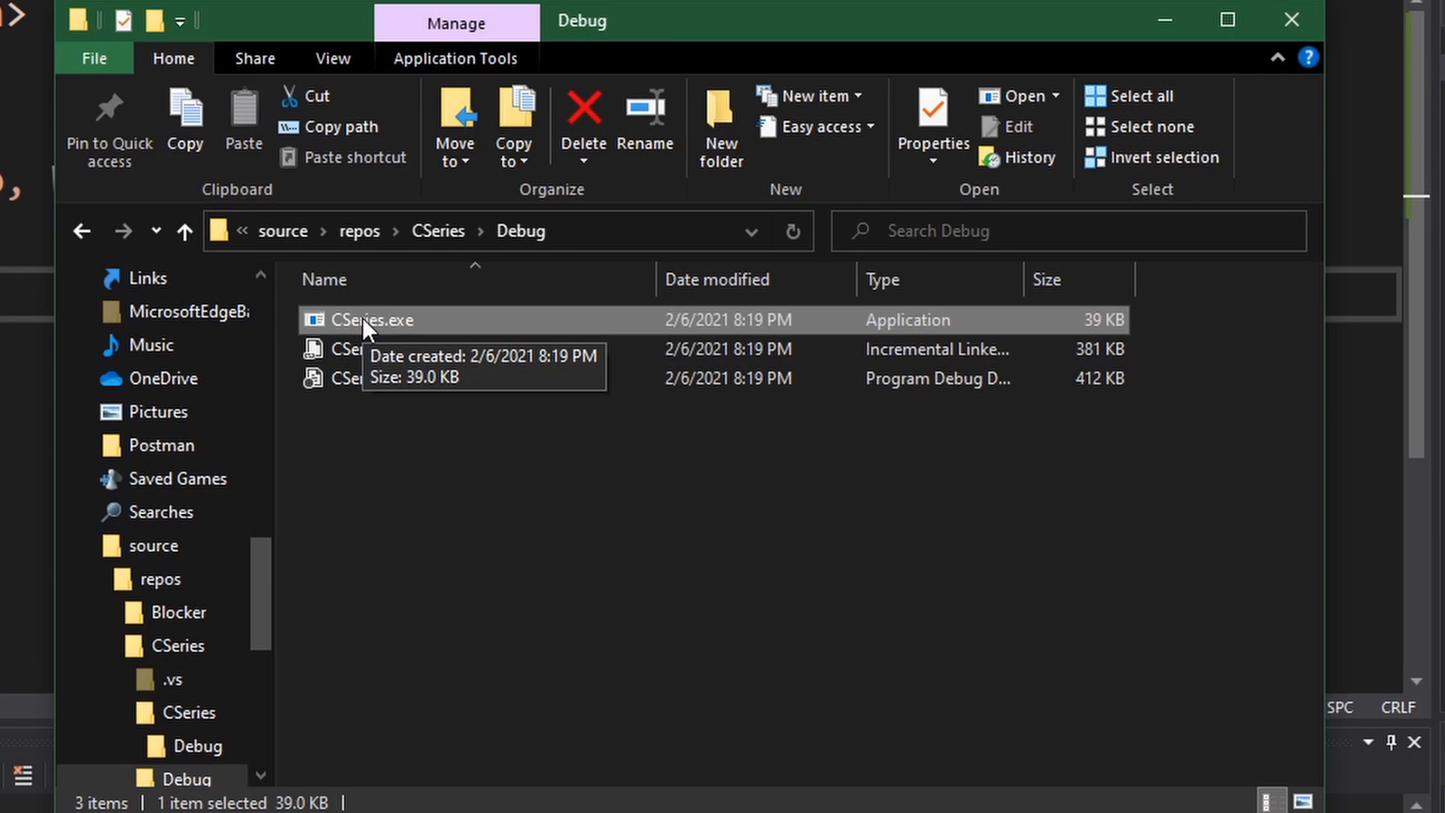
pyautogui.moveTo(629, 435)
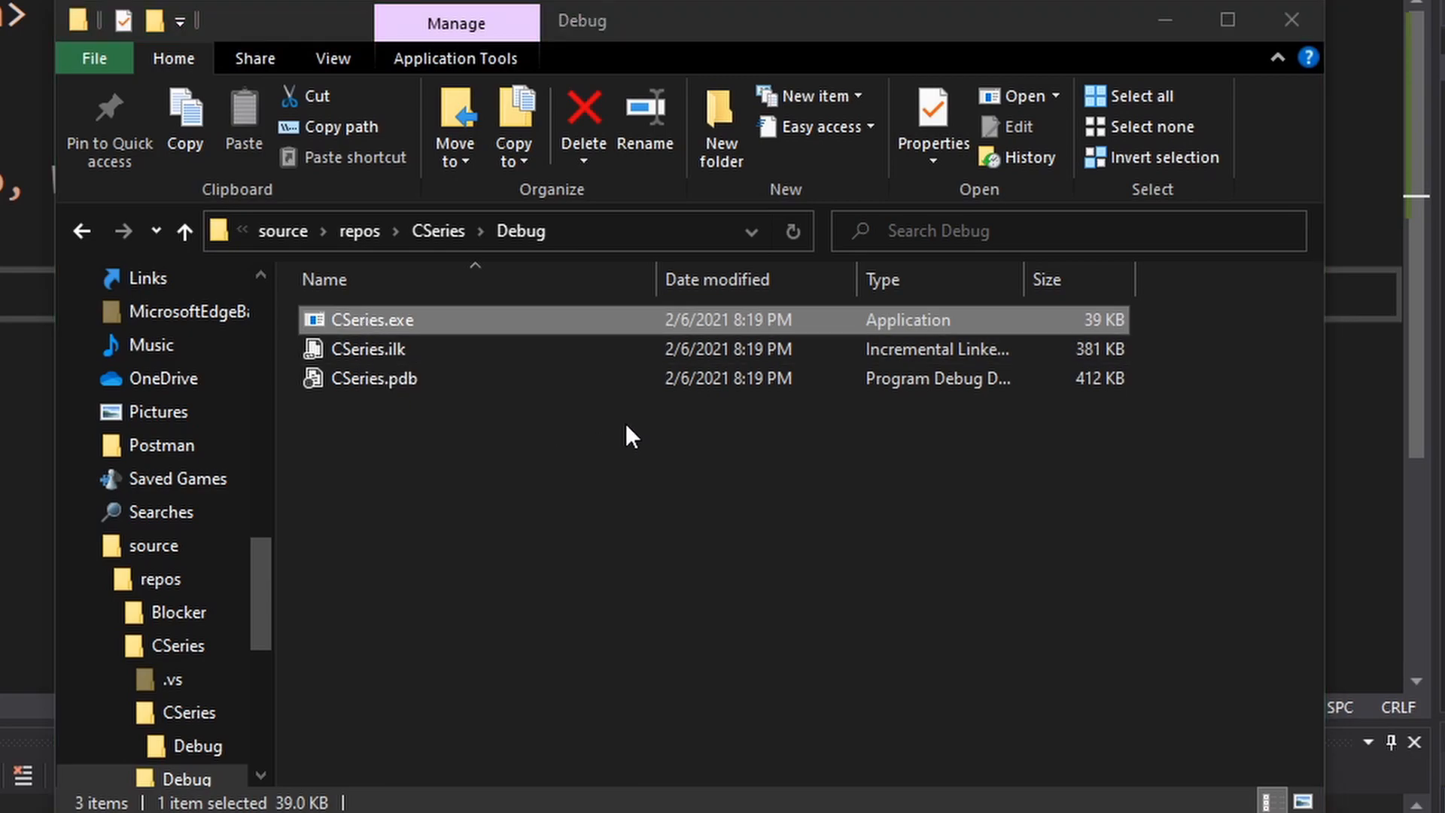
pyautogui.click(631, 437)
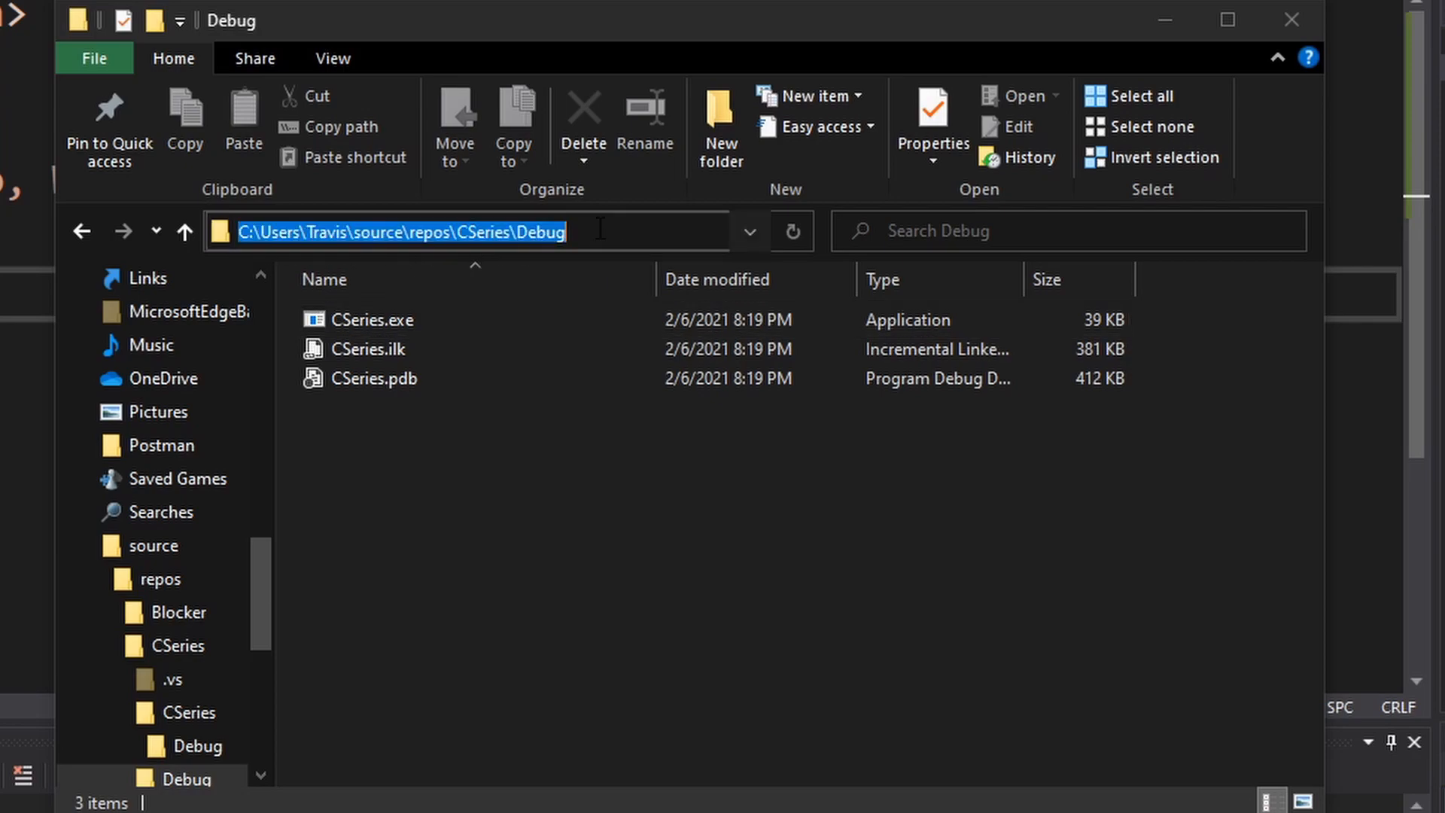
# Step: Launch cmd from the Debug folder's address bar and run CSeries.exe to print Hello, World!
pyautogui.write('cmd')
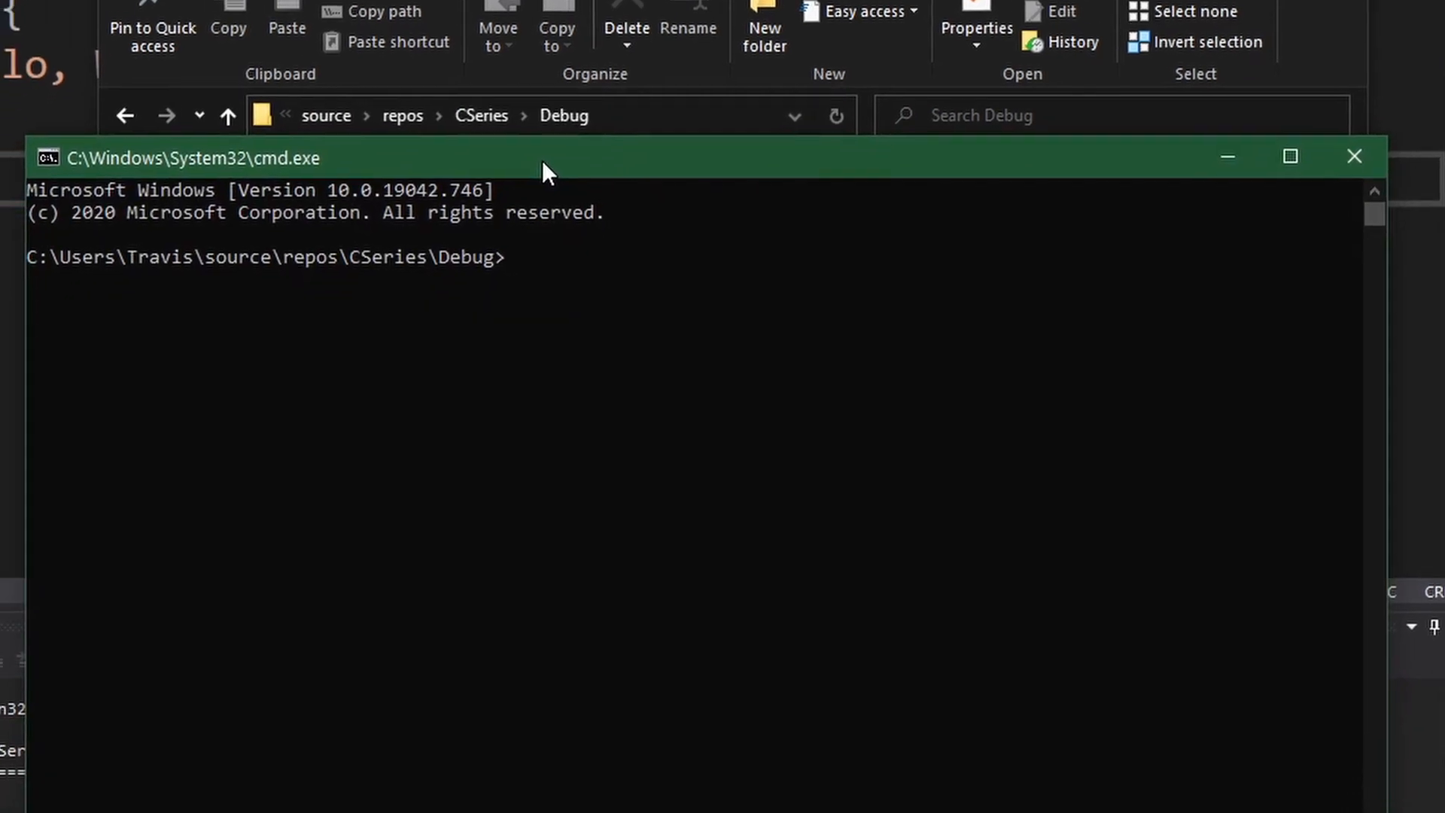
pyautogui.write('CSeries.exe')
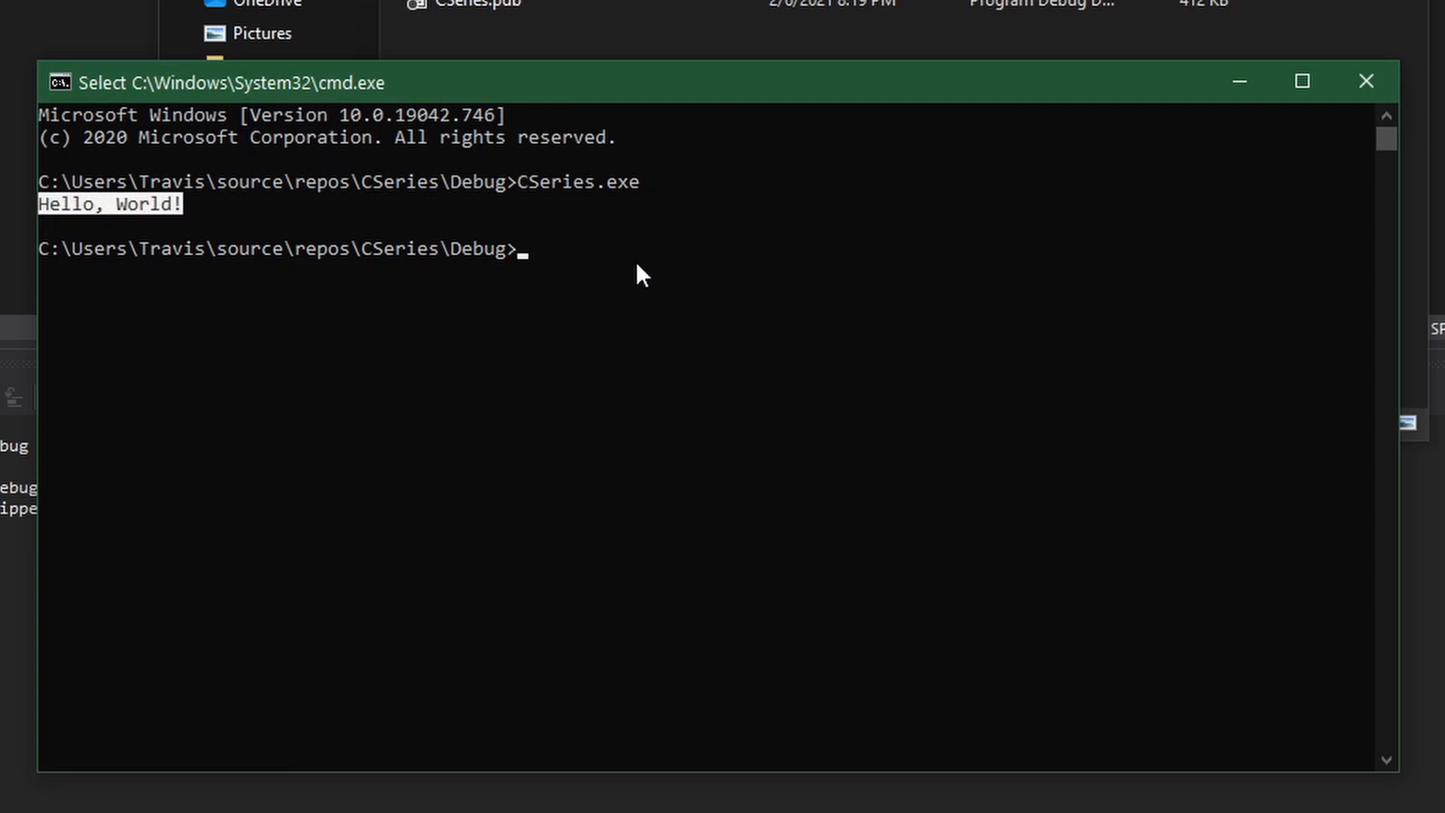
pyautogui.moveTo(530, 229)
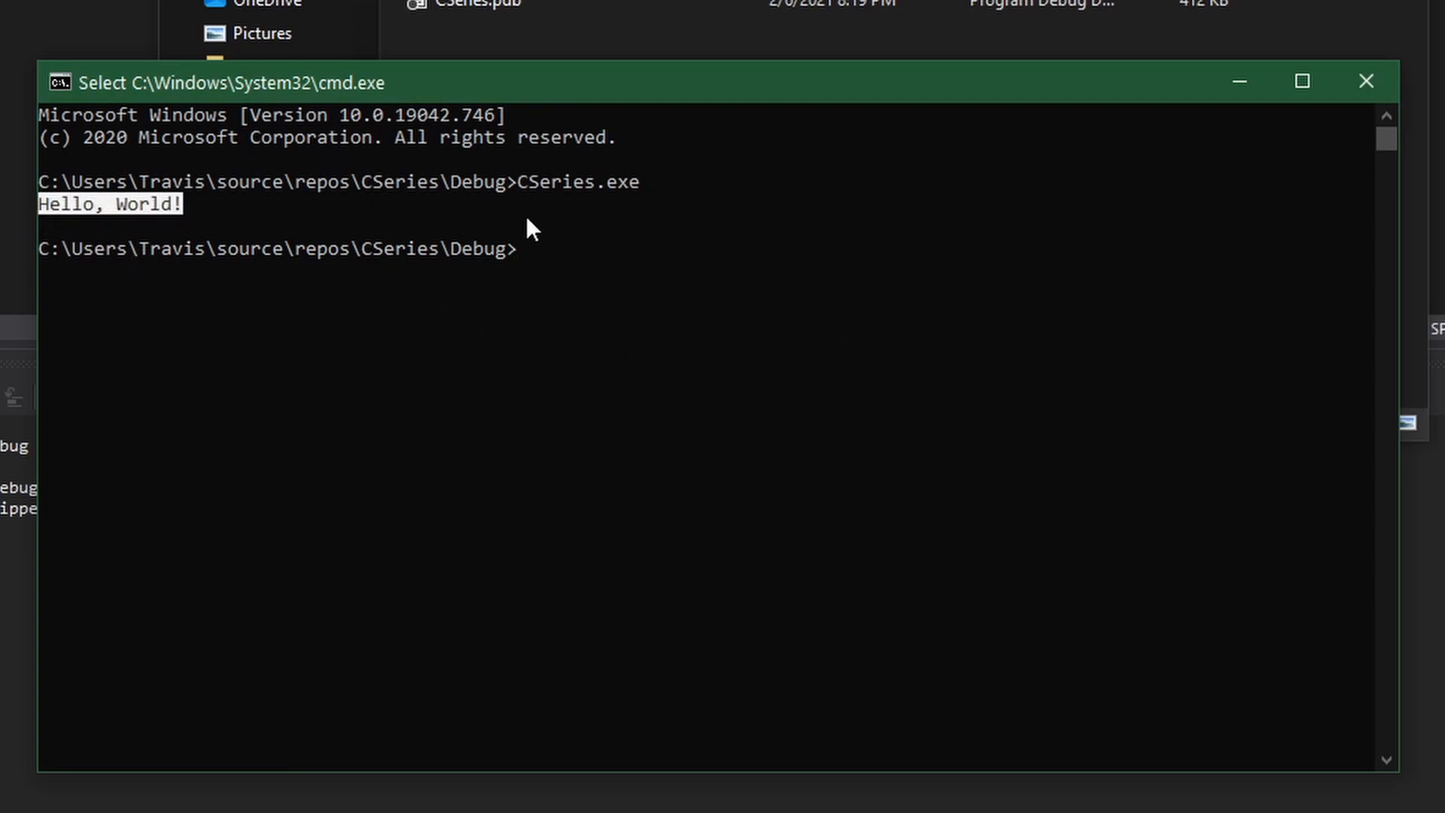
pyautogui.moveTo(614, 294)
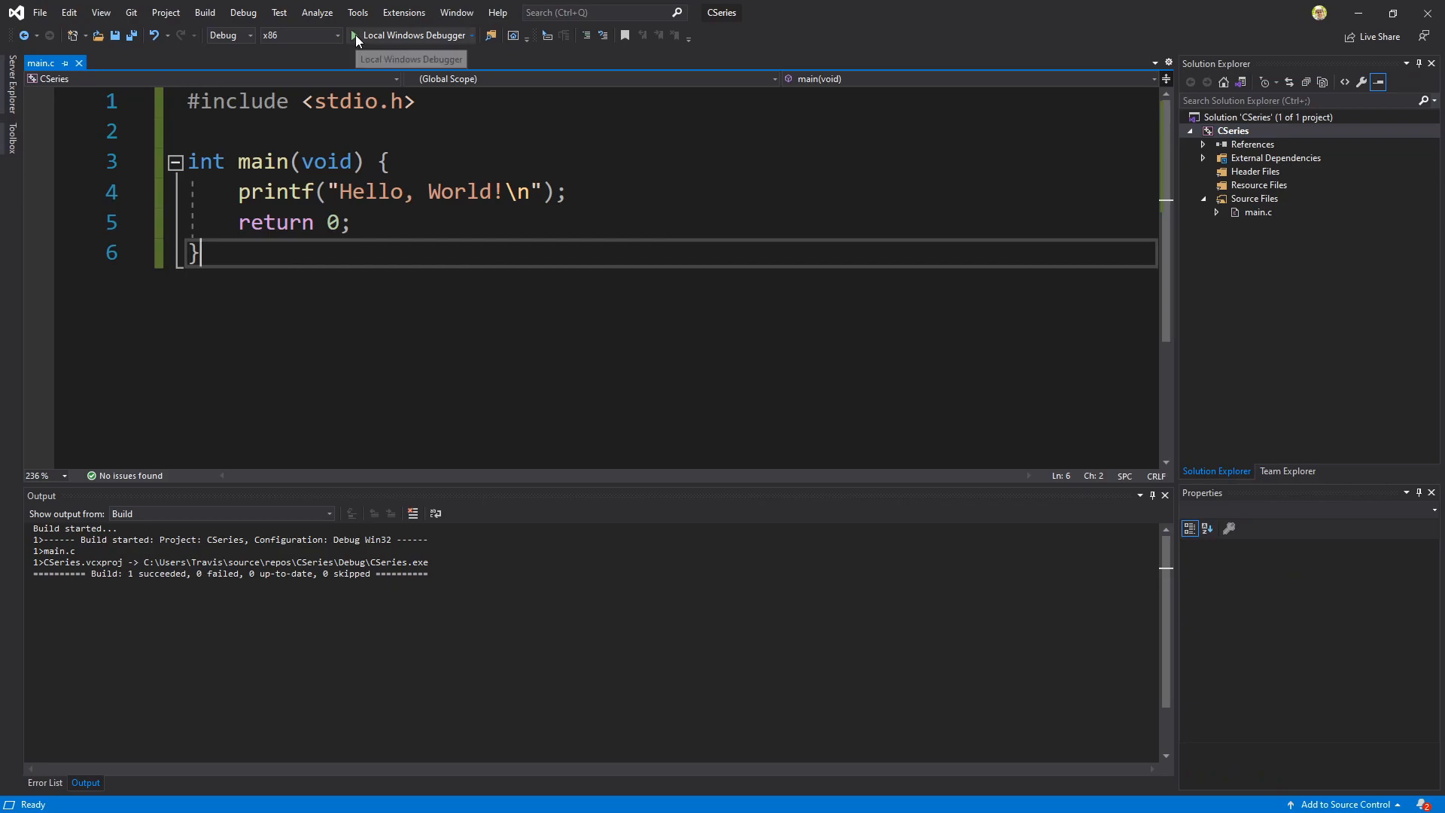
pyautogui.moveTo(436, 36)
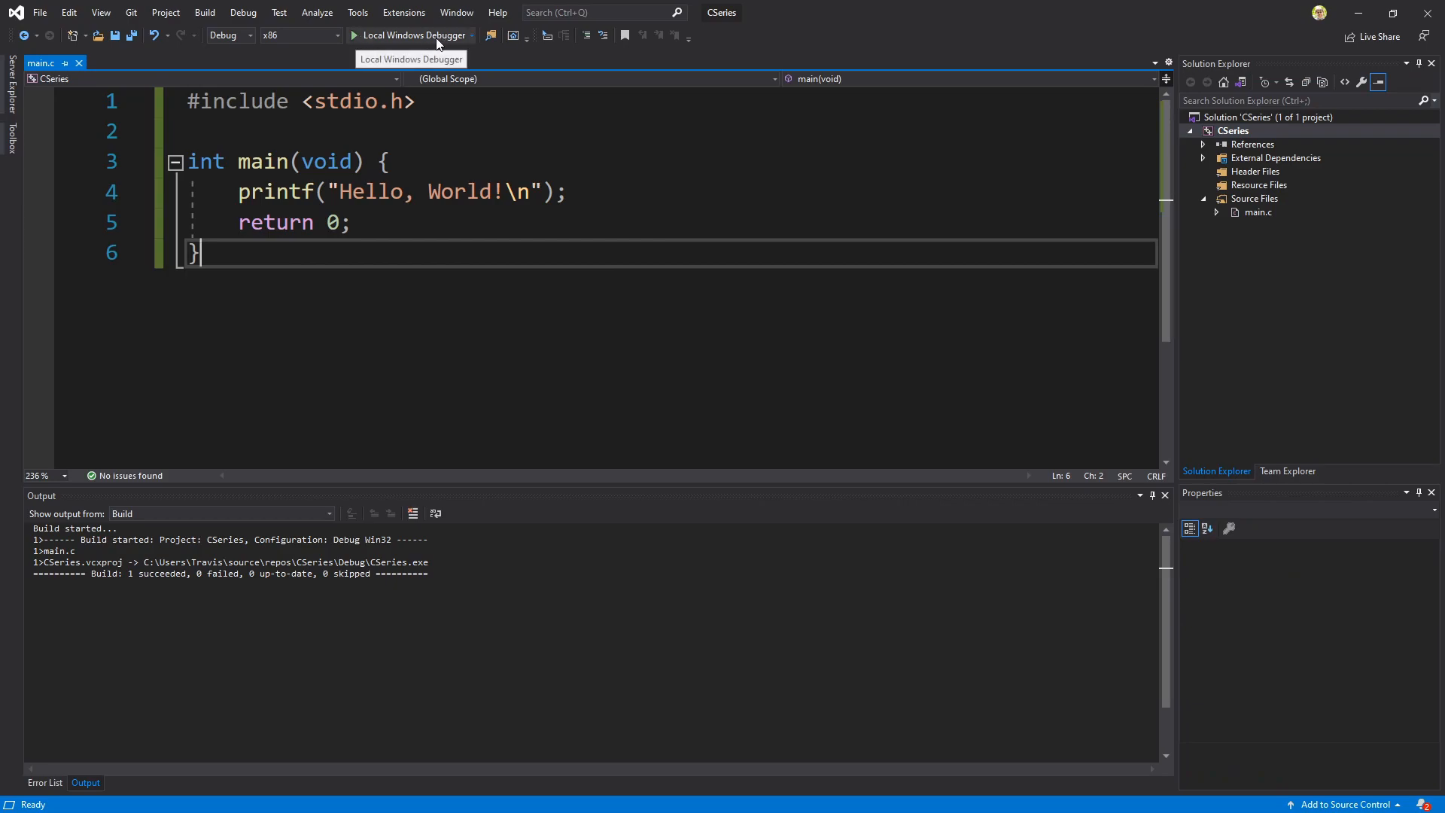
pyautogui.moveTo(434, 43)
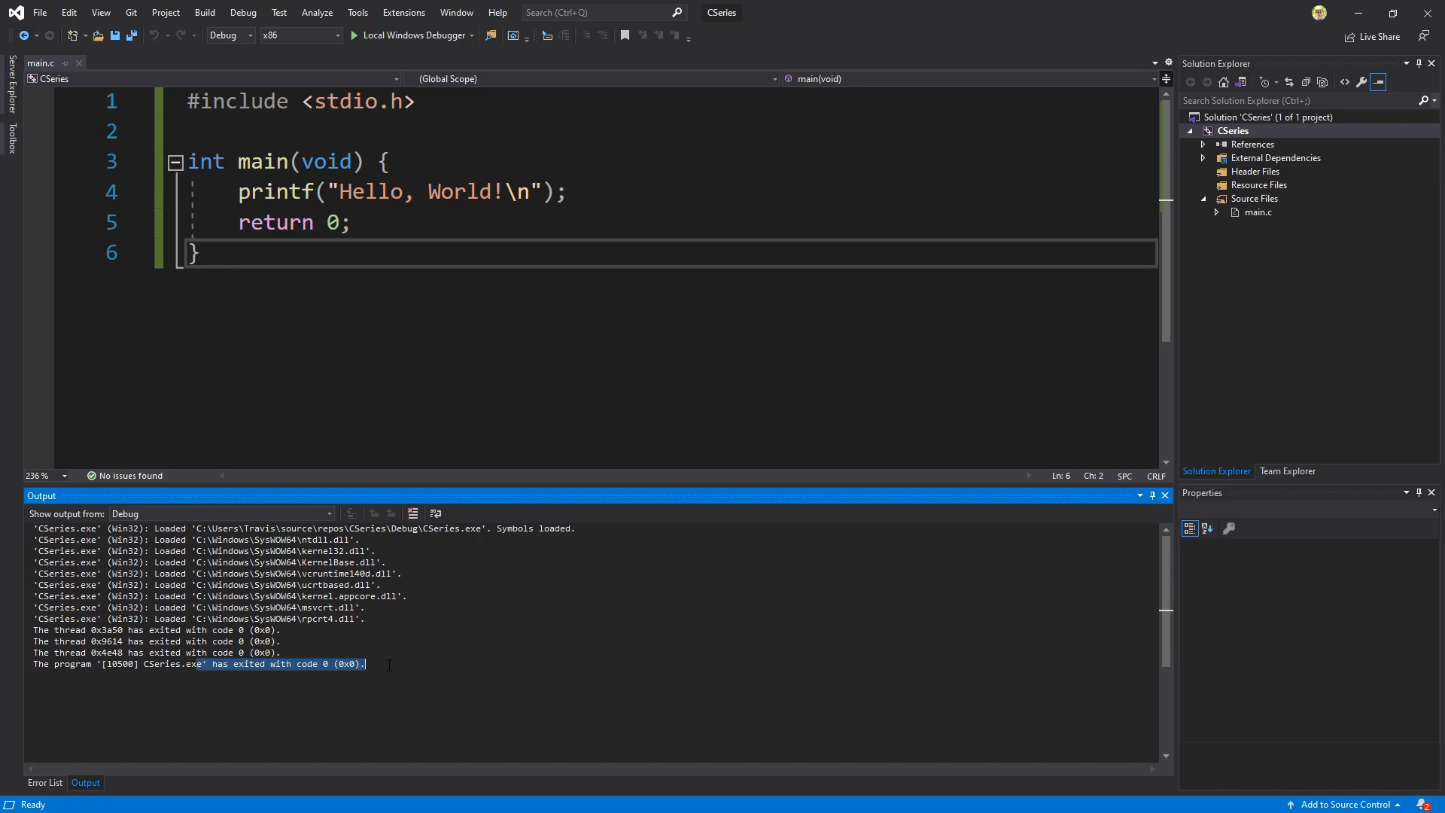
# Step: Highlight the Debug output showing CSeries.exe exited with code 0
pyautogui.click(352, 222)
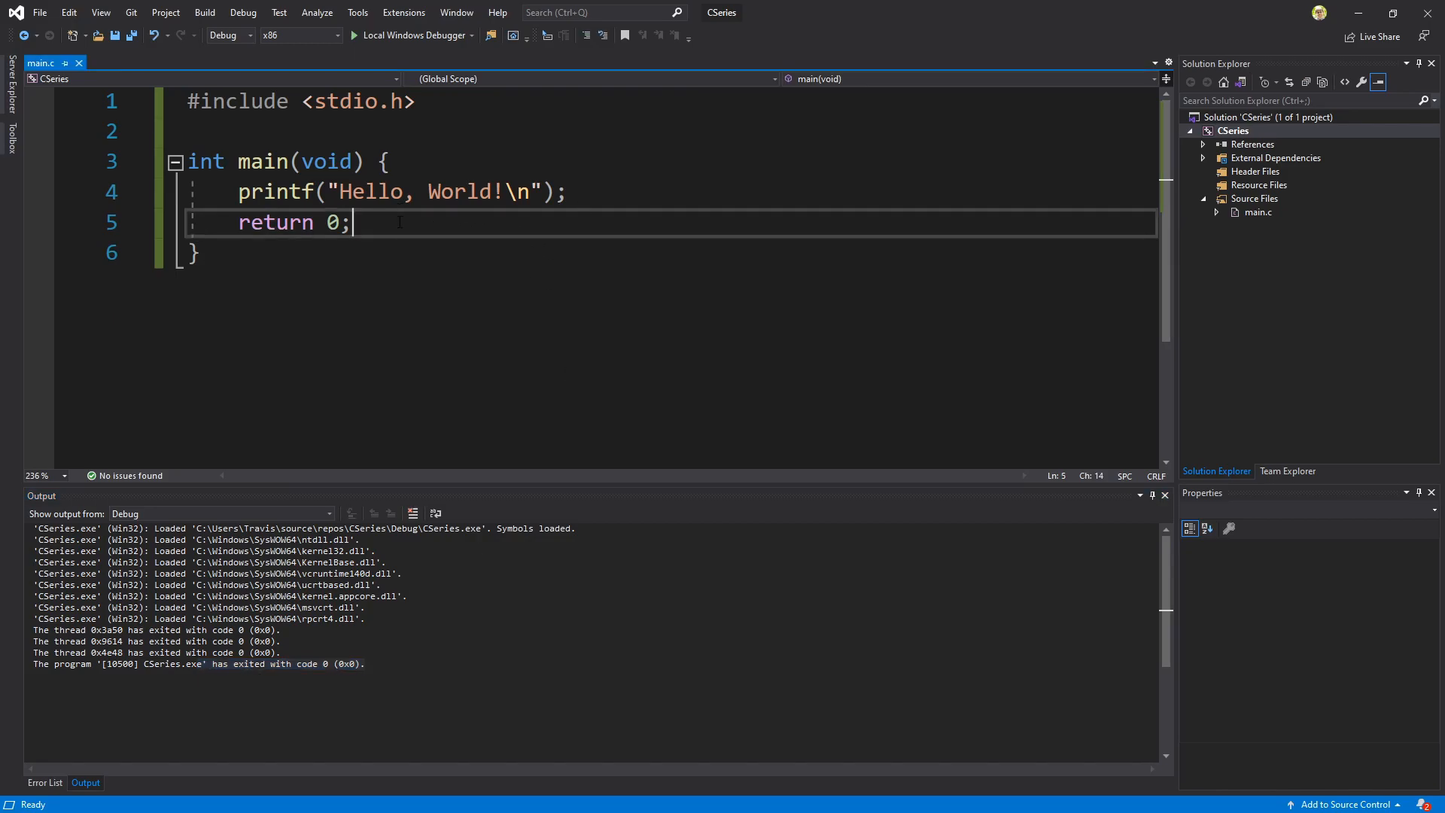
pyautogui.moveTo(236, 192); pyautogui.dragTo(350, 223)
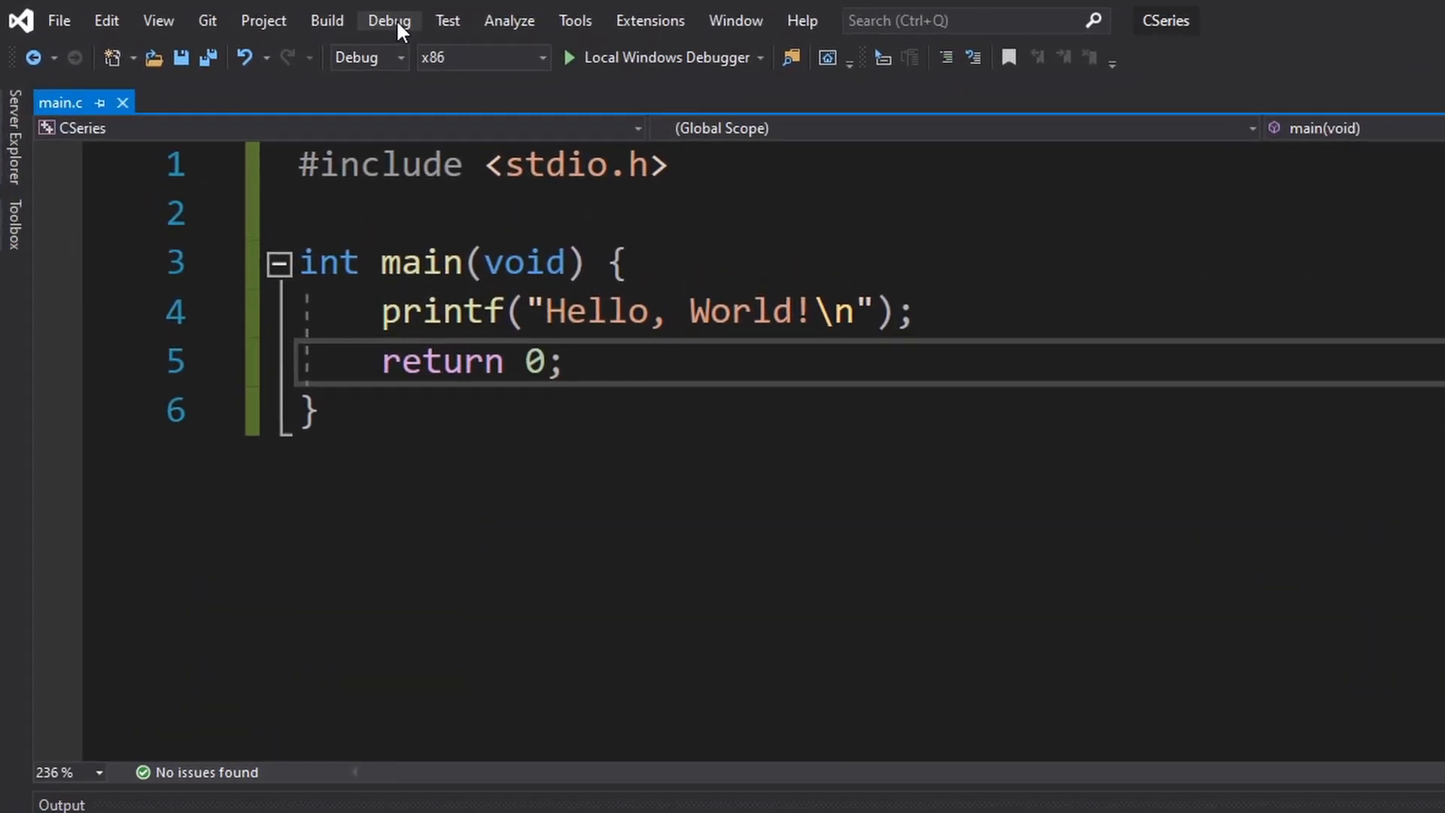
# Step: Bring up the Debug menu to reach Start Without Debugging (Ctrl+F5)
pyautogui.click(388, 20)
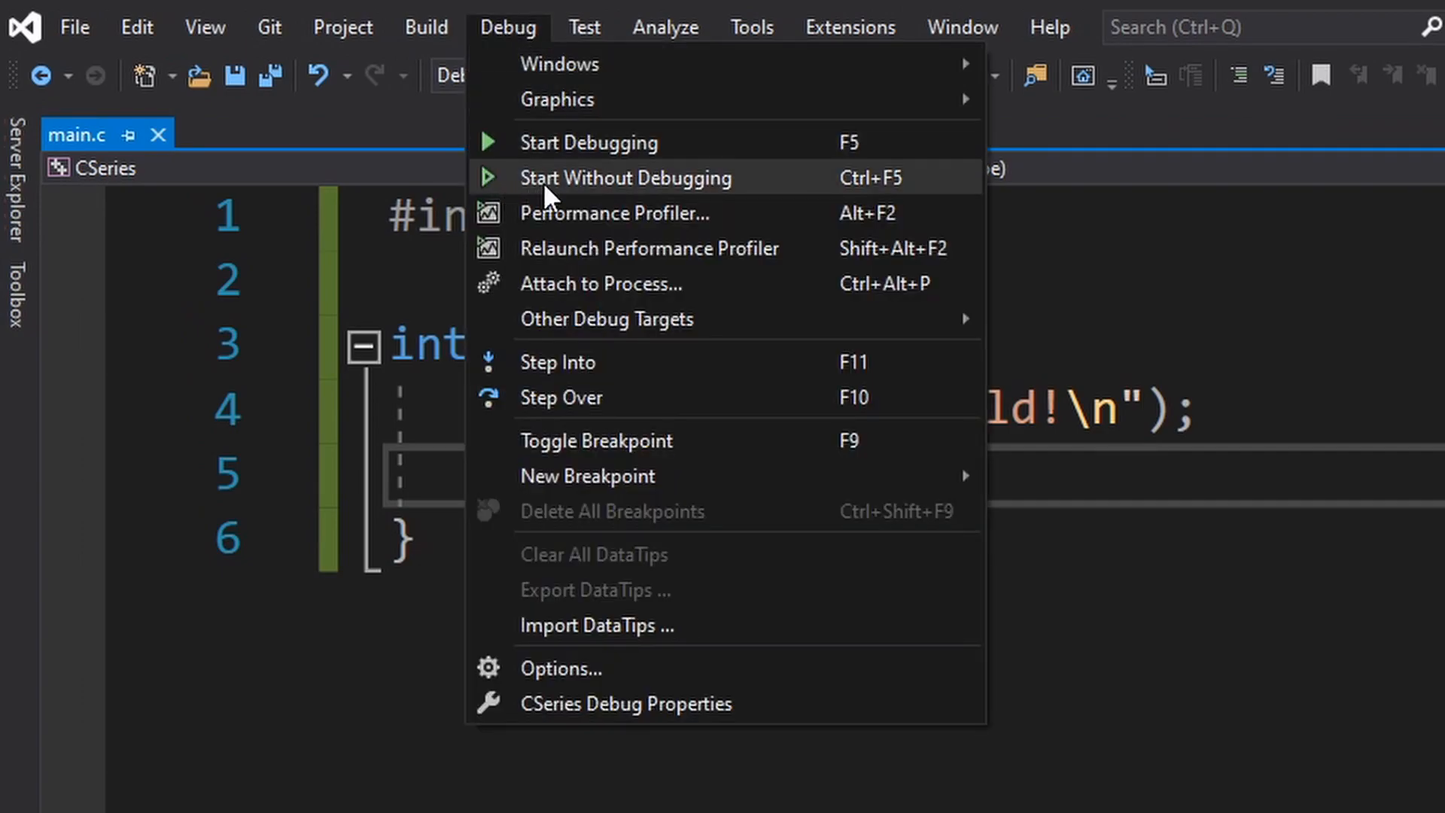
pyautogui.moveTo(814, 194)
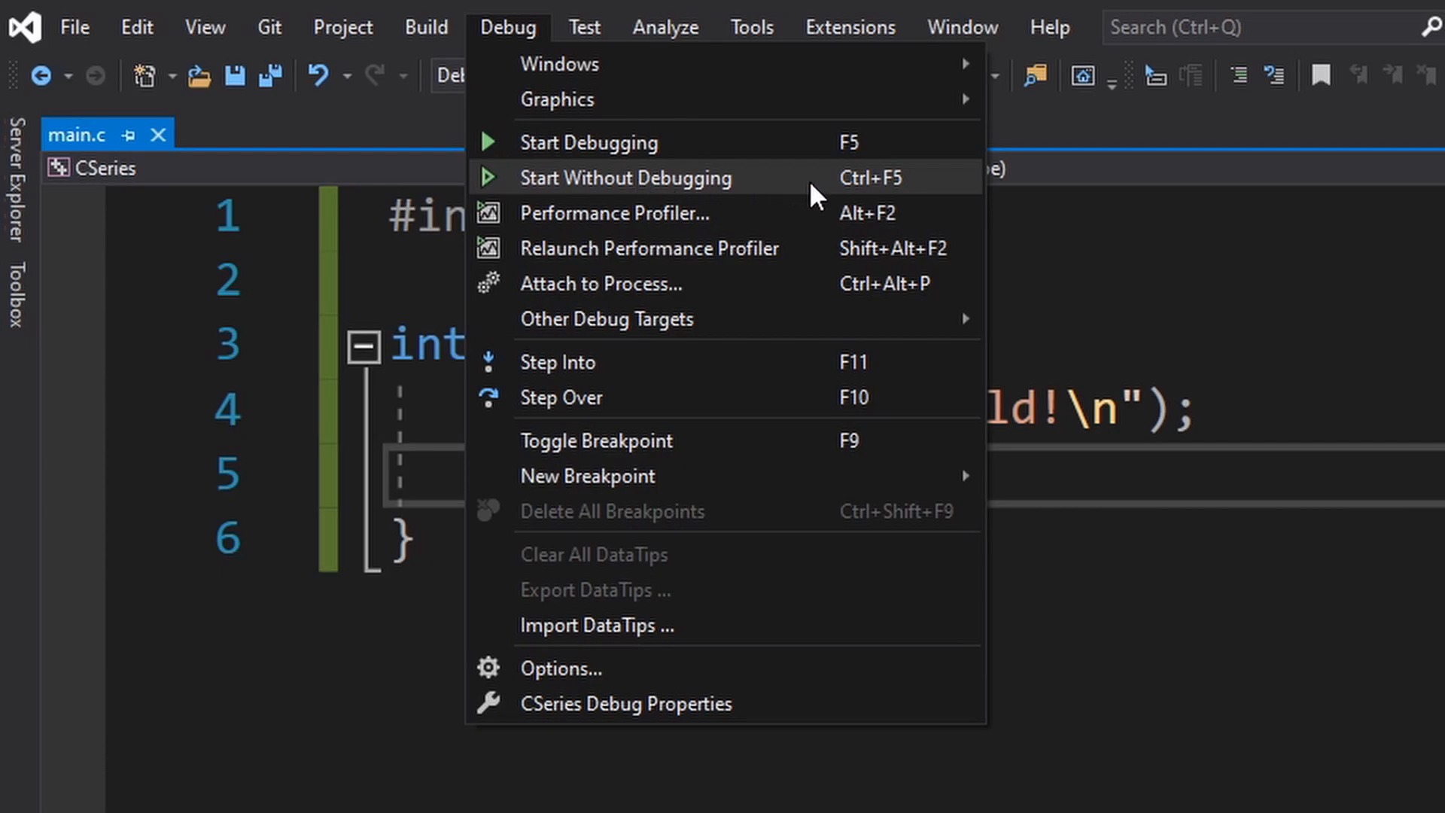
pyautogui.moveTo(861, 200)
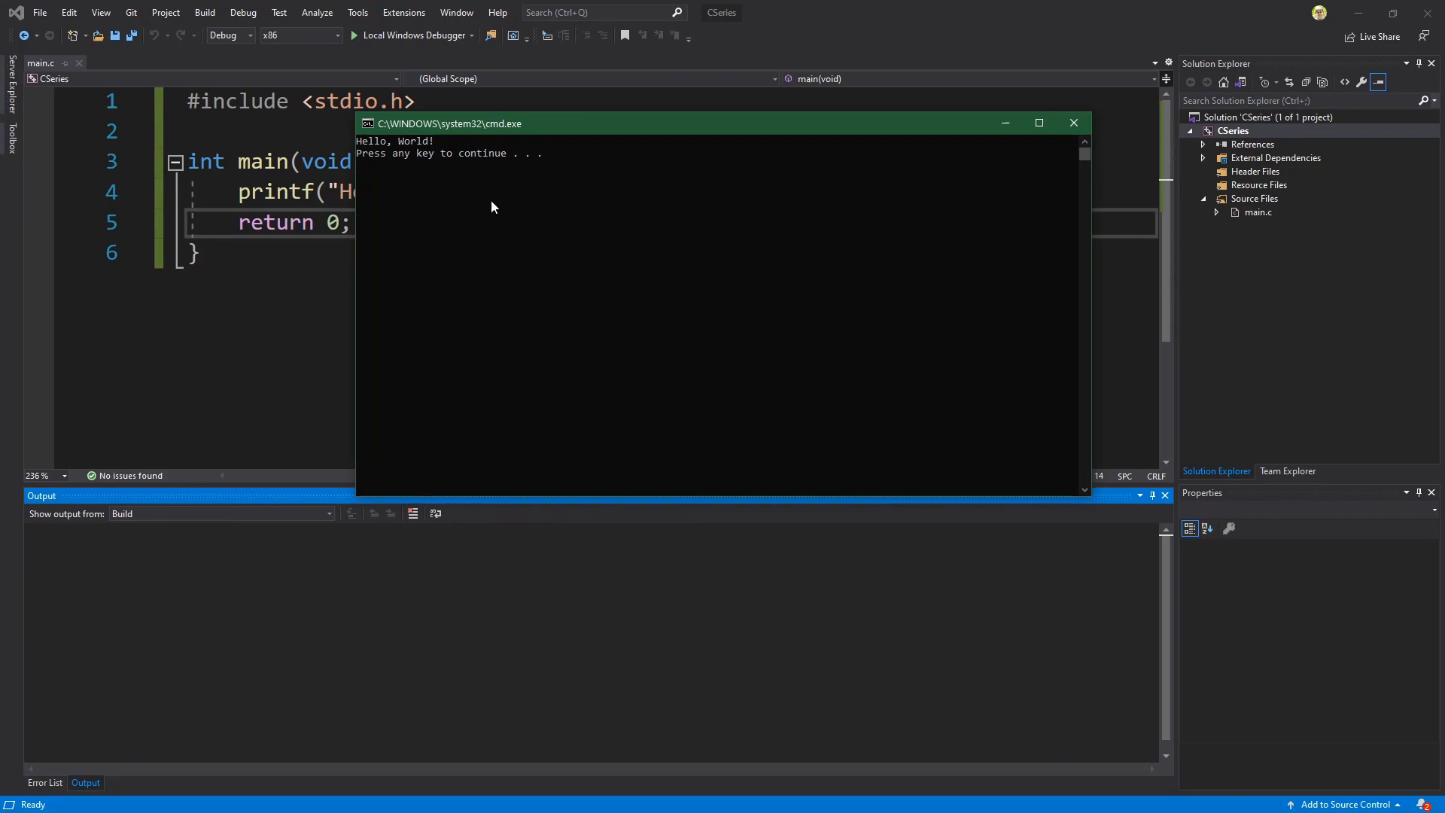
pyautogui.moveTo(474, 162)
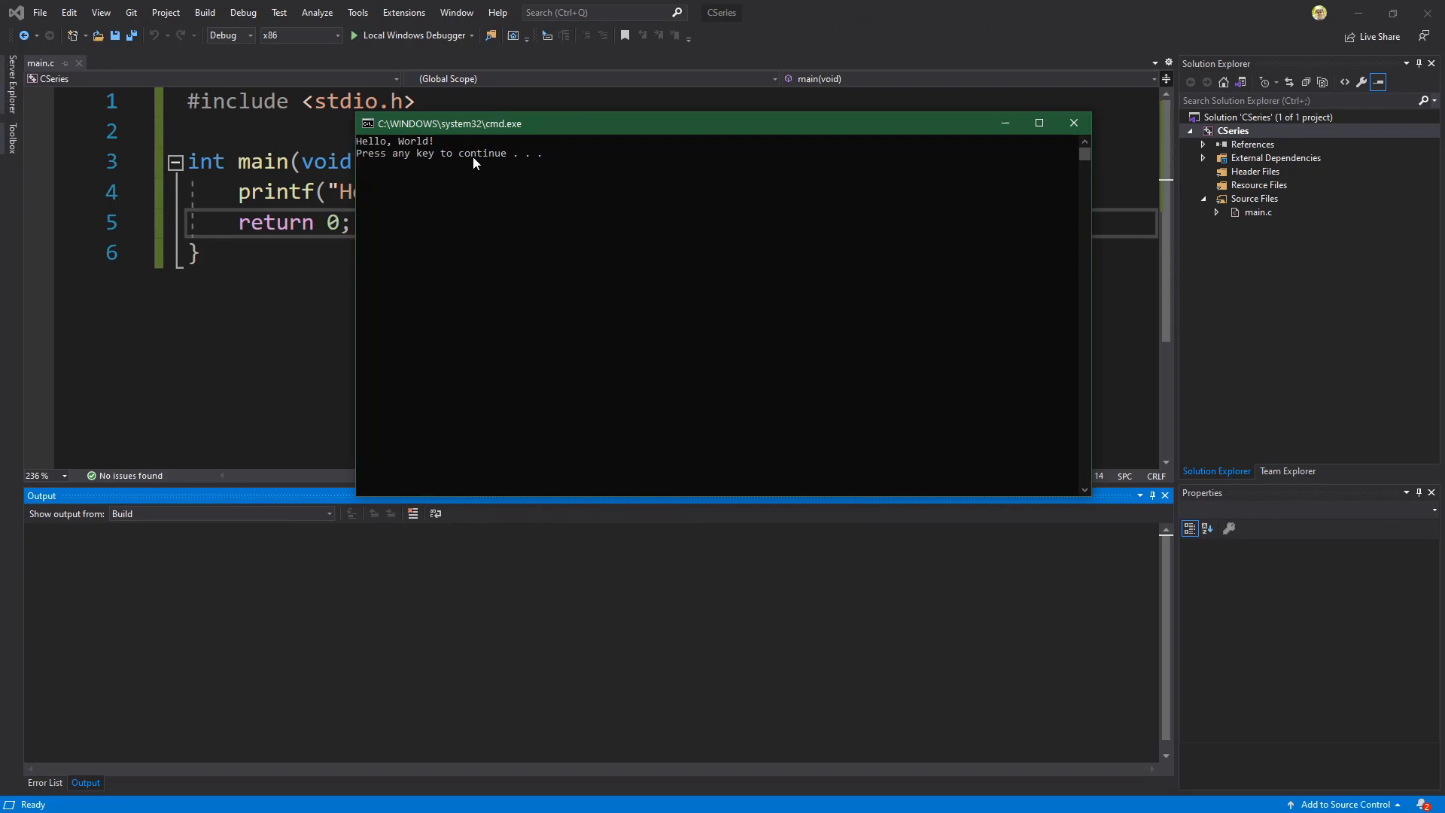
pyautogui.moveTo(525, 170)
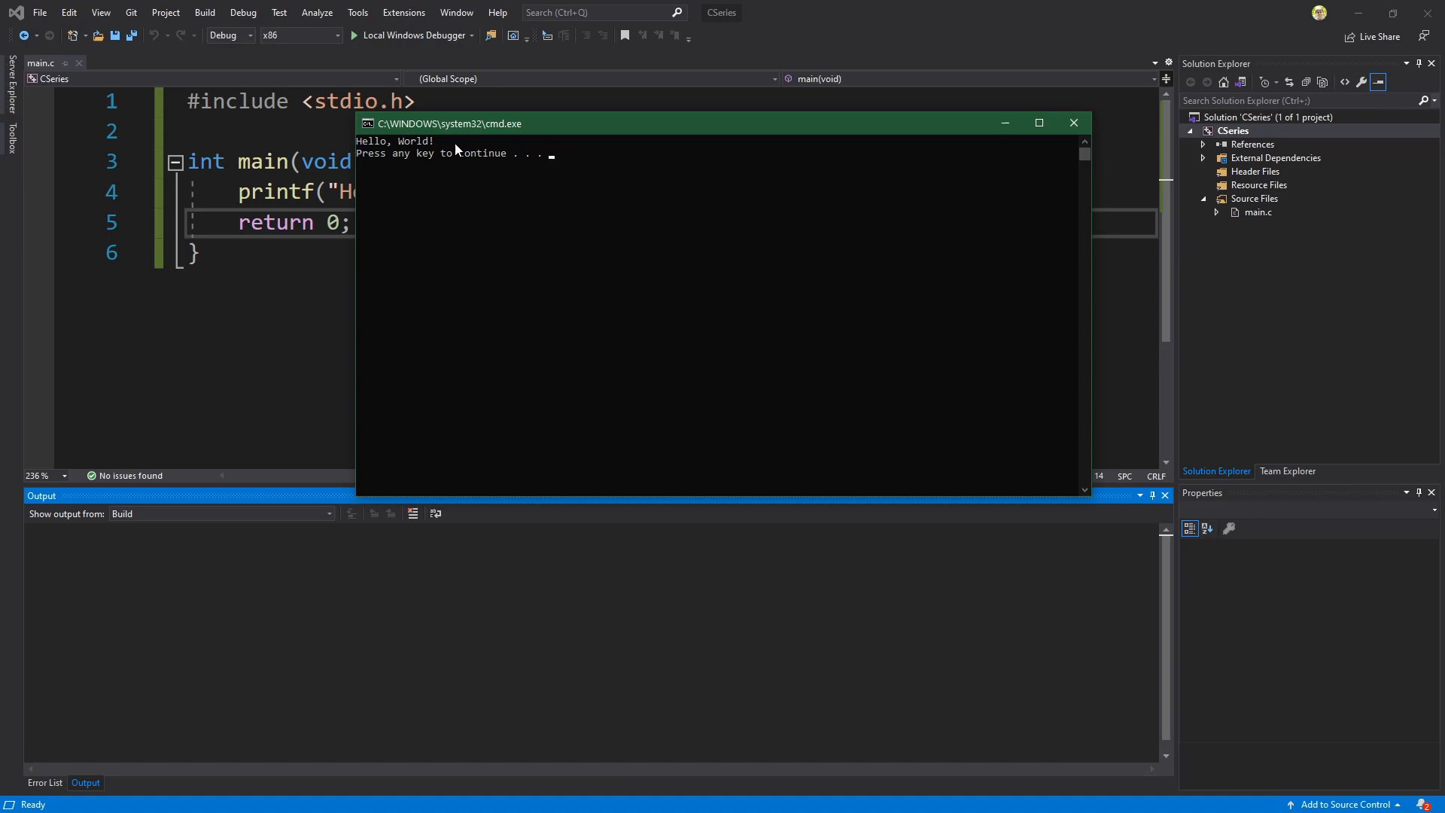
pyautogui.moveTo(586, 196)
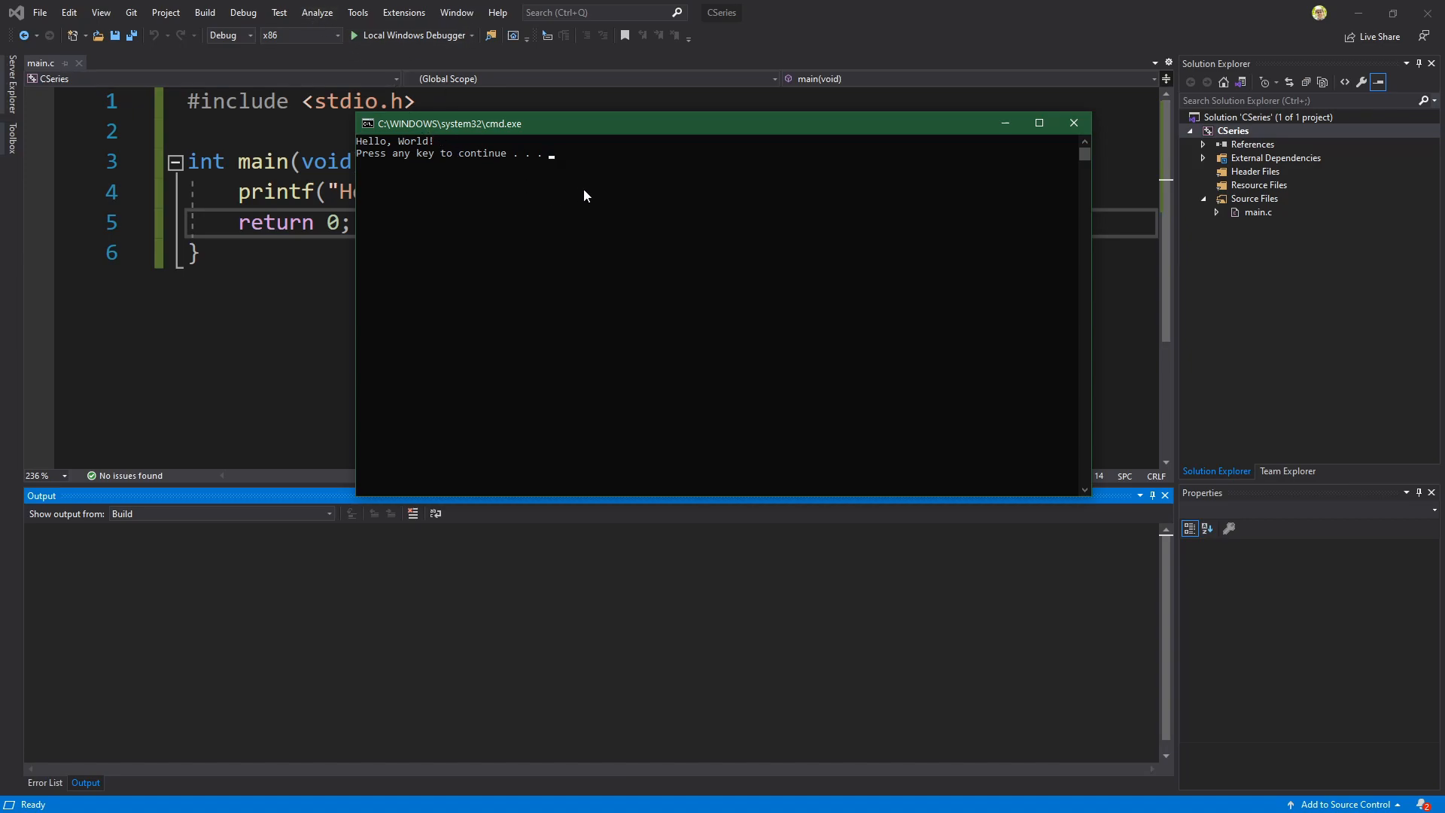